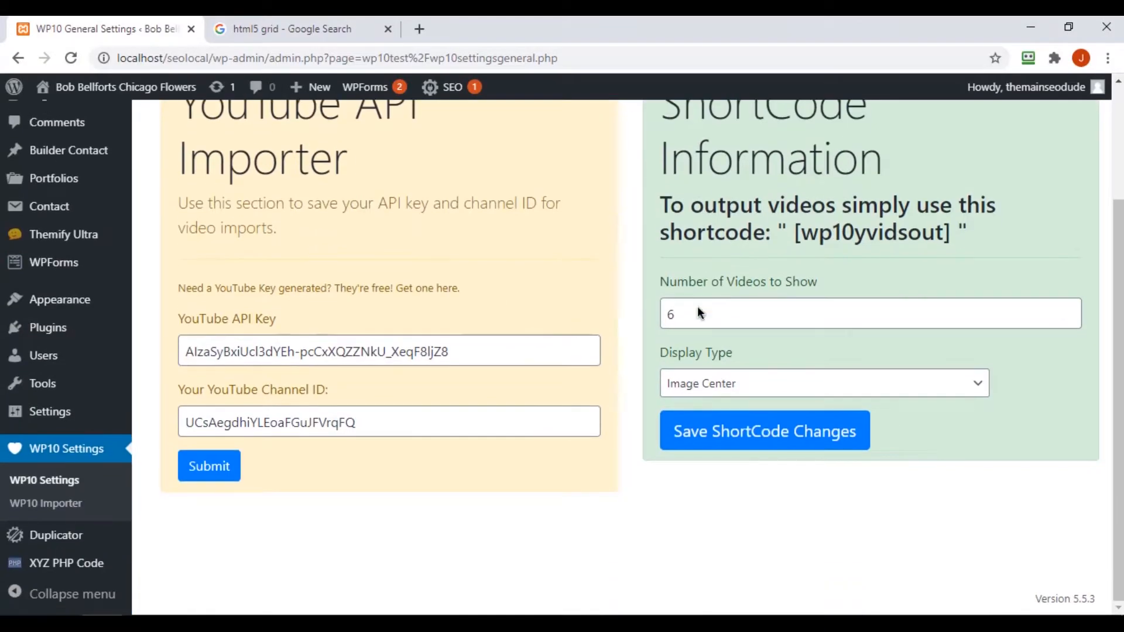
Step: Check the Number of Videos value in WP10 Settings, then start a new WordPress page
double_click(869, 232)
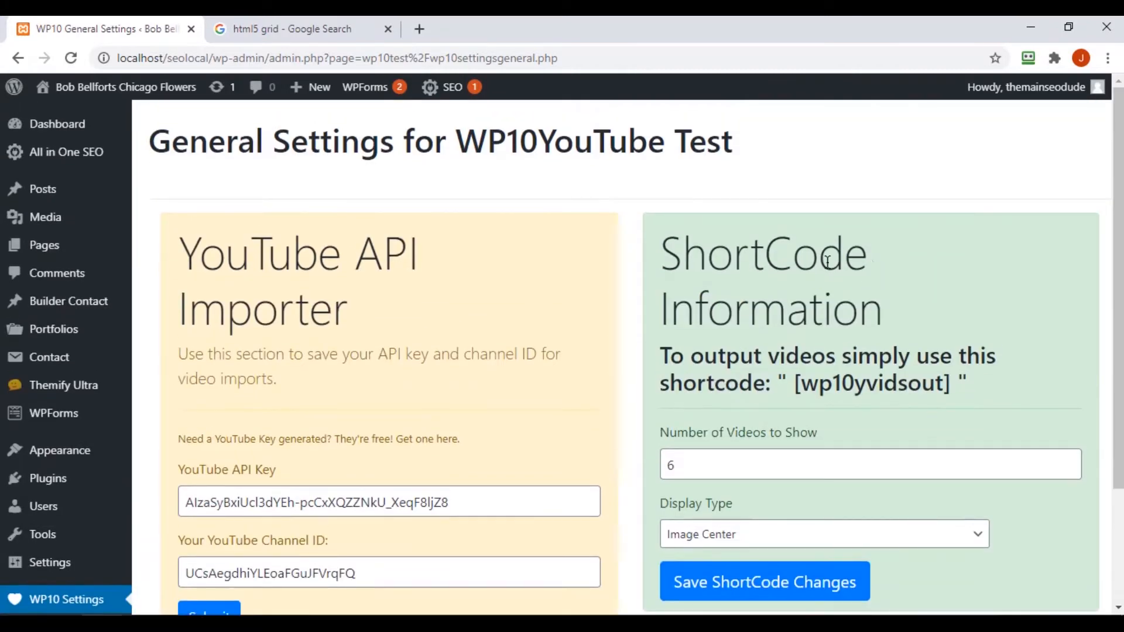
click(165, 271)
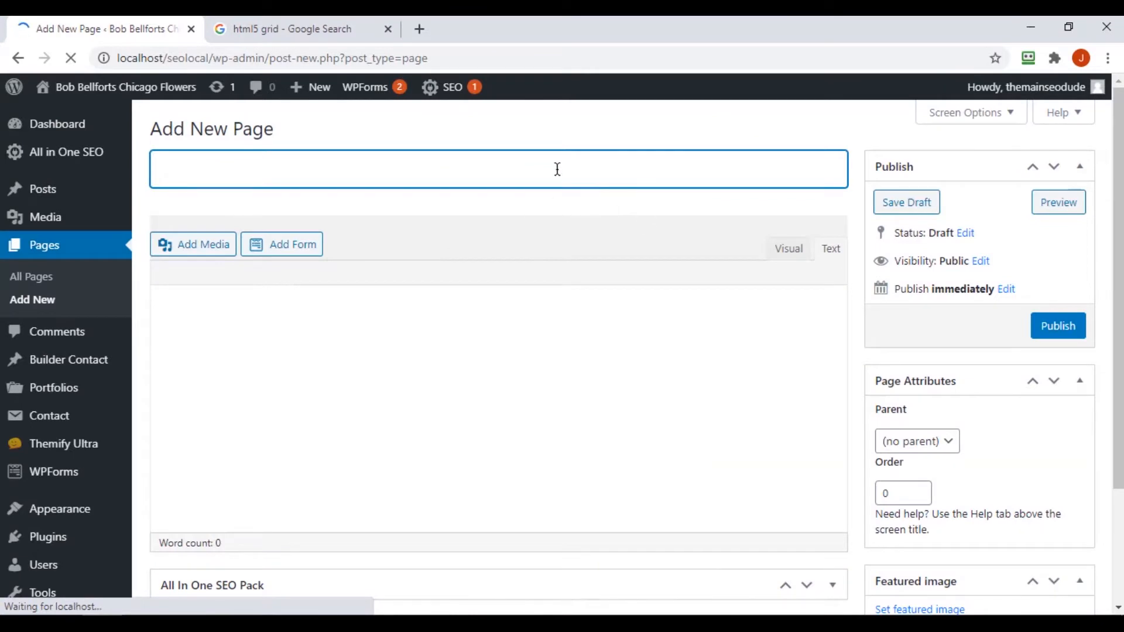
Step: Title the page 'Videos', set the Themify hide-title option, publish it and view the live page
text(Videos)
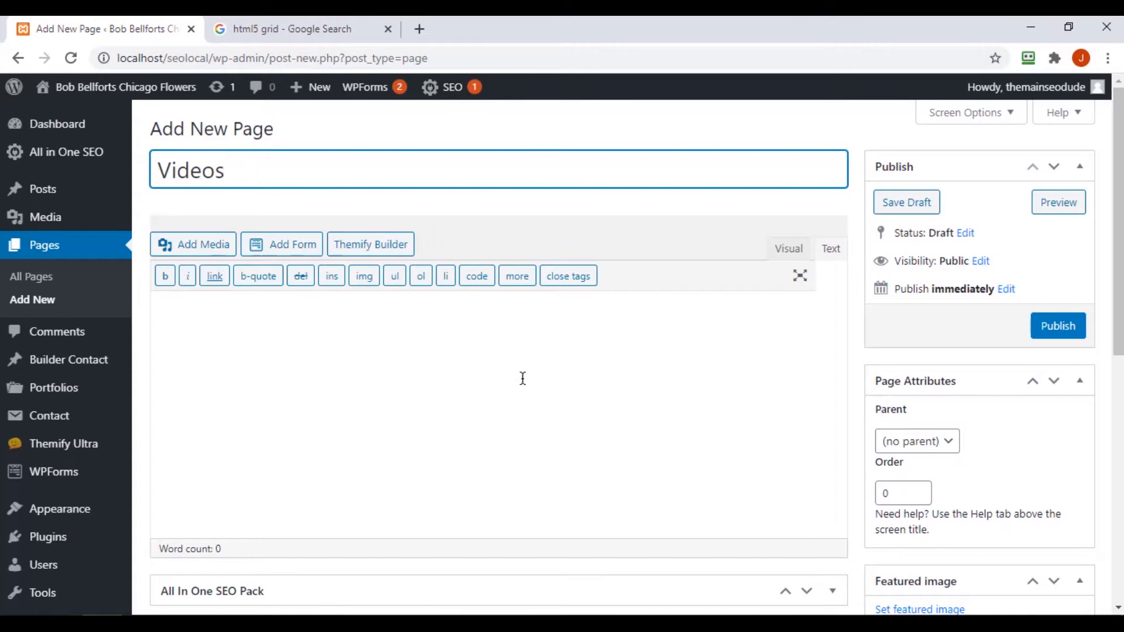
mouse_move(266, 321)
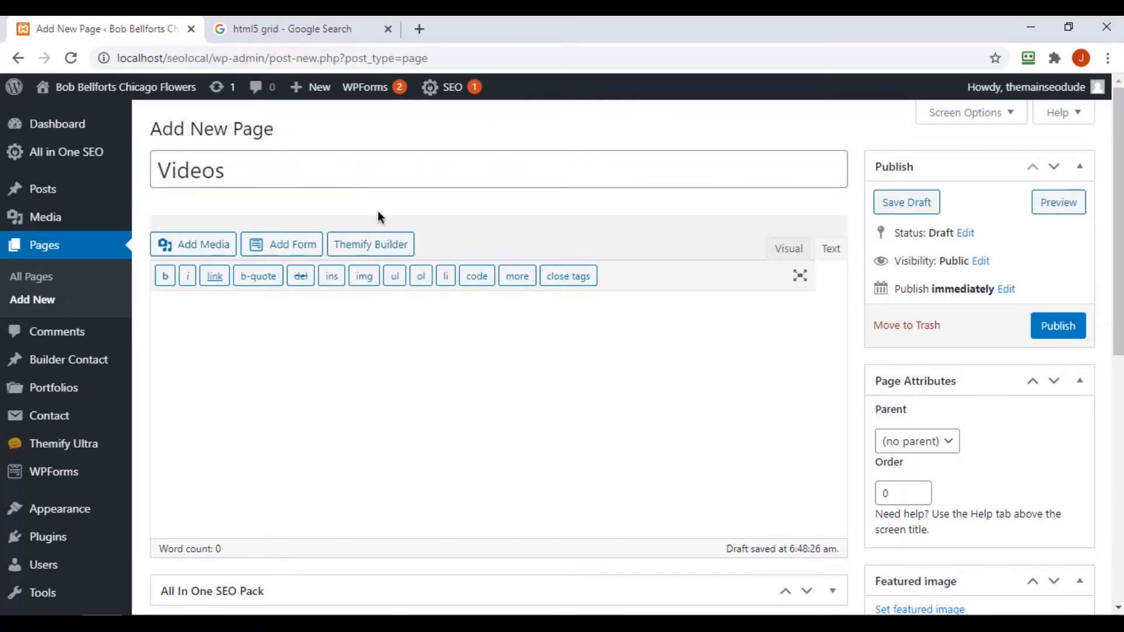
scroll(down, 3)
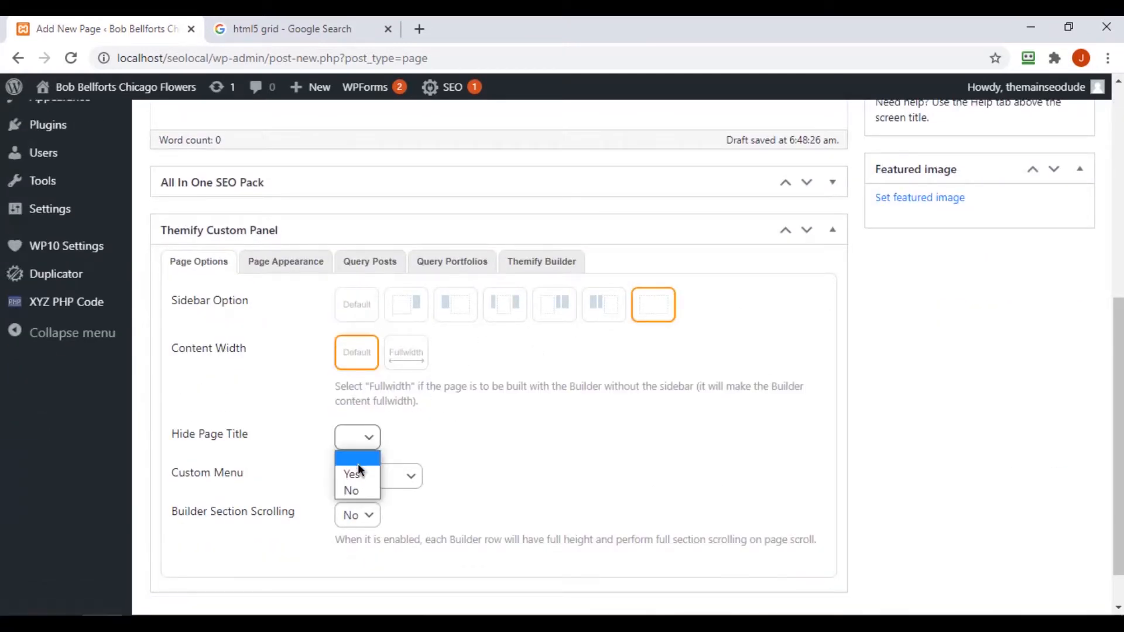
click(353, 475)
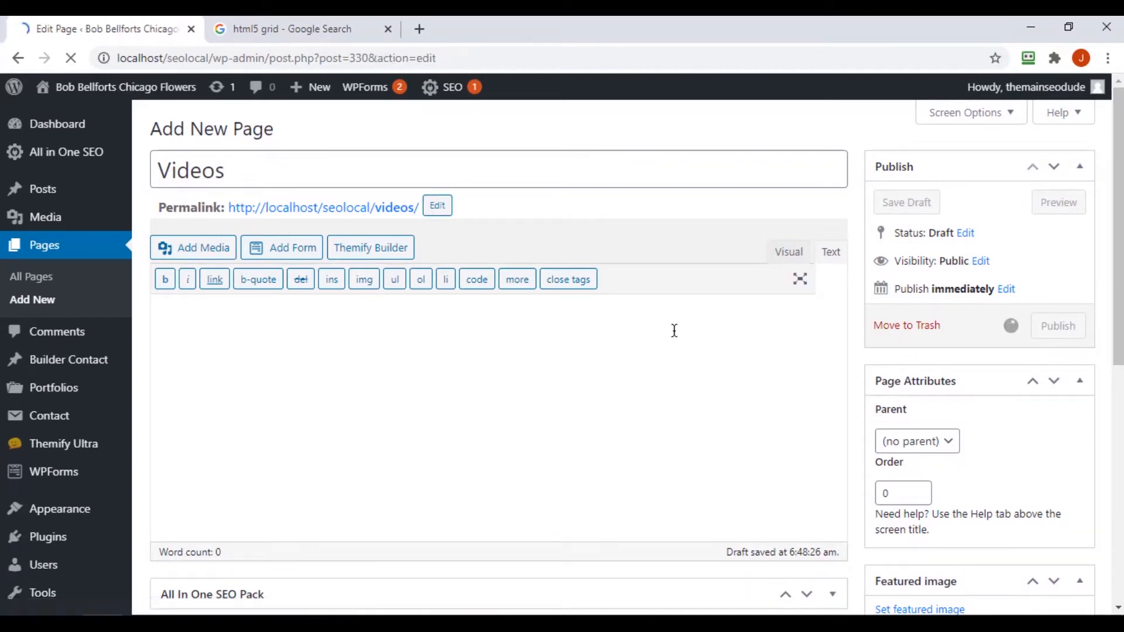
click(1058, 326)
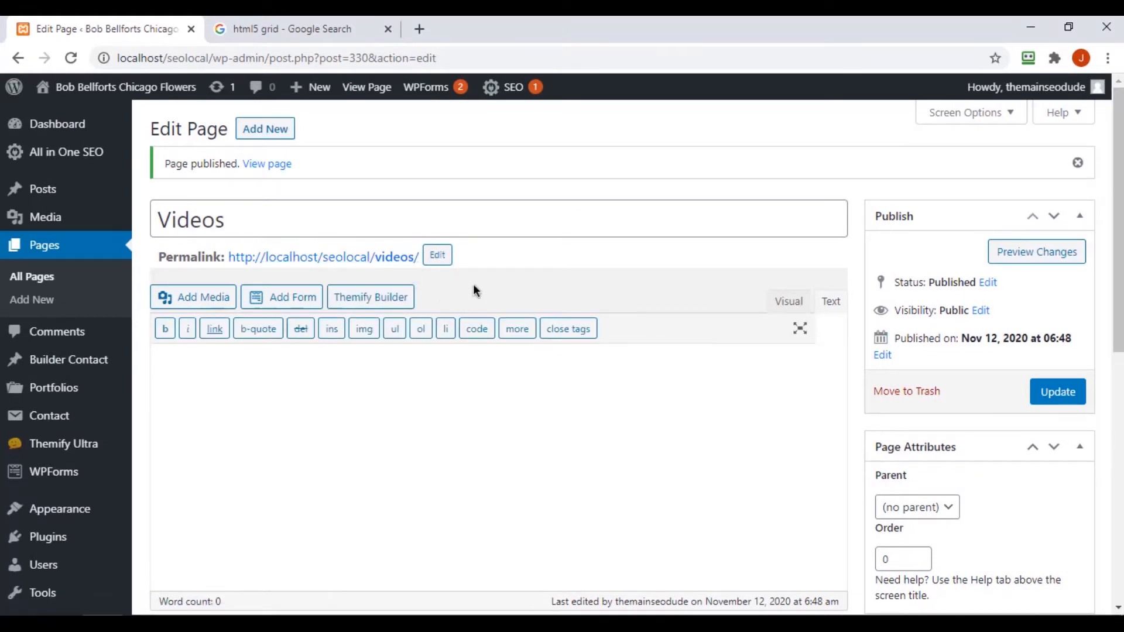
click(366, 87)
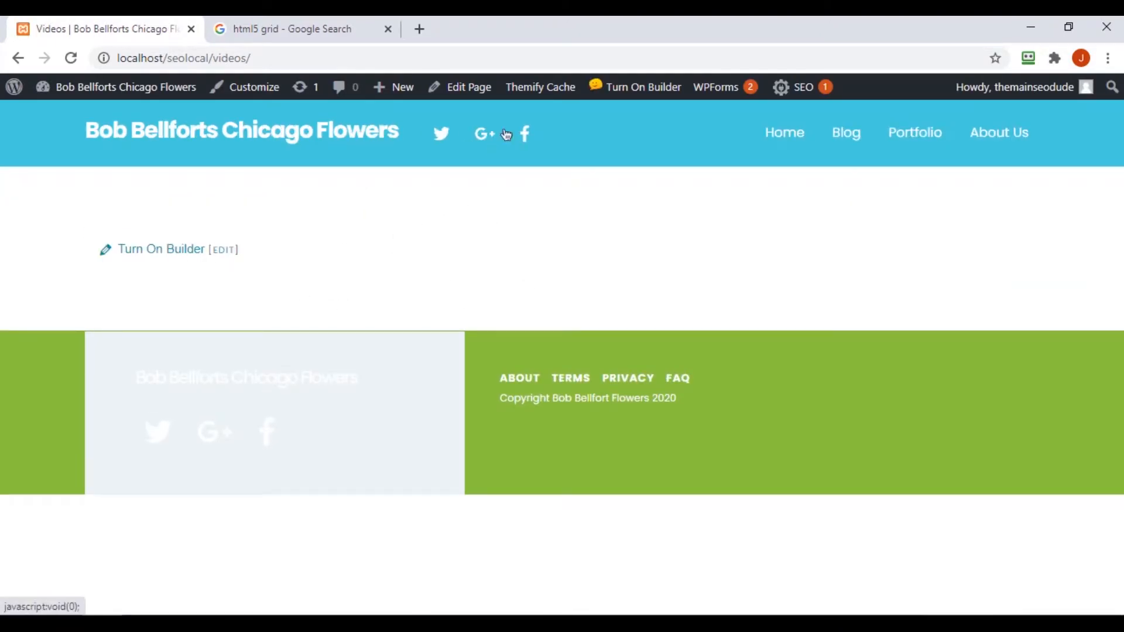
Step: Turn on Themify Builder and add a Text module holding [wp10yvidsout] formatted as a heading
click(643, 86)
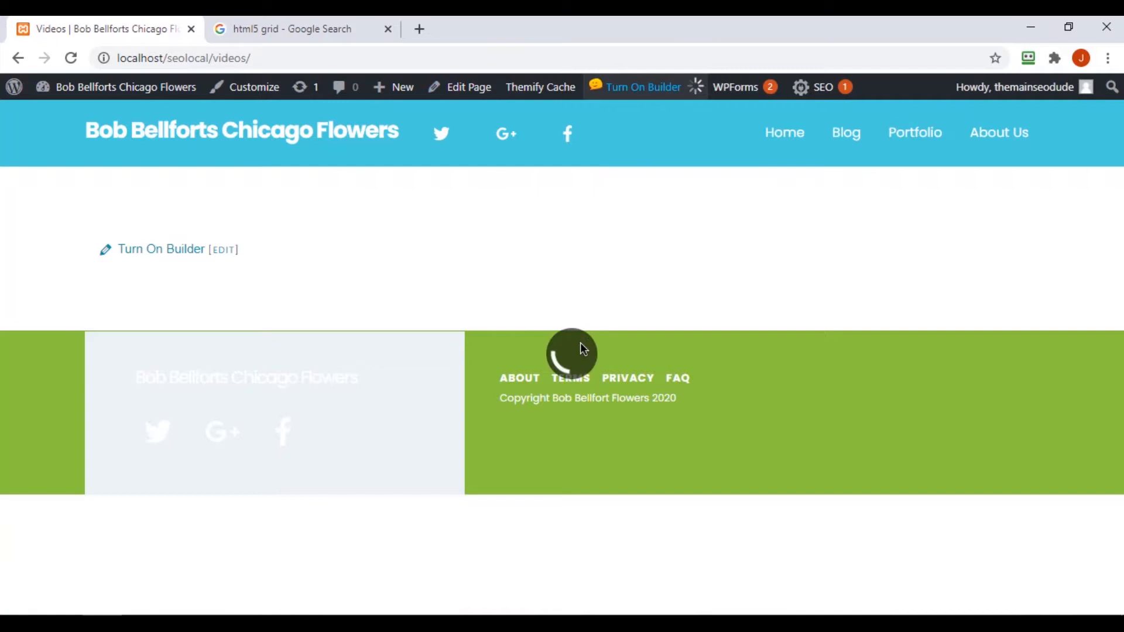
mouse_move(452, 277)
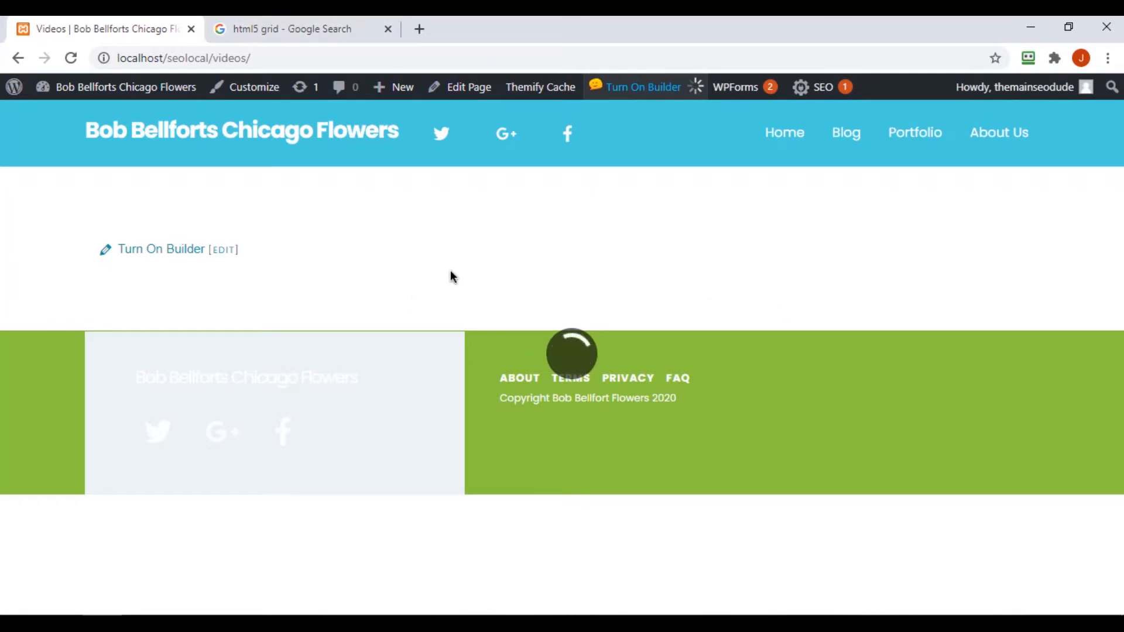
click(642, 86)
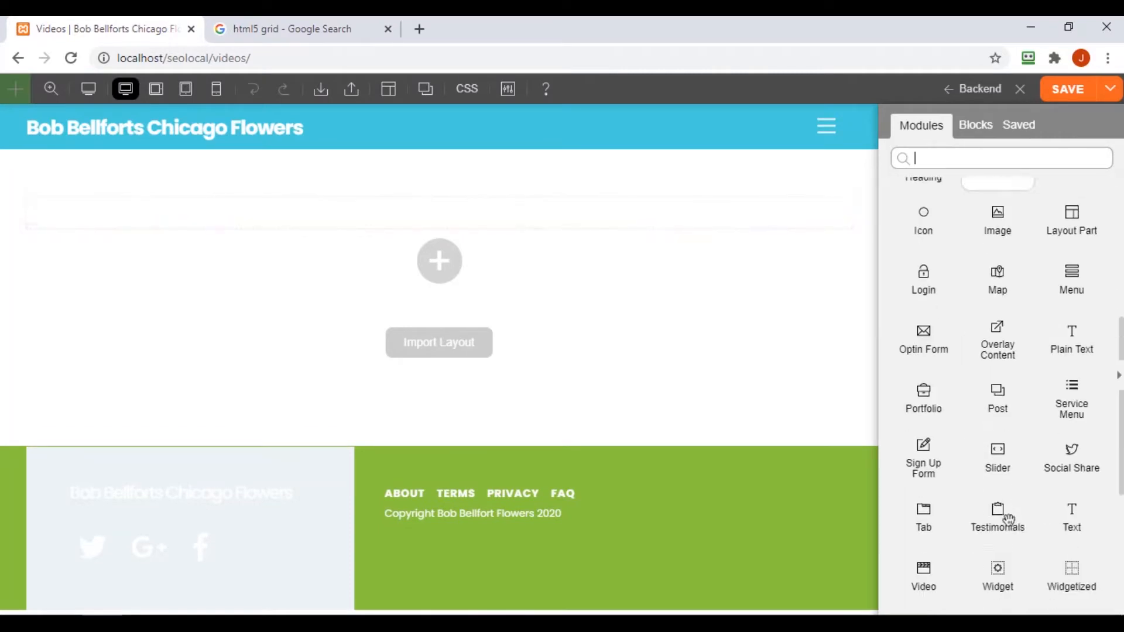
click(1072, 517)
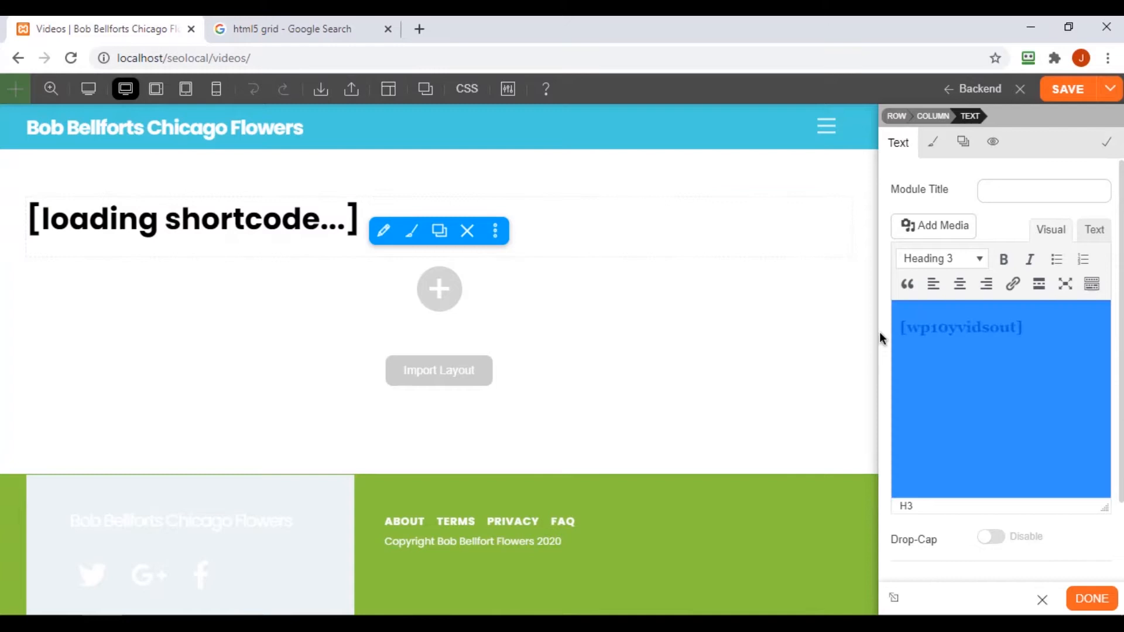
click(940, 257)
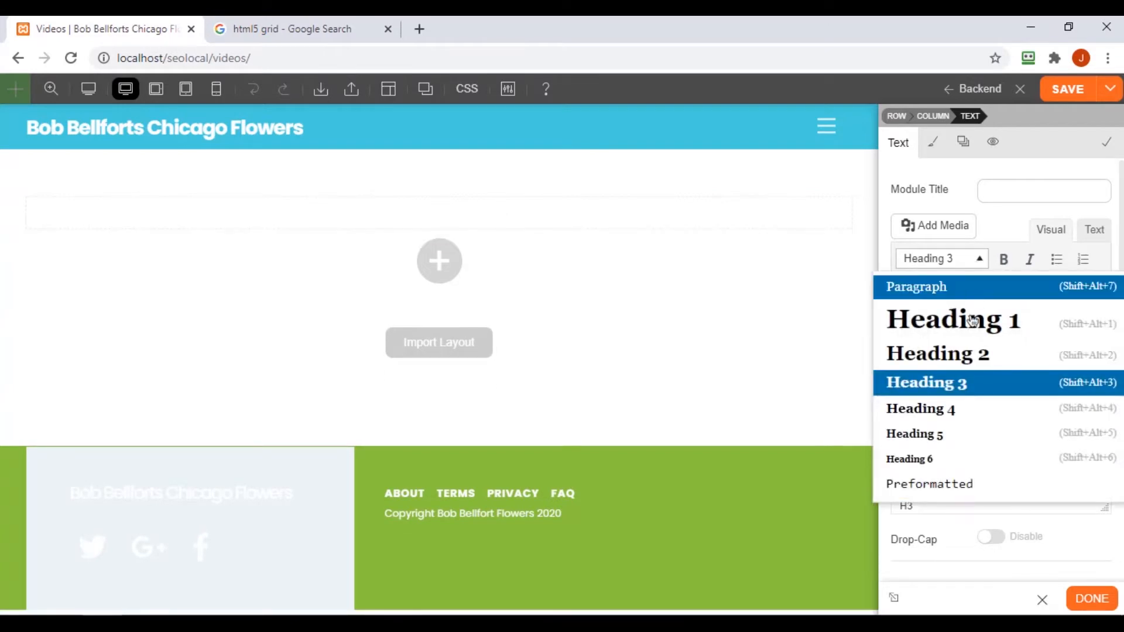
click(916, 287)
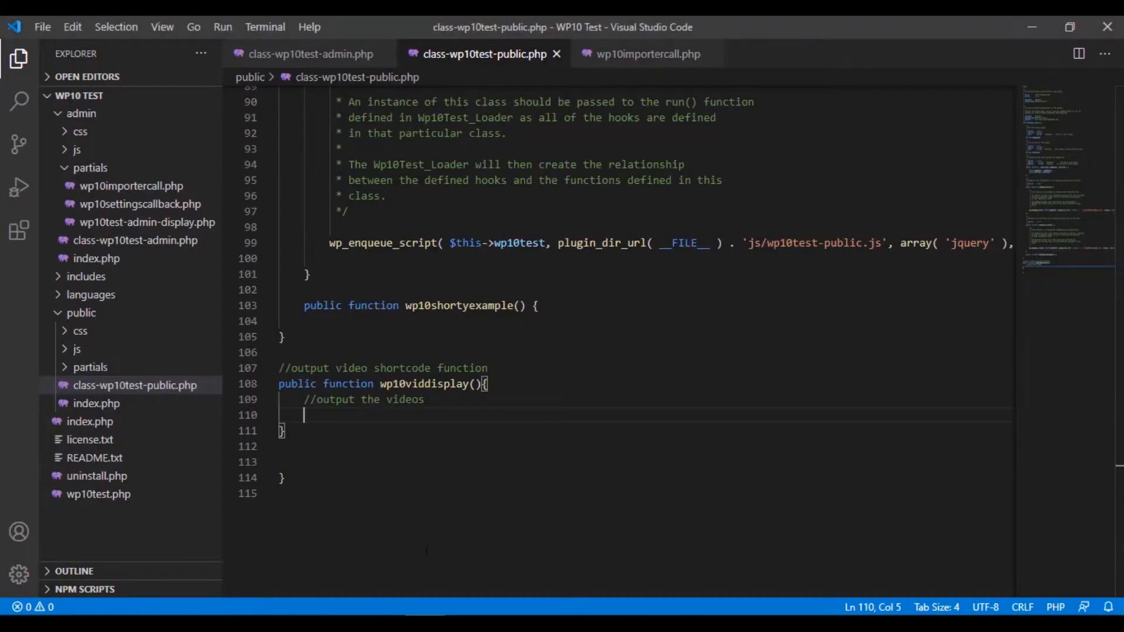
Step: Inside wp10viddisplay() add an echo statement outputting 'This is the shortcode'
text(echo ();)
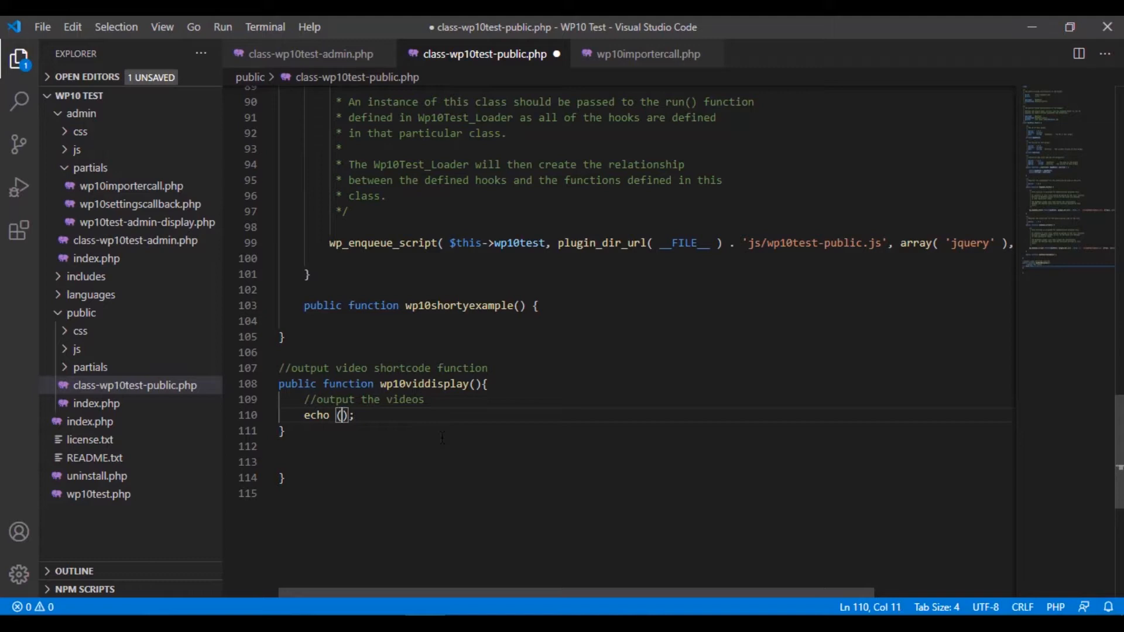
text(')
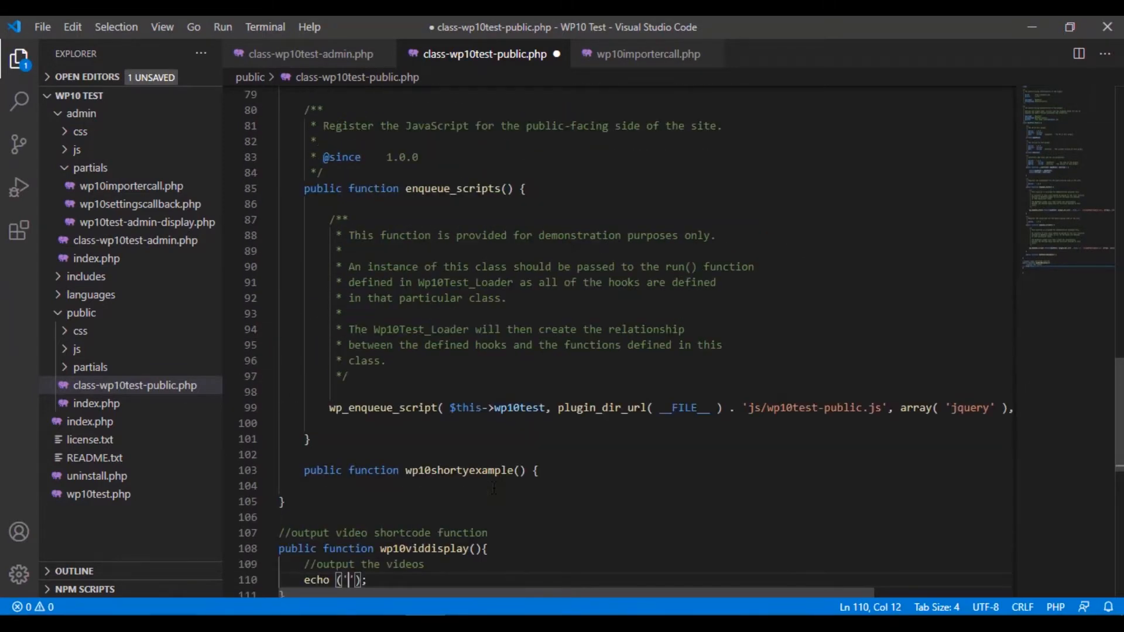
click(162, 27)
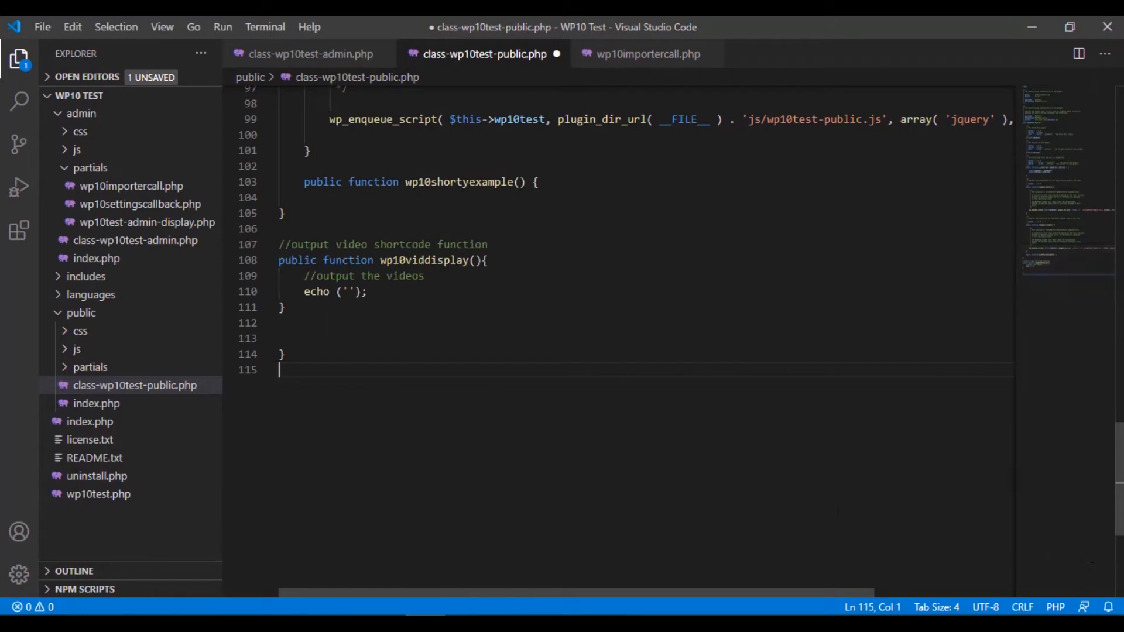
click(347, 292)
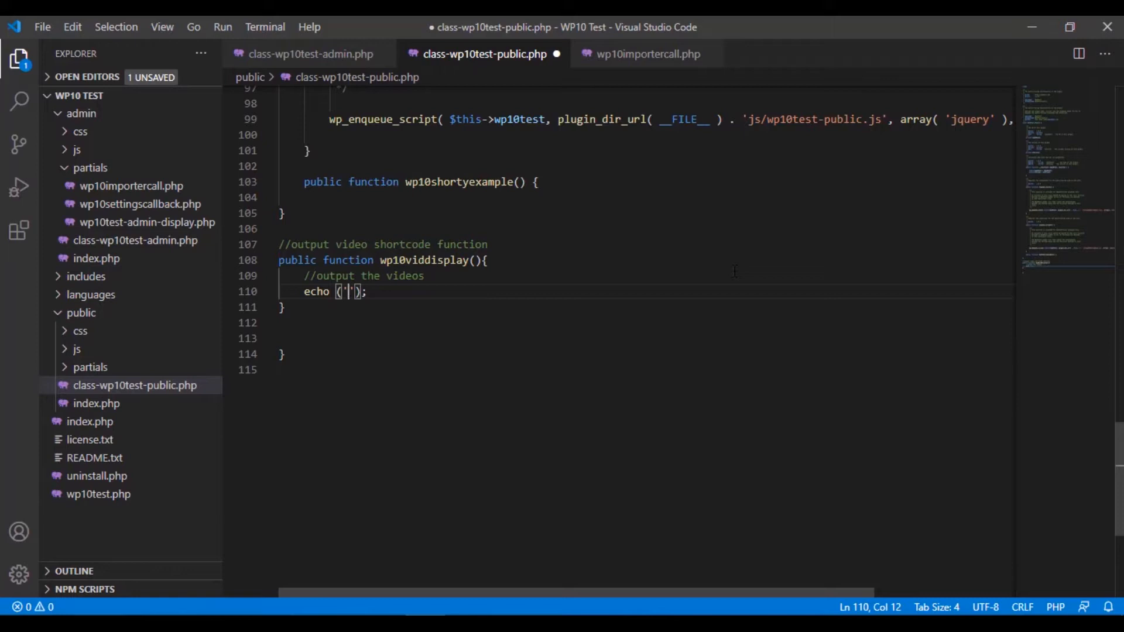
text(Thi)
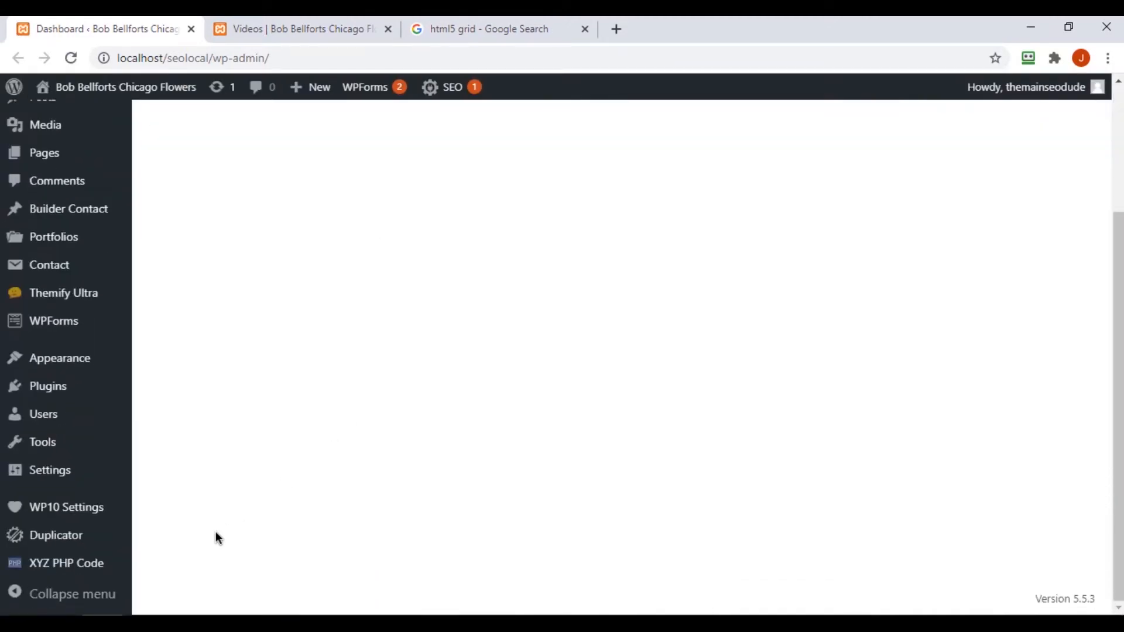
Step: On the WP10 Importer page delete all imported YouTube videos and re-import them
click(65, 507)
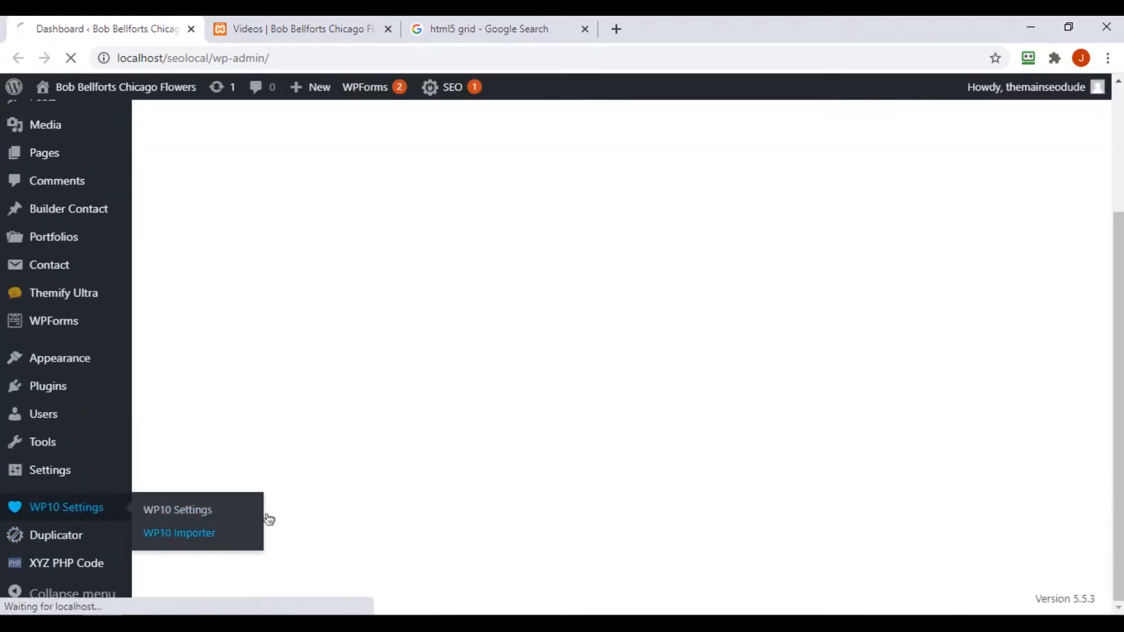
click(179, 533)
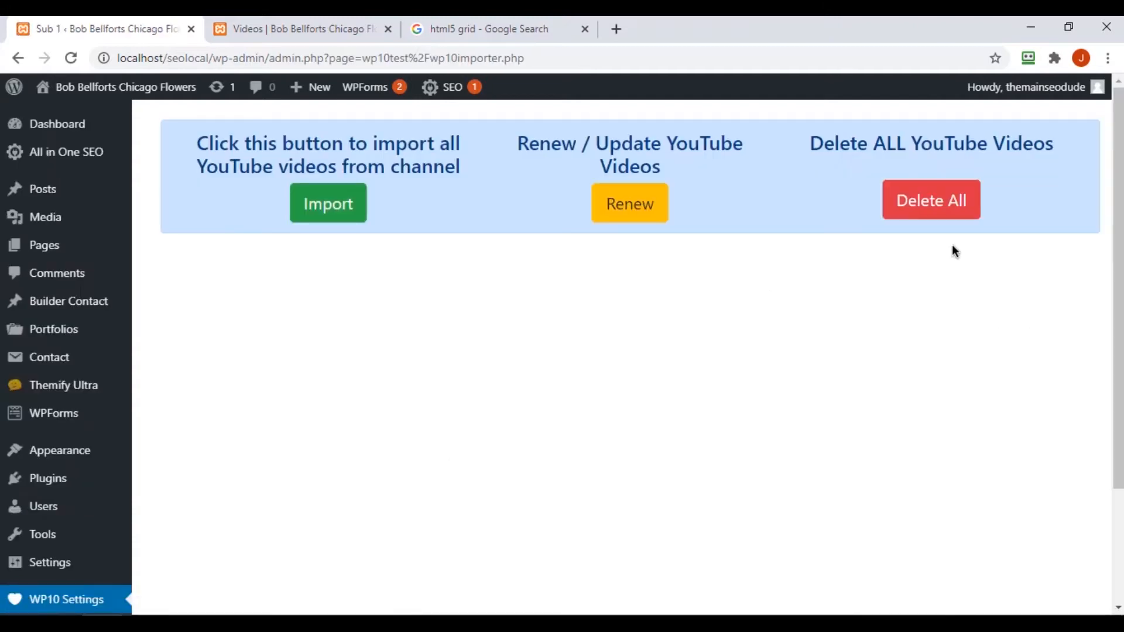
click(931, 200)
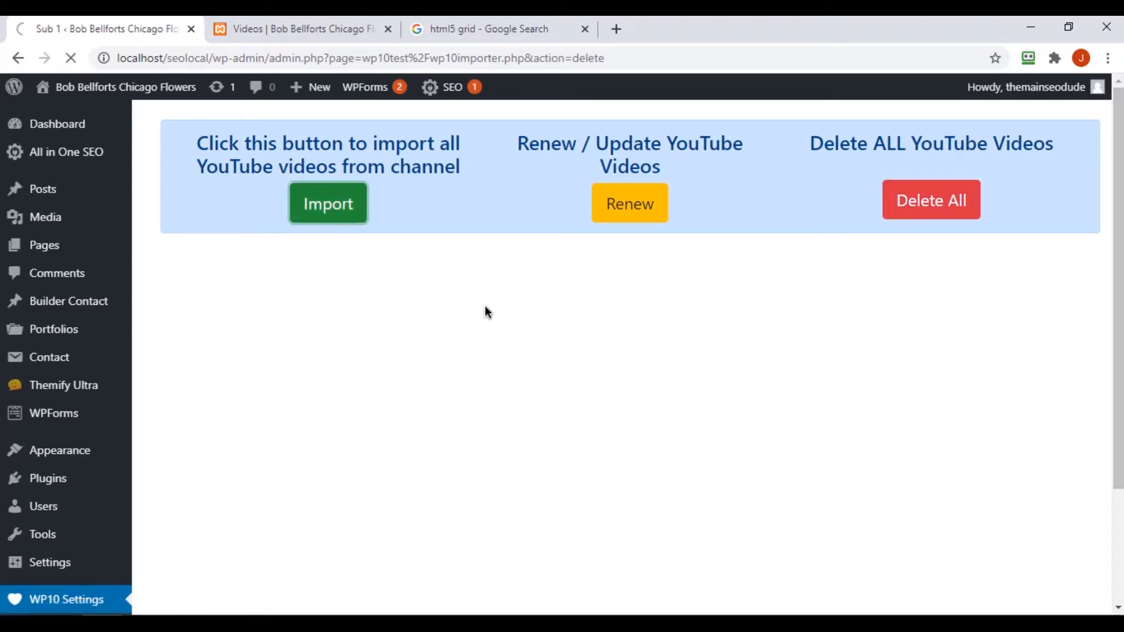
click(328, 203)
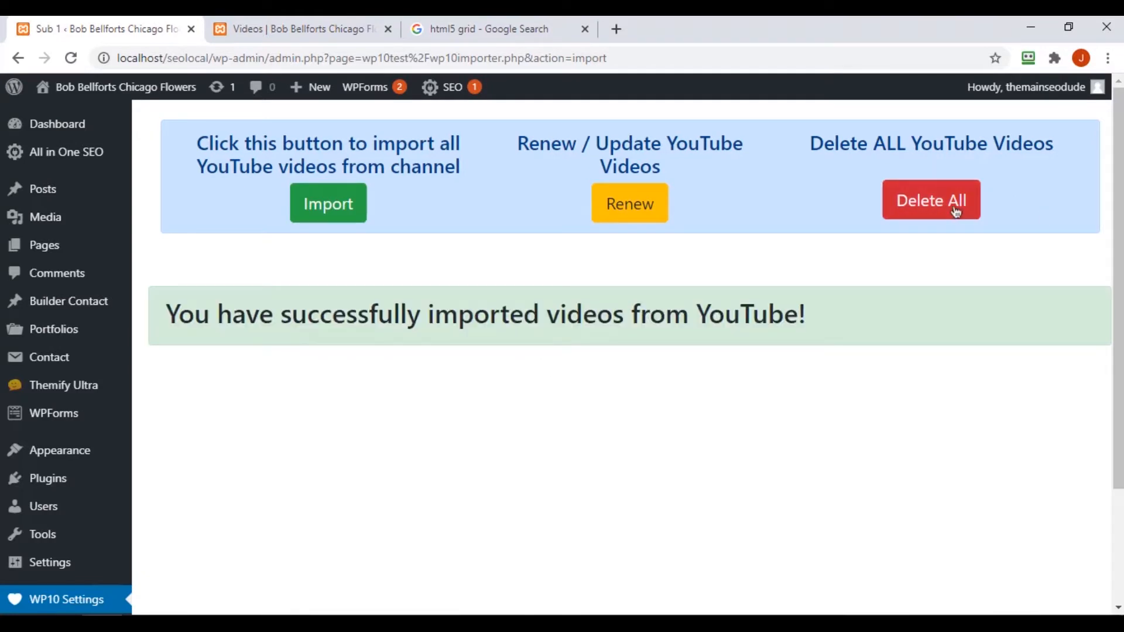
mouse_move(453, 458)
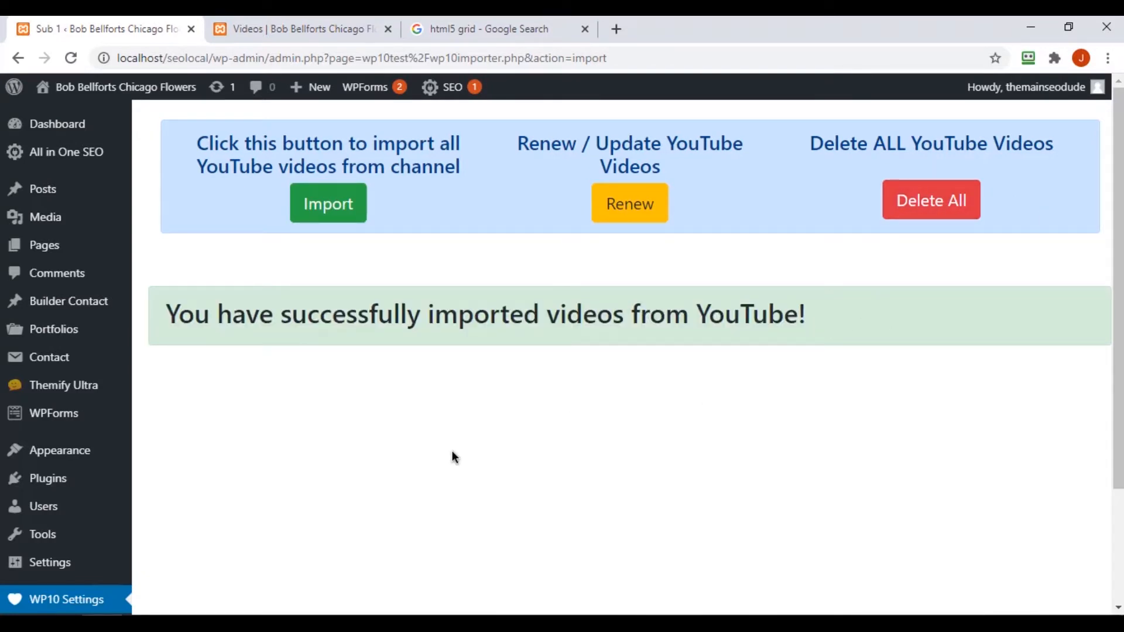
click(301, 28)
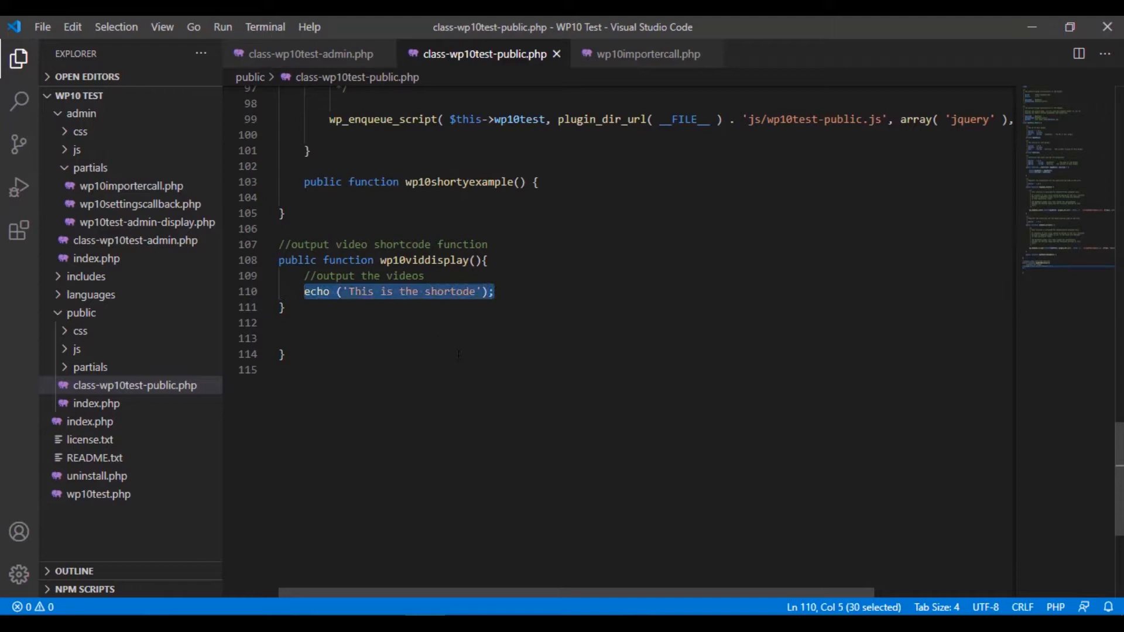
Step: Remove the echo test line and bring up the DELETE ACTION block in wp10importercall.php
key(Delete)
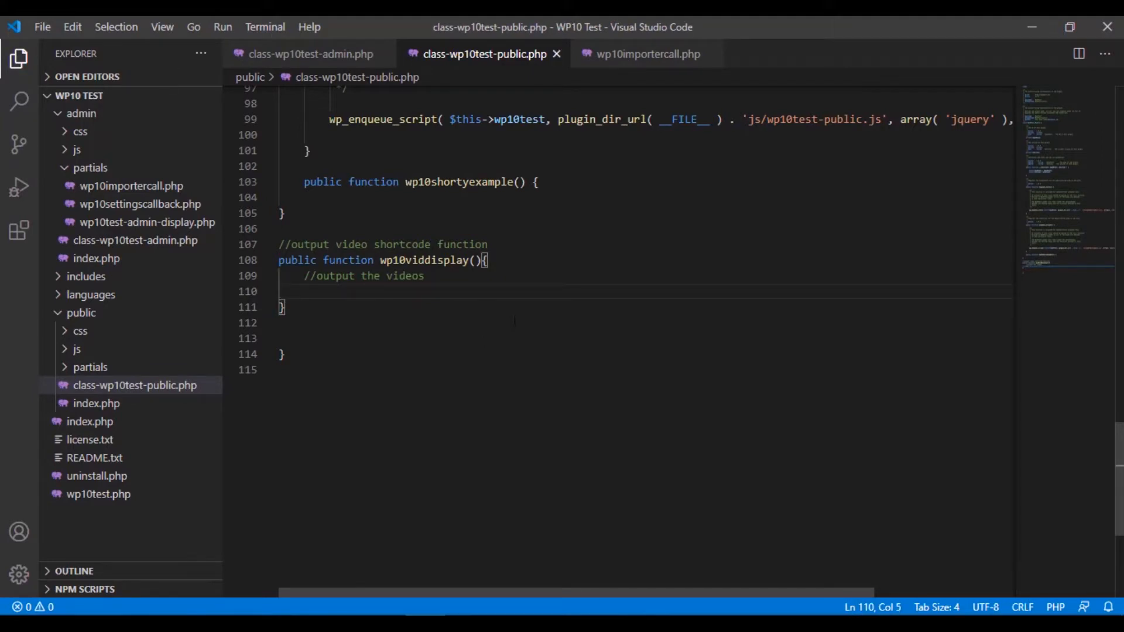
click(645, 54)
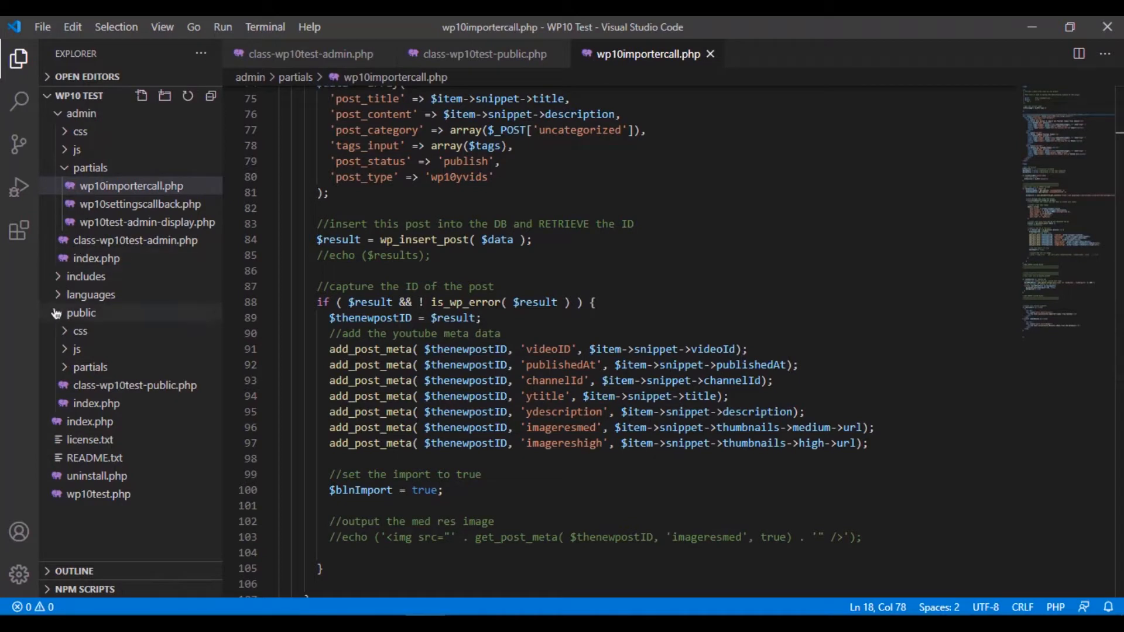
click(80, 313)
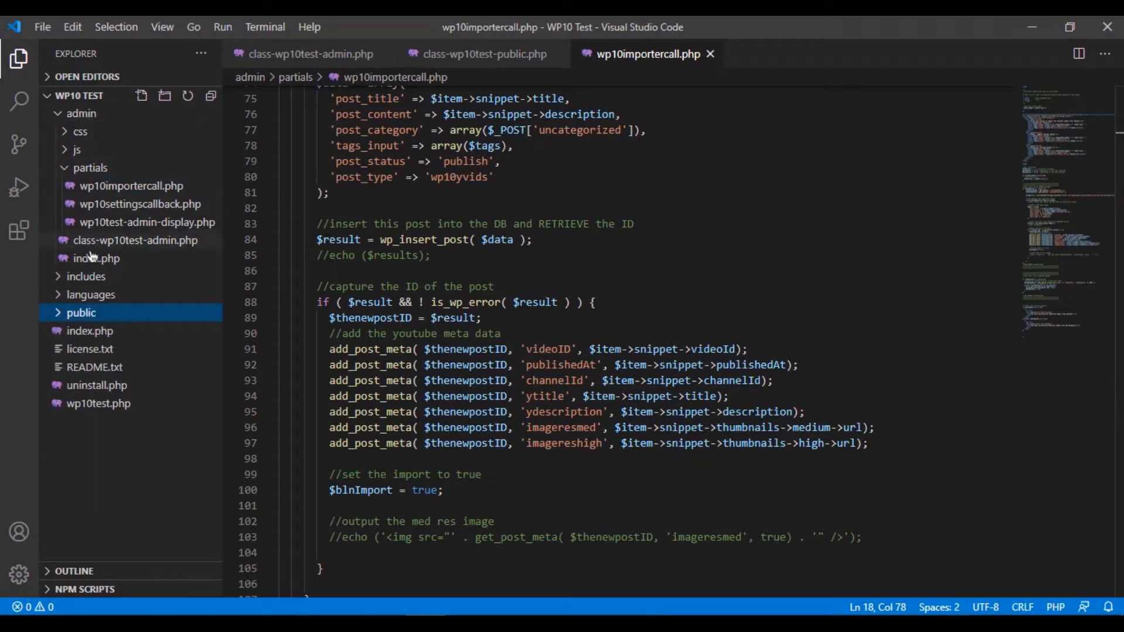
mouse_move(151, 208)
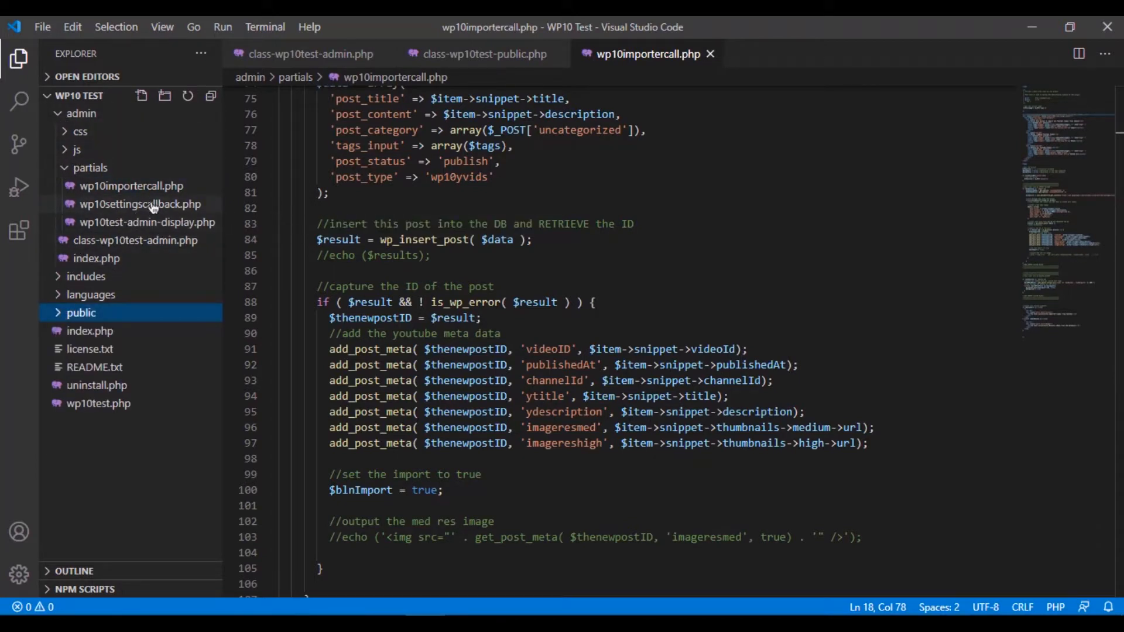
scroll(down, 3)
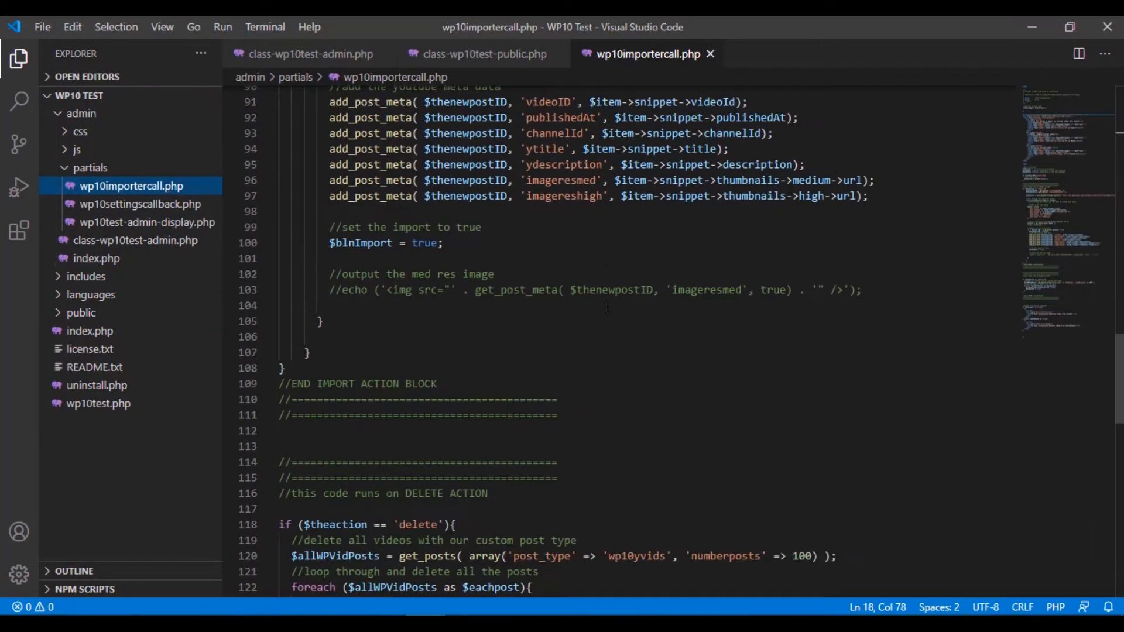
scroll(down, 3)
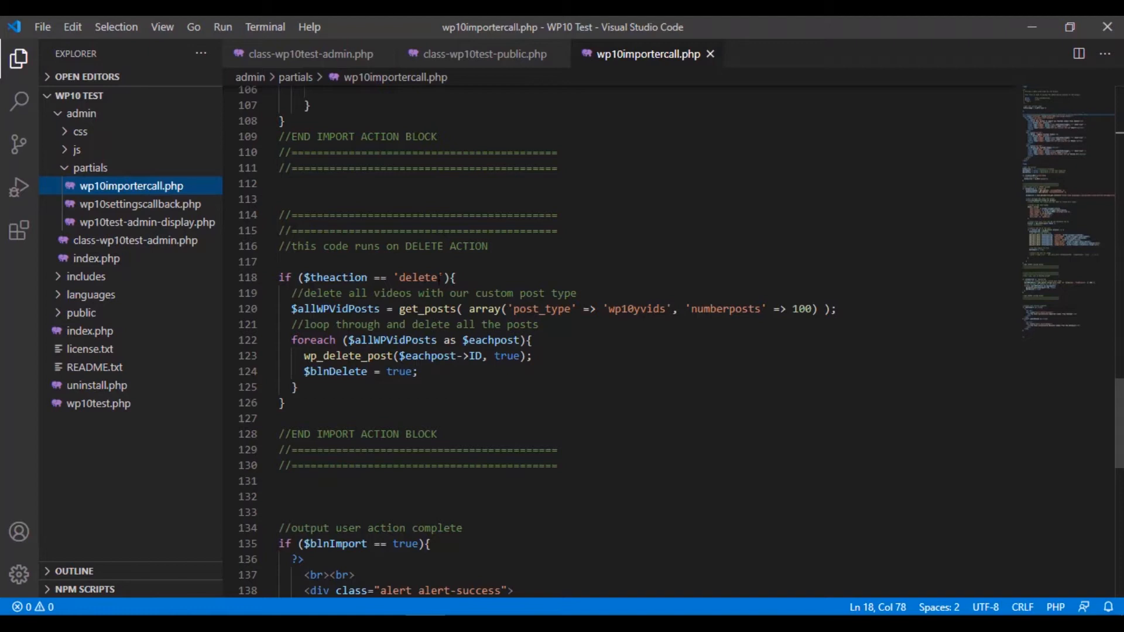
Step: Select the get_posts query and foreach loop over $allWPVidPosts for copying
double_click(335, 309)
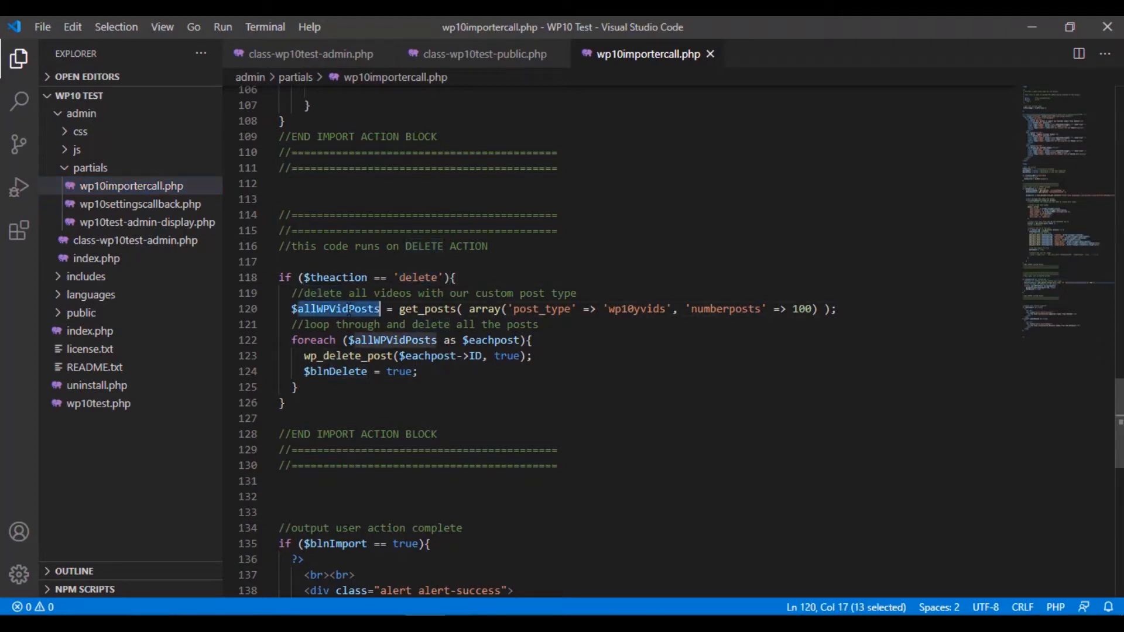
click(417, 371)
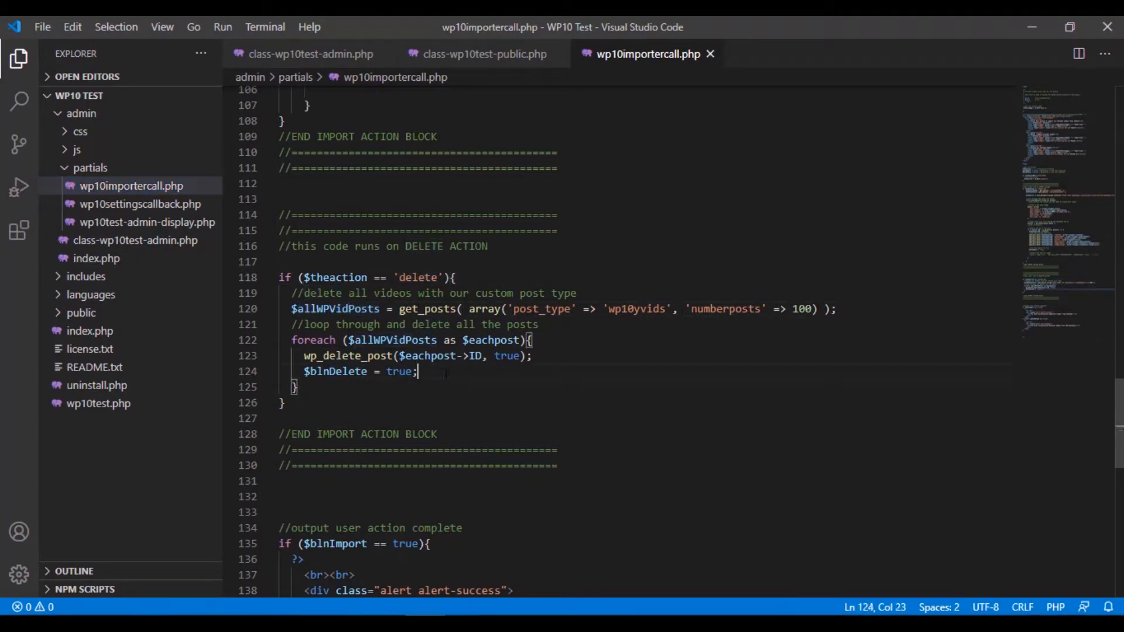
click(286, 401)
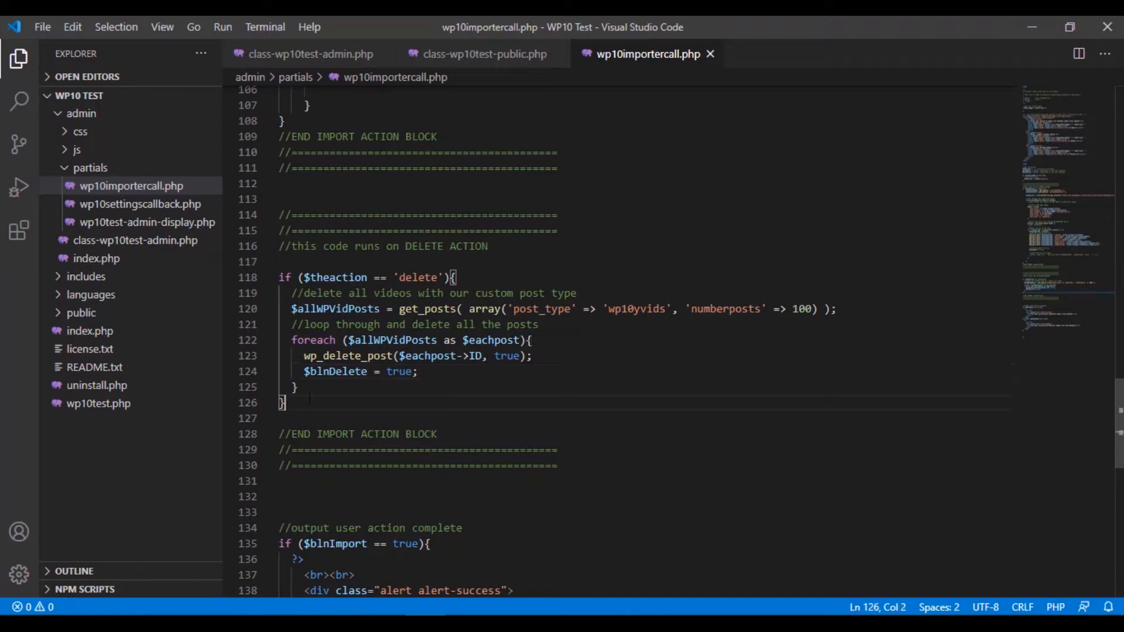
drag(287, 308, 297, 401)
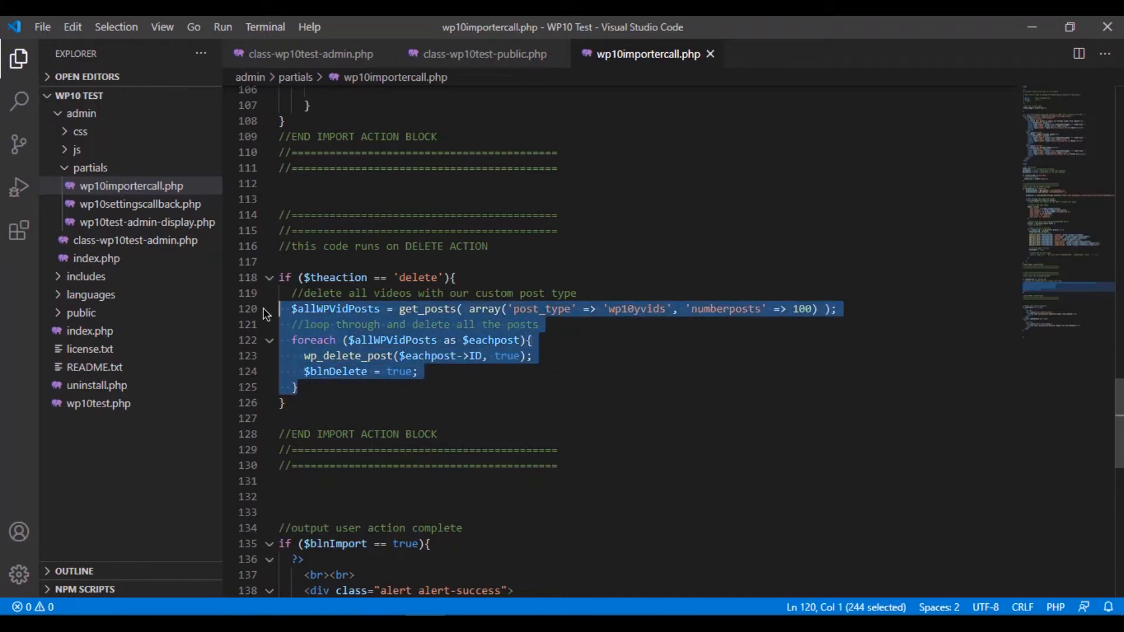
Step: Paste the loop into wp10viddisplay and strip out the $blnDelete and wp_delete_post lines
click(477, 54)
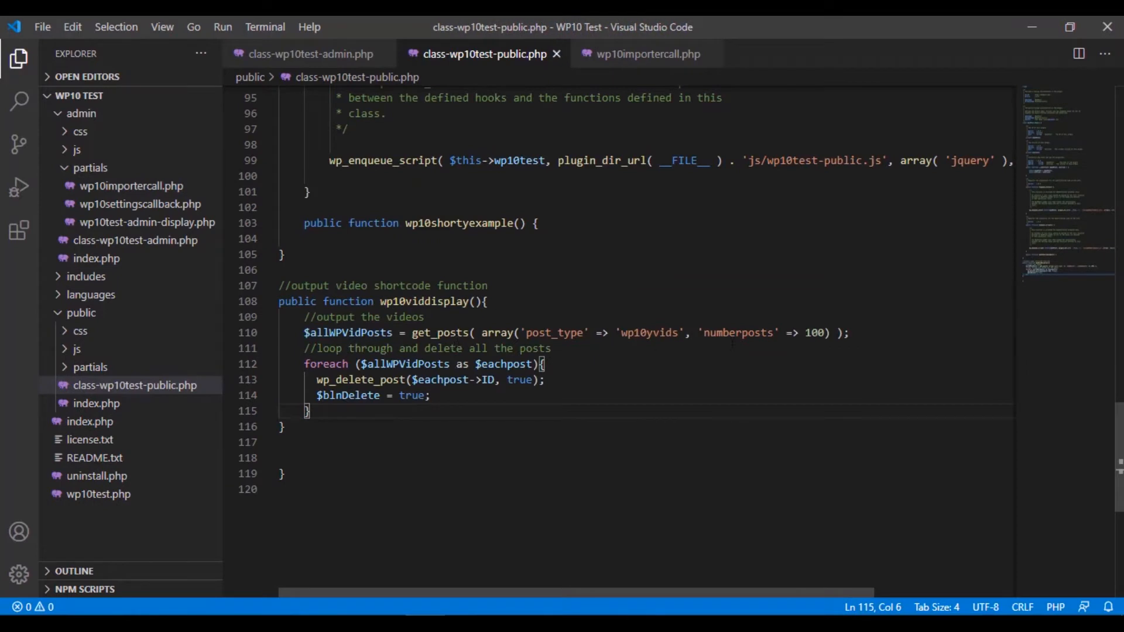
click(347, 333)
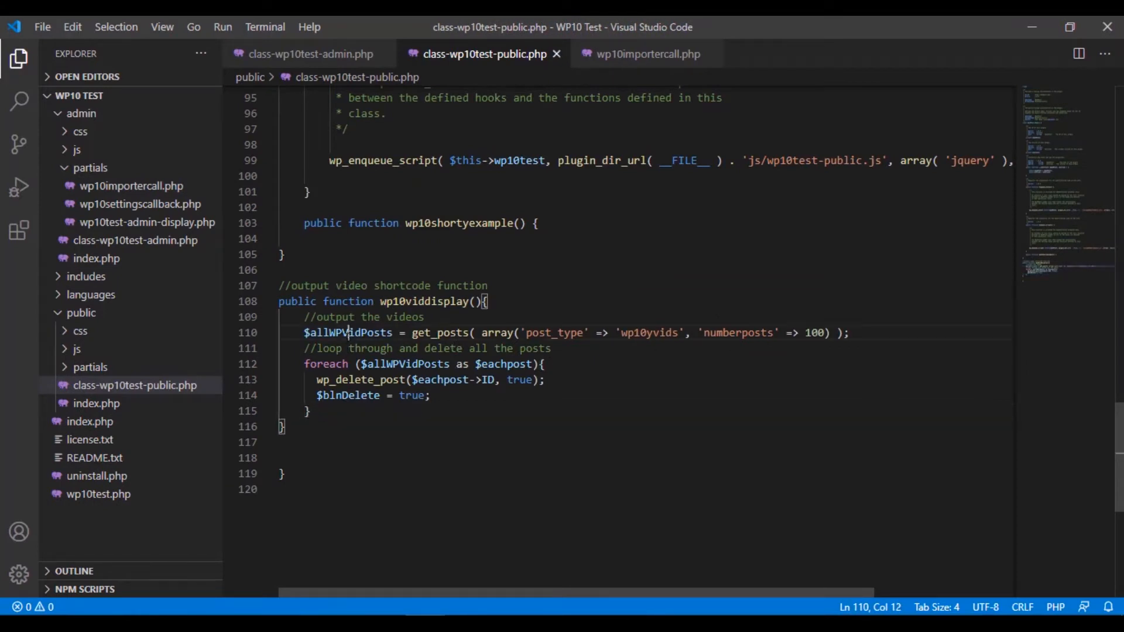
click(542, 365)
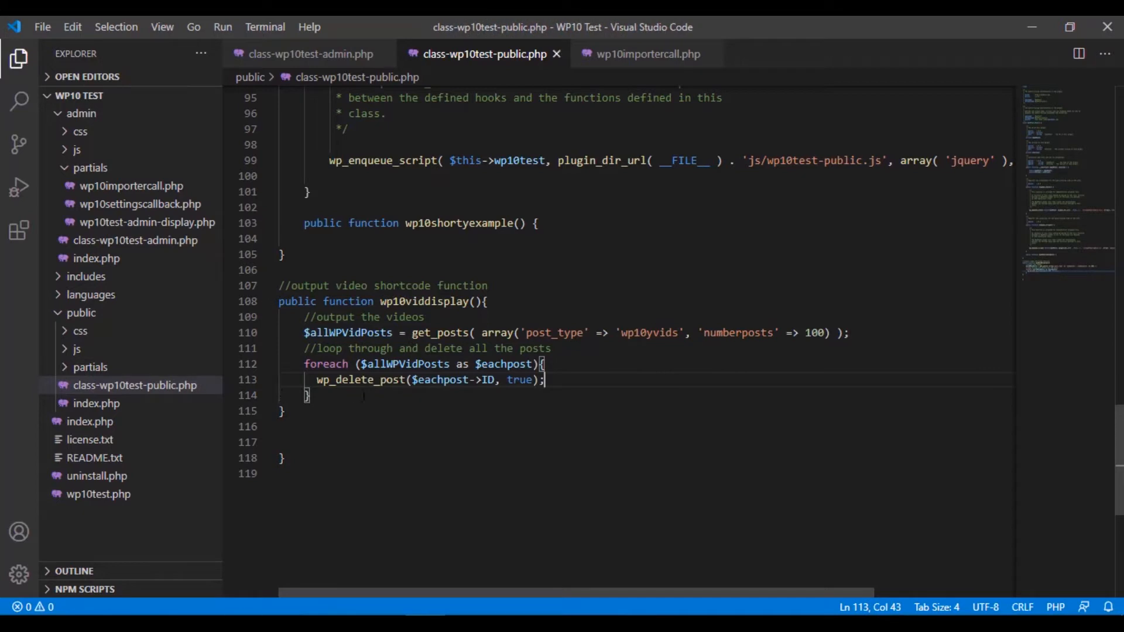
key(Enter)
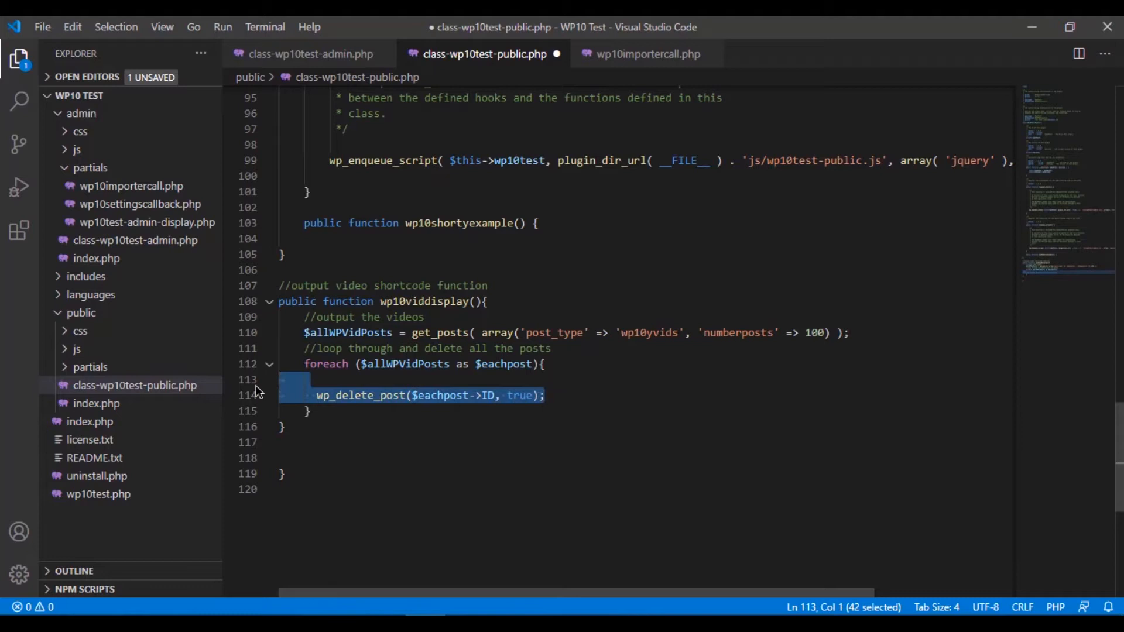
key(Delete)
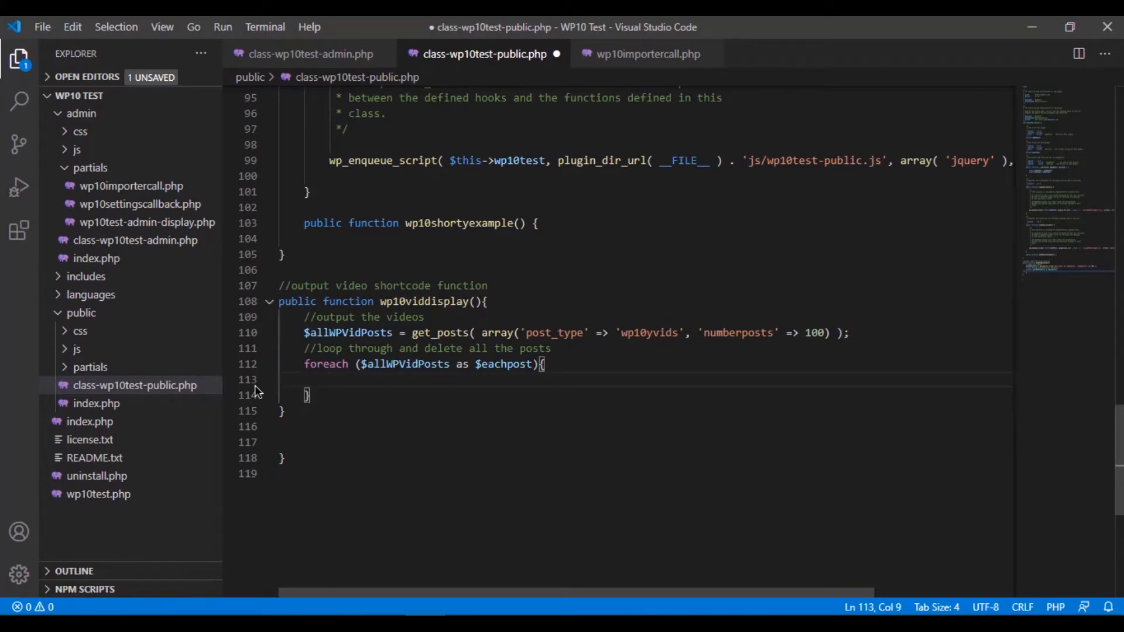
Step: Add echo statements for '<div>', an unfinished $eachpost-> expression and '</div>' inside the loop
text(echo ();)
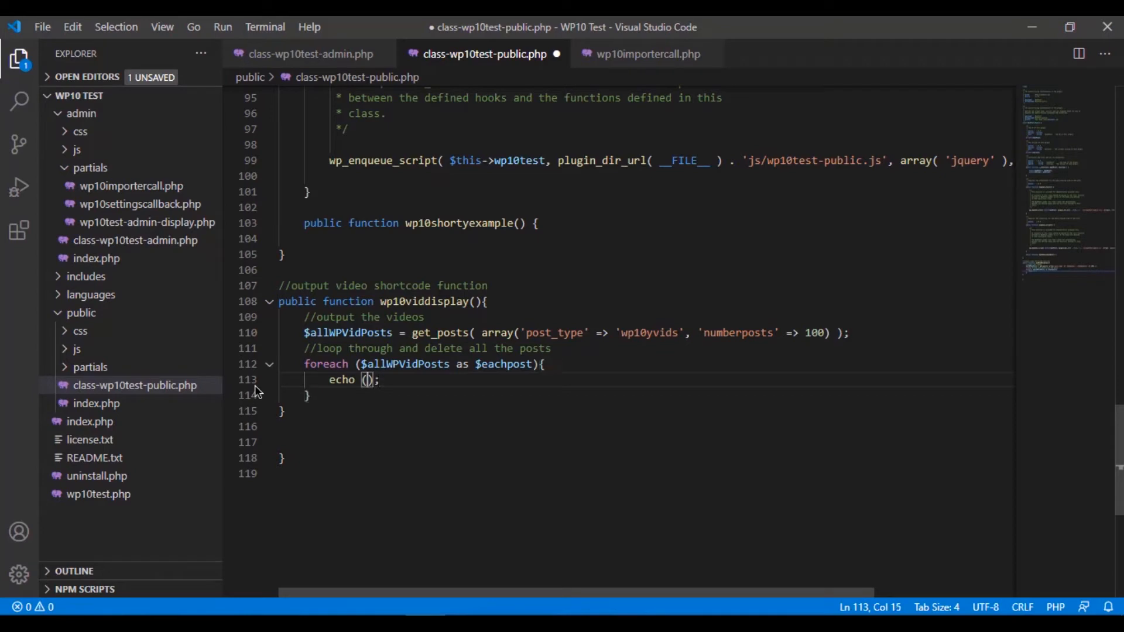
text('<di)
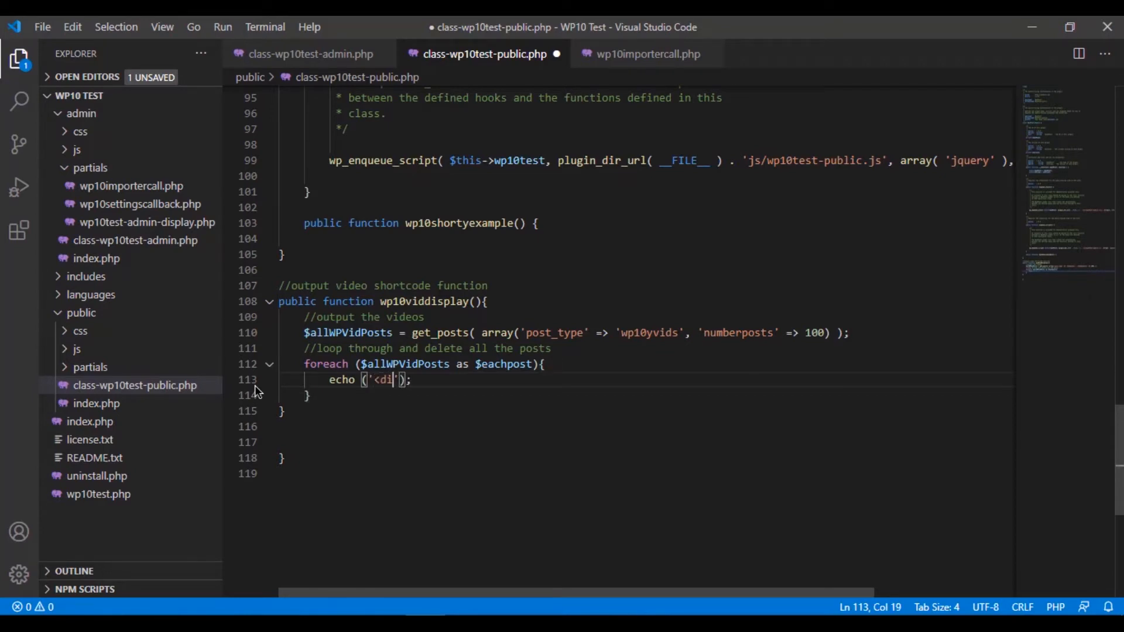
text(v>)
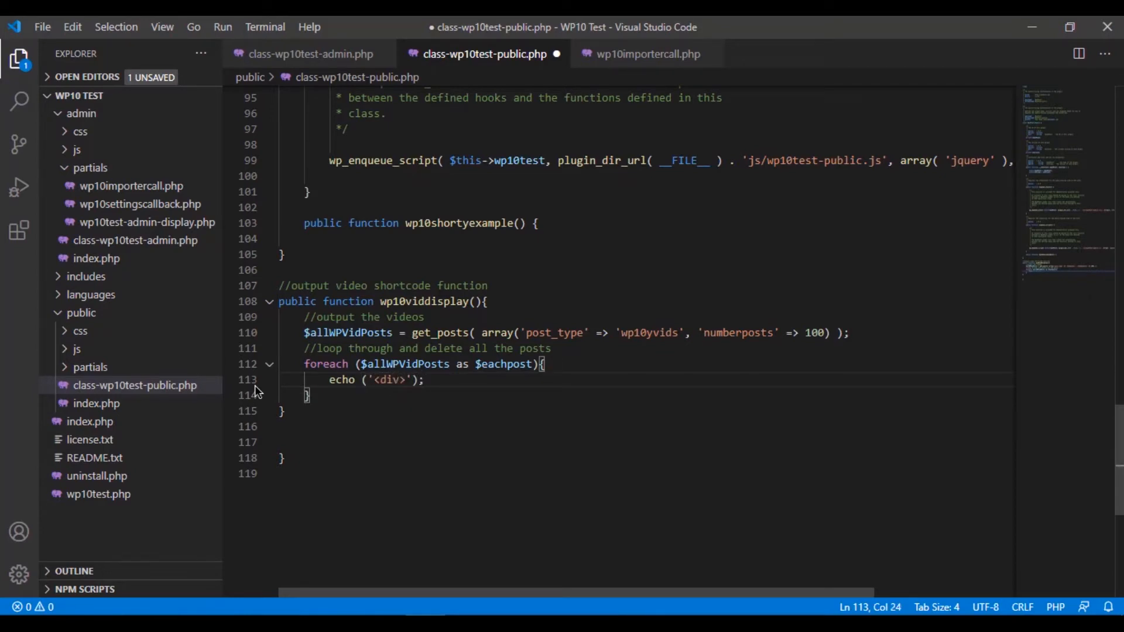
text(echo)
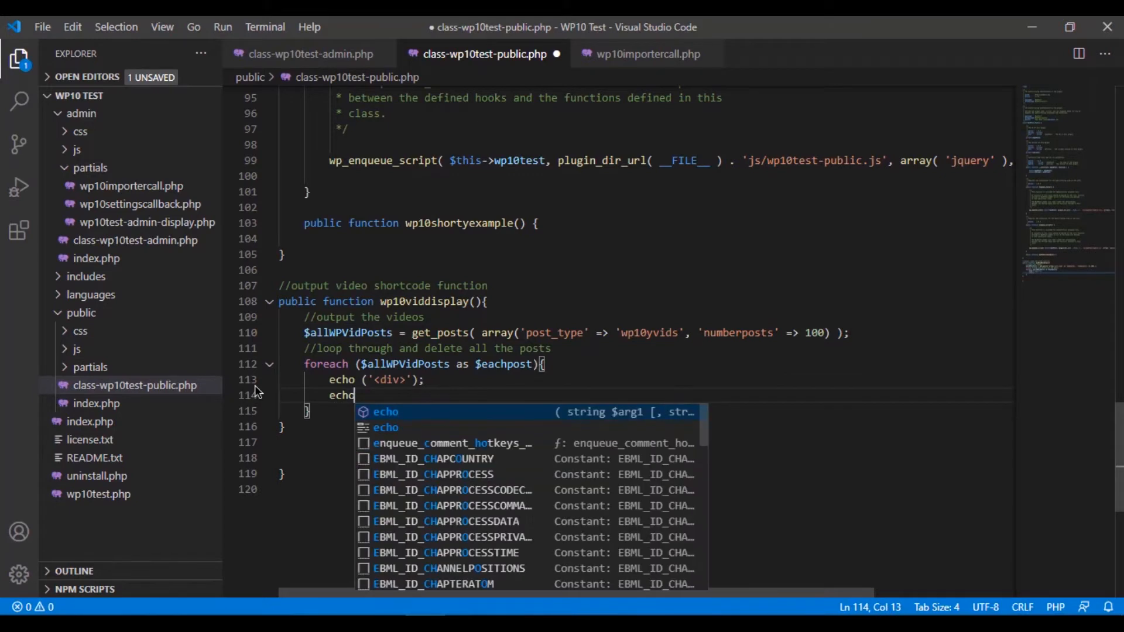
text(('</div>');)
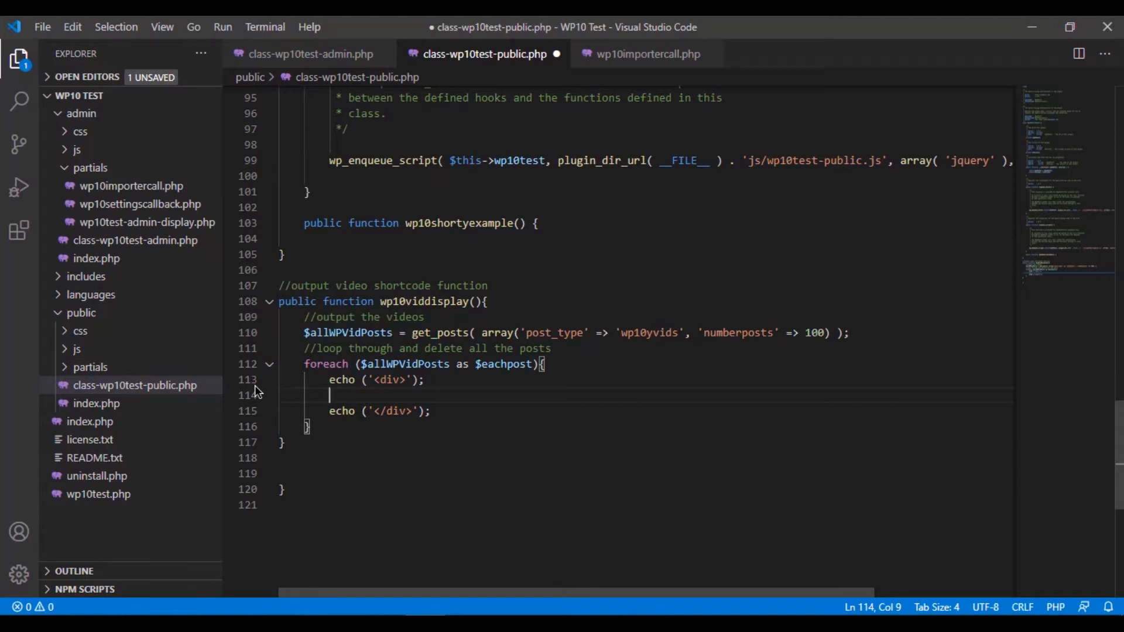
text(echo ()
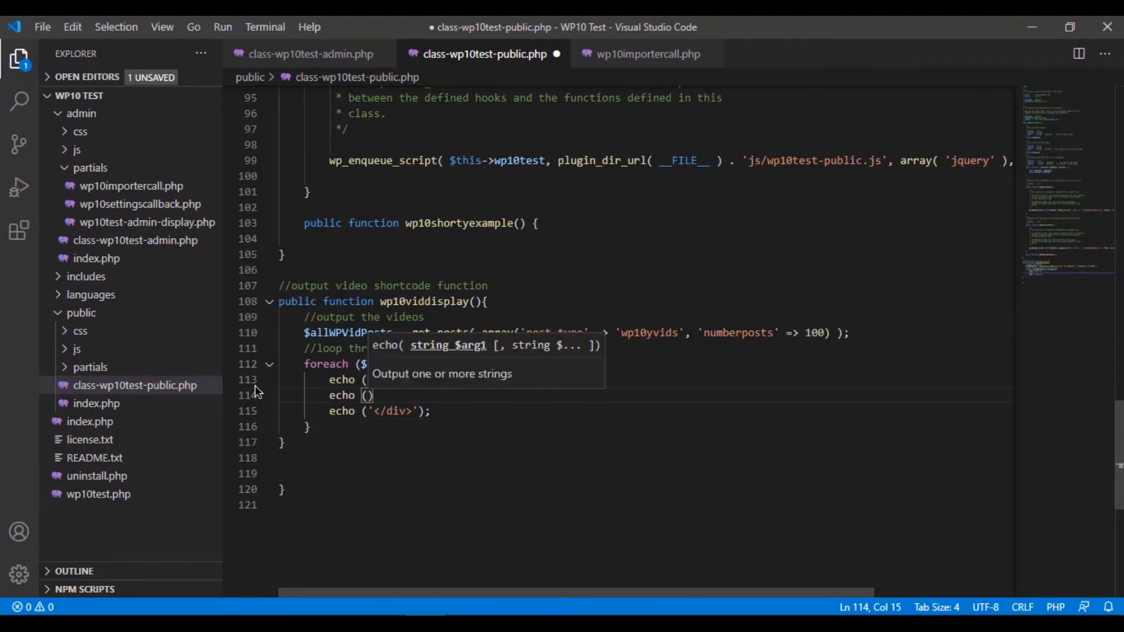
text($eachpost->ID)
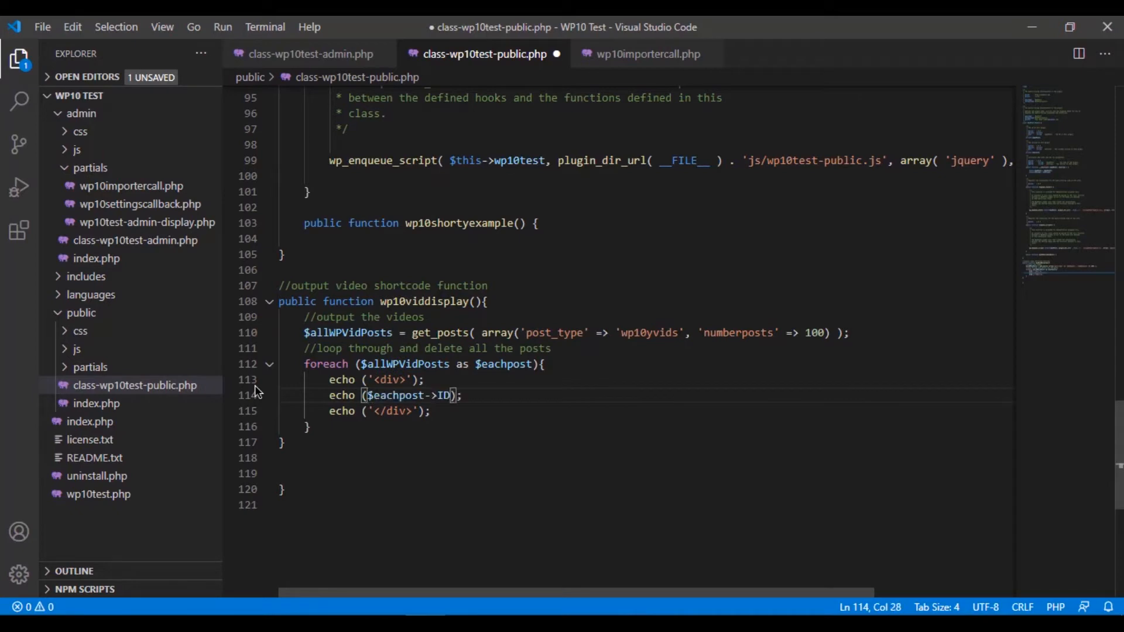
key(Backspace)
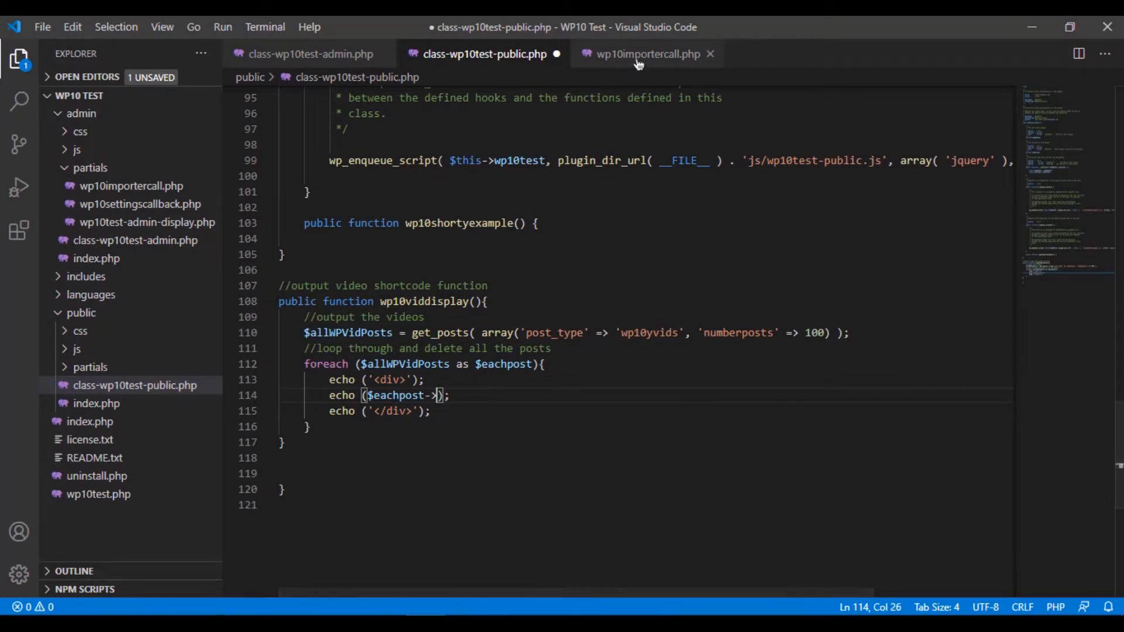
Step: Copy the imageresmed meta key from wp10importercall.php to complete $eachpost->imageresmed
click(646, 54)
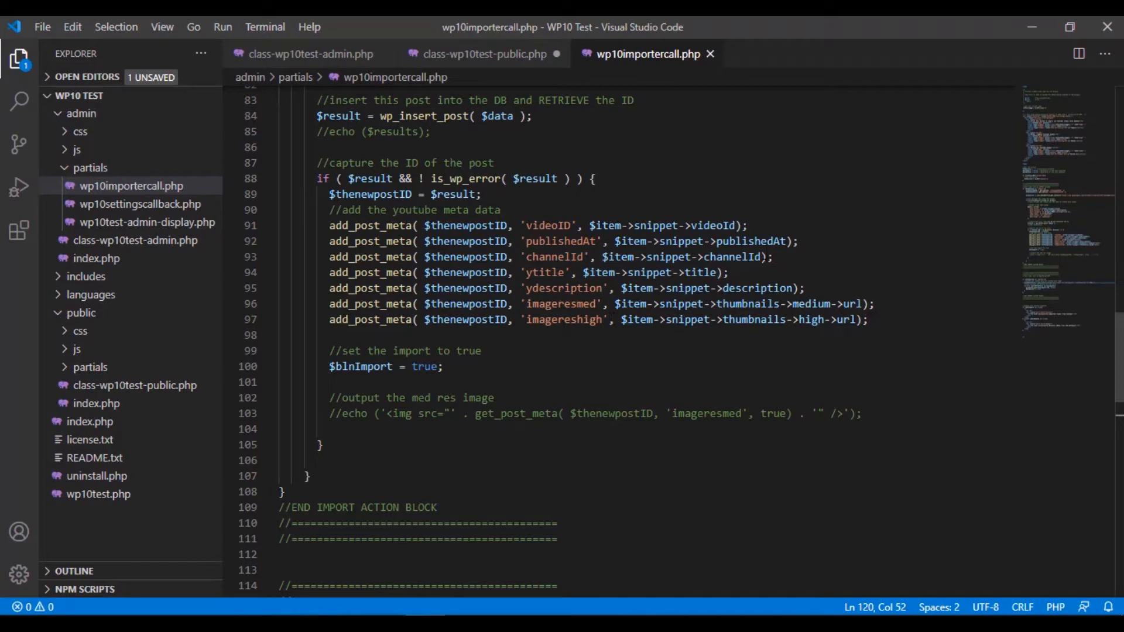
double_click(561, 303)
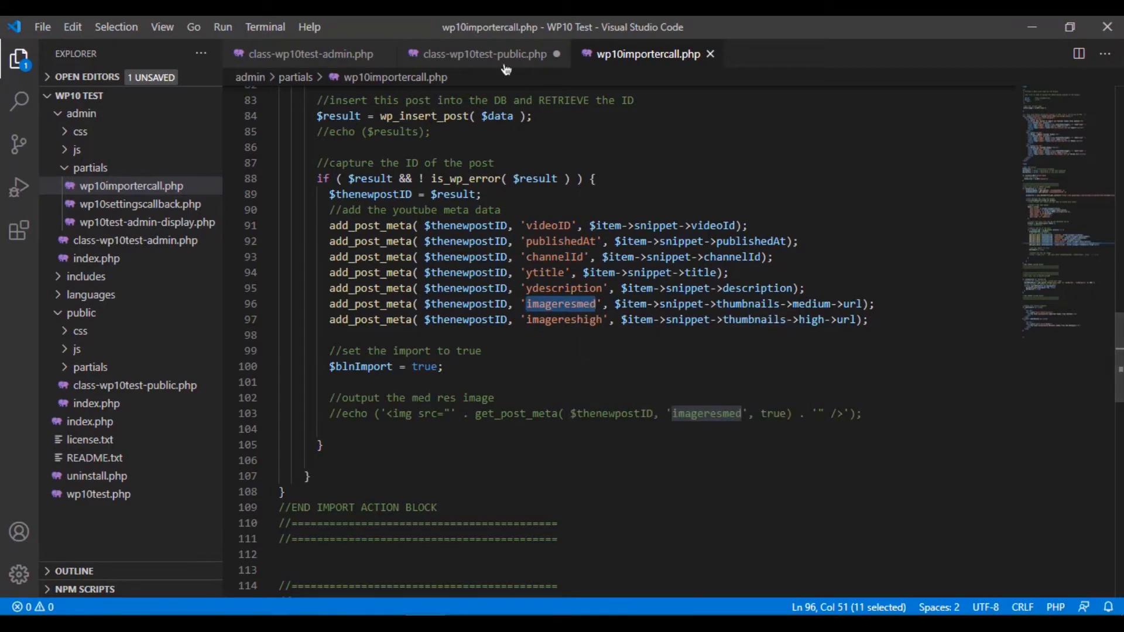
right_click(402, 395)
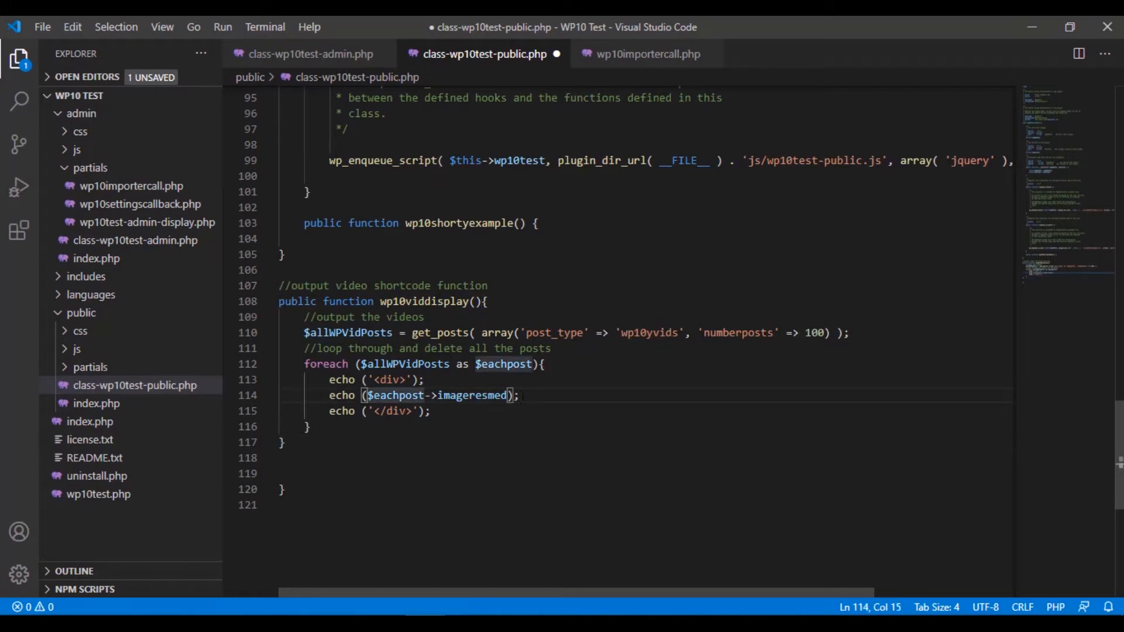
Step: Wrap $eachpost->imageresmed in an <img src=...> tag inside the div echoes and save
text(<img)
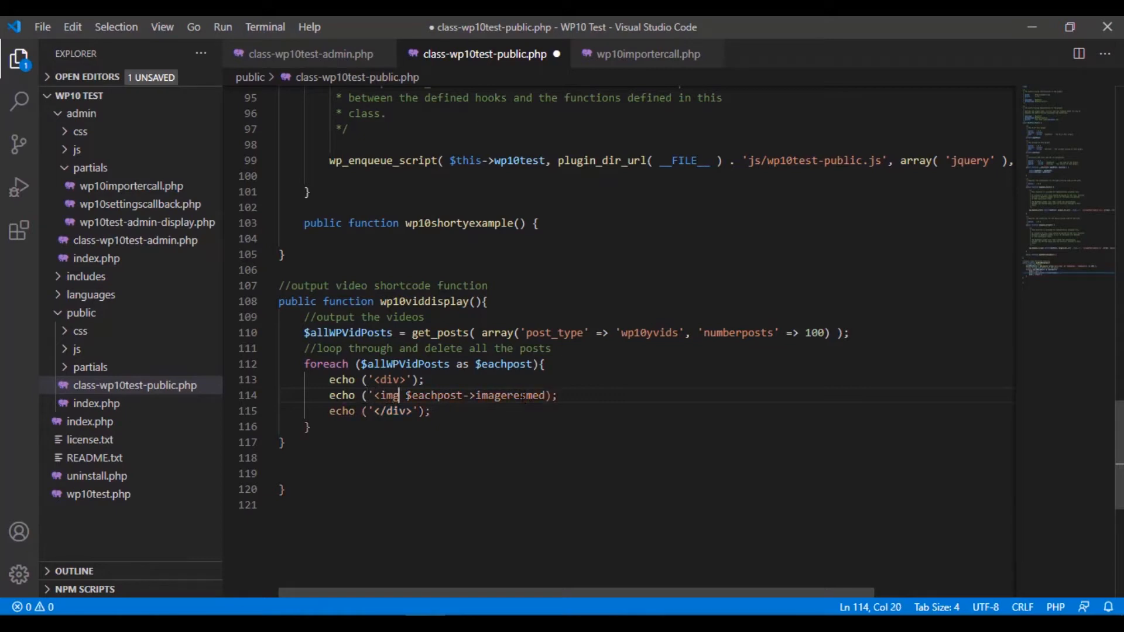
text(src=")
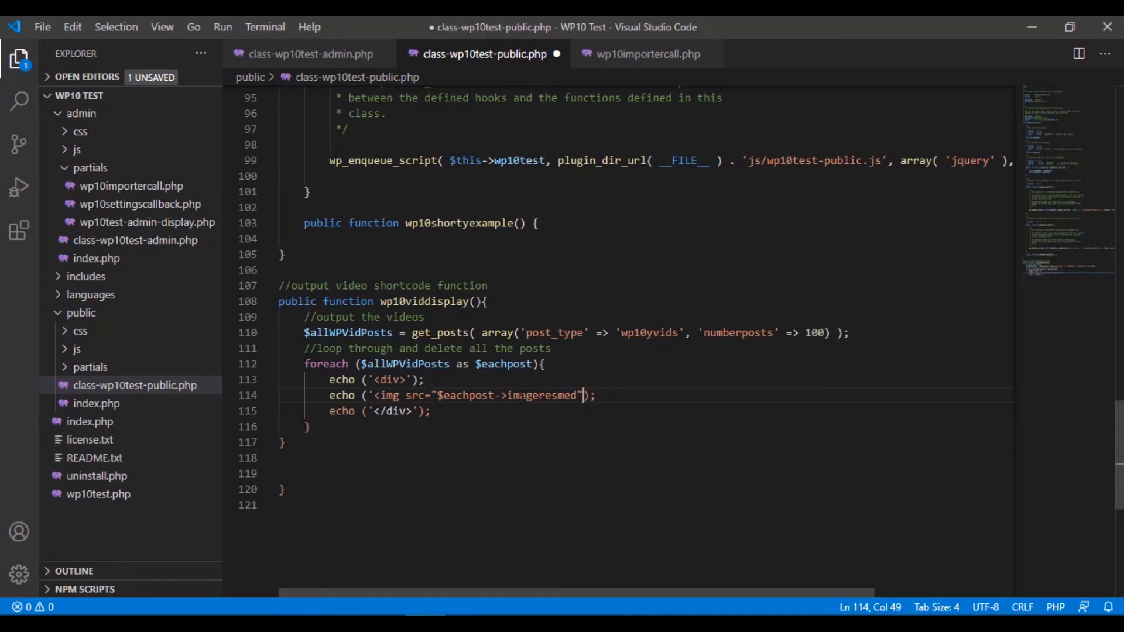
text(/>)
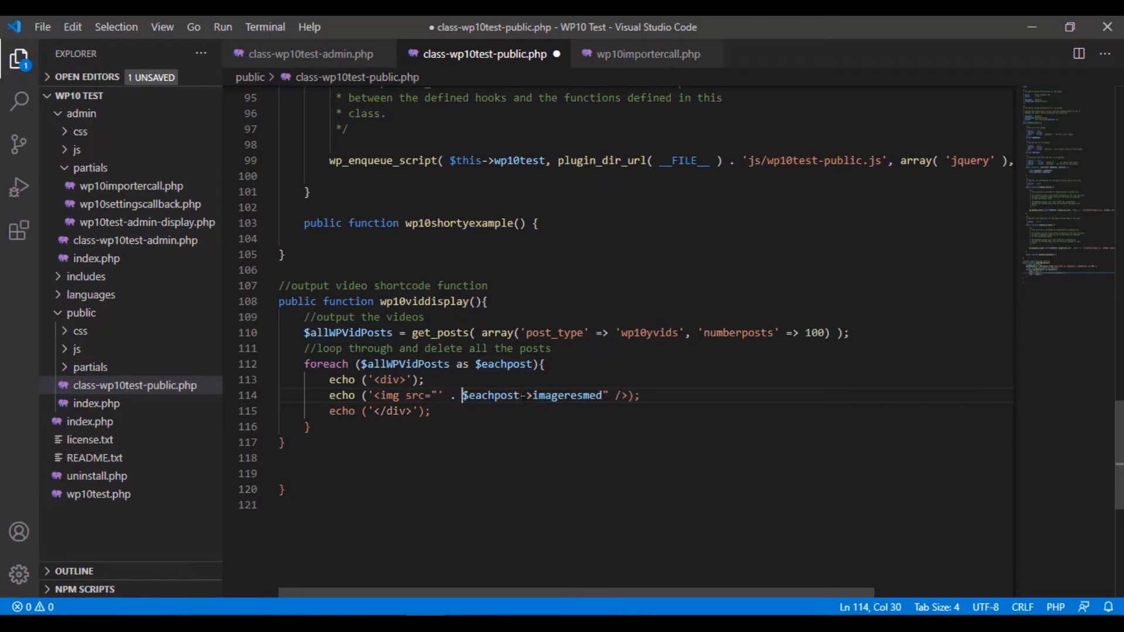
click(556, 395)
text( . ')
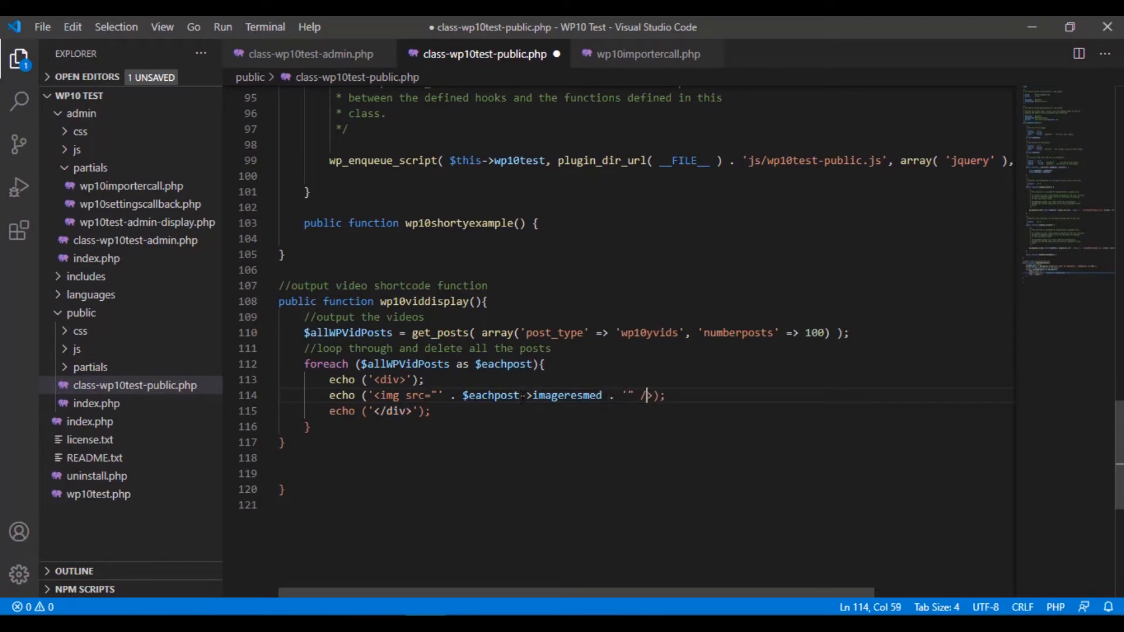
key(ctrl+s)
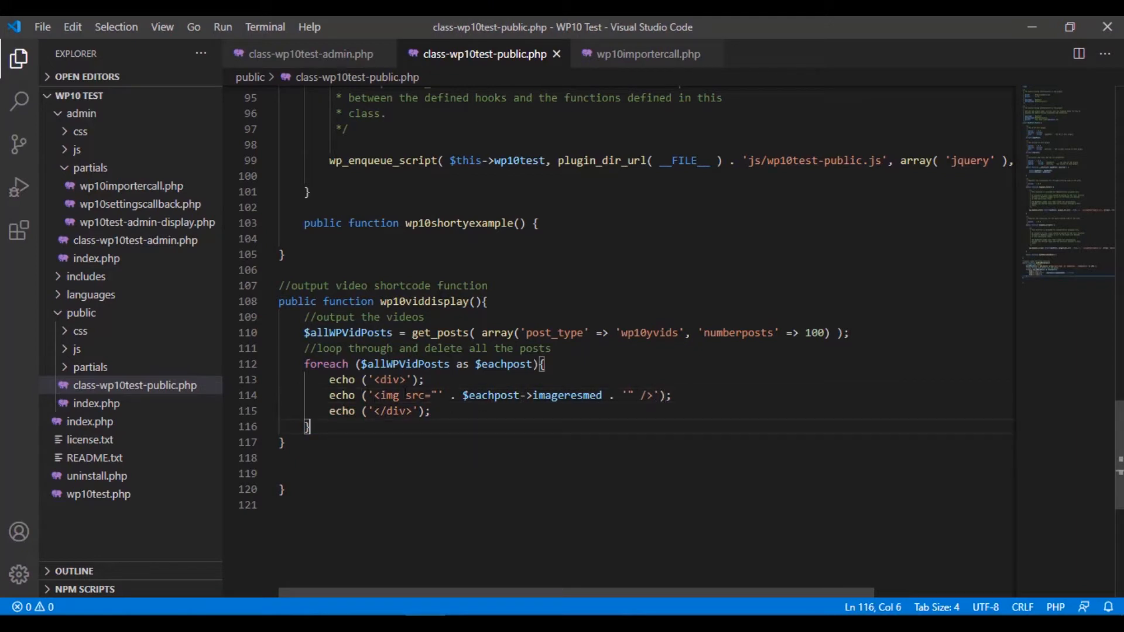
click(662, 395)
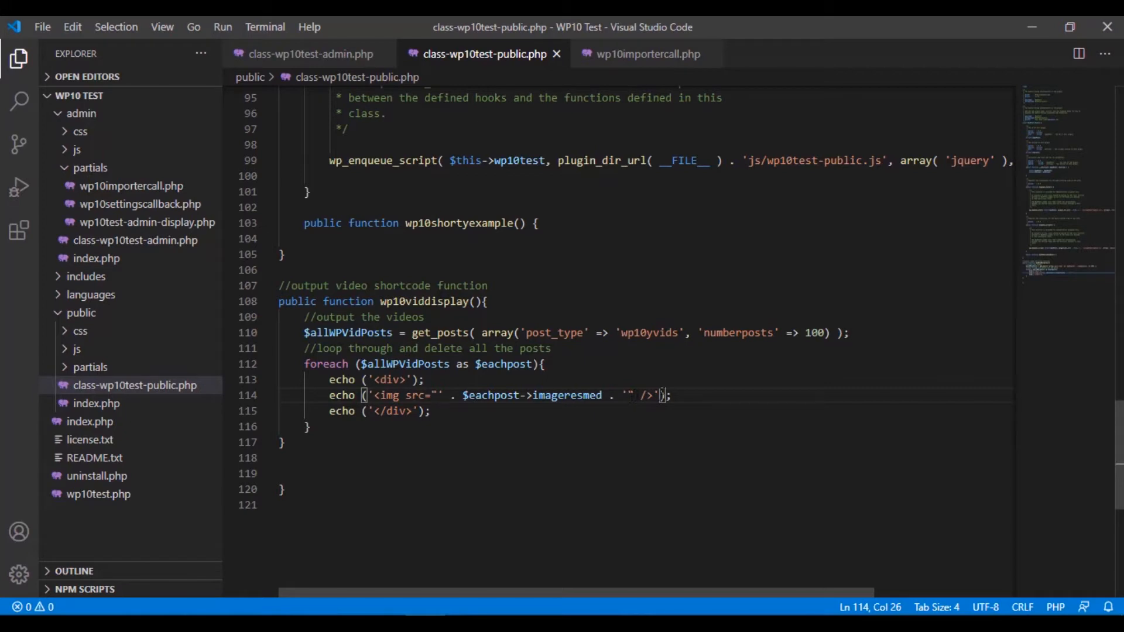
mouse_move(128, 610)
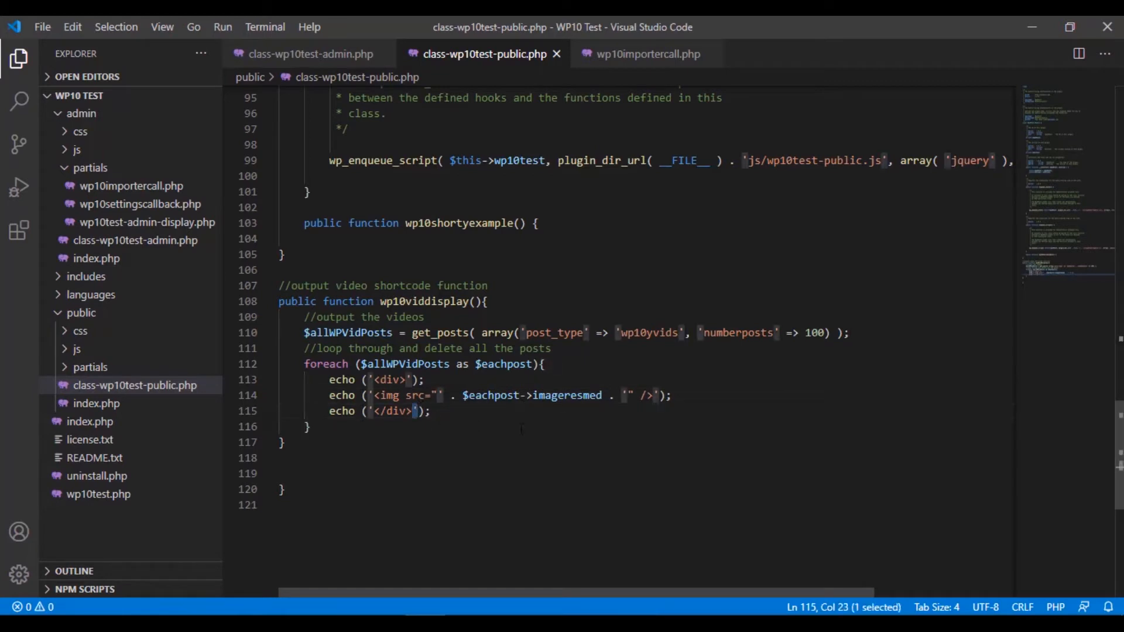
text(<)
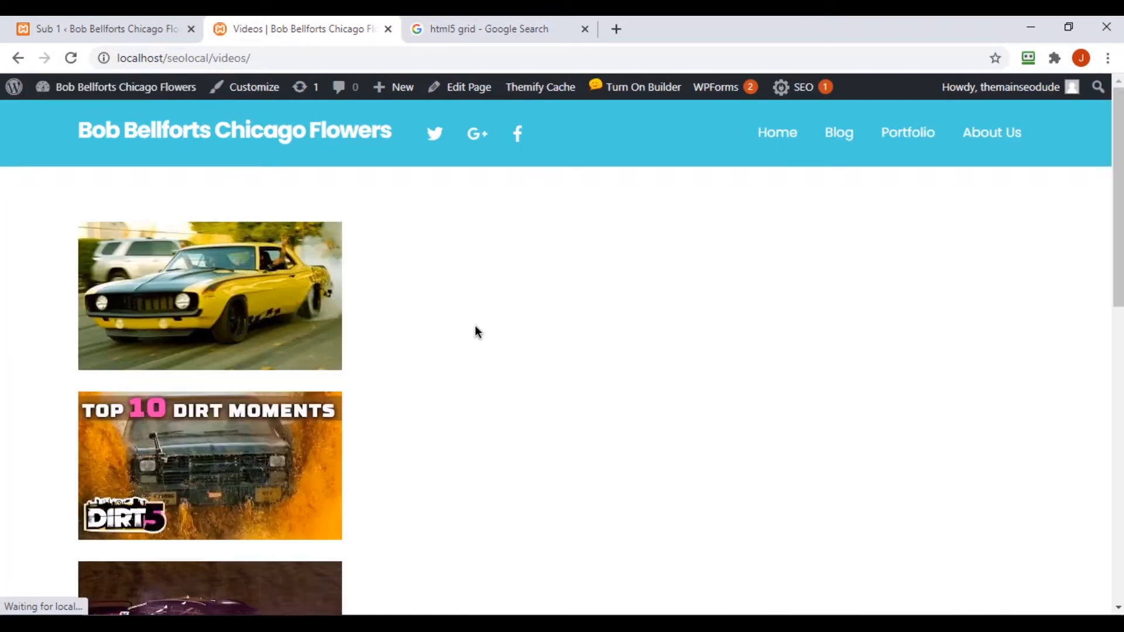
Step: Scroll through the single-column thumbnails on the Videos page, then return to the WP10 importer admin tab
scroll(down, 3)
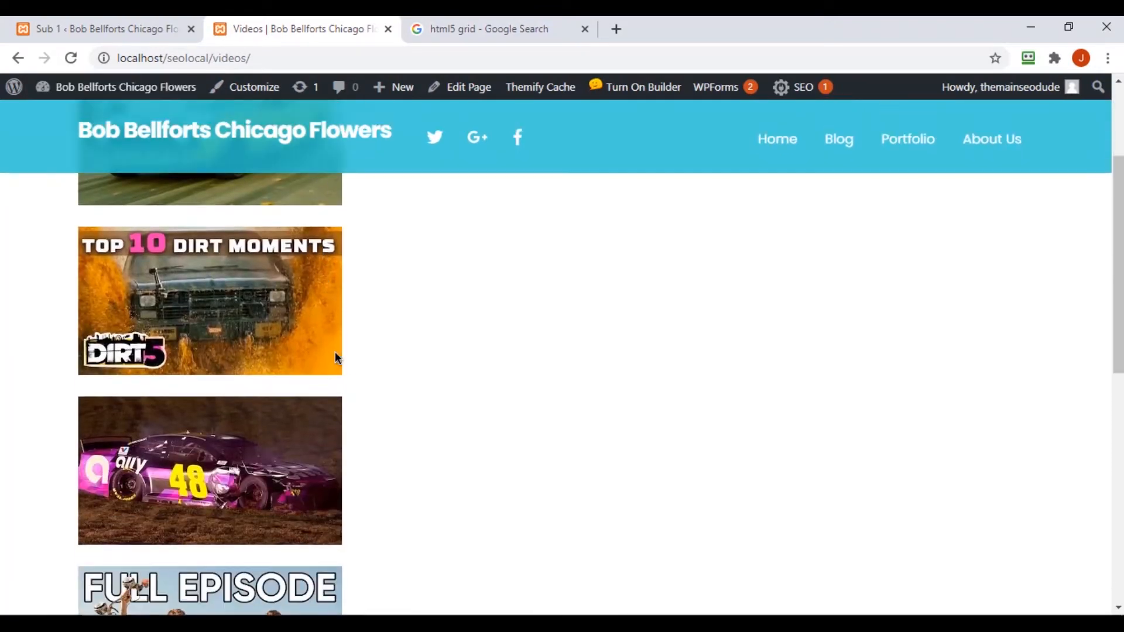
scroll(down, 3)
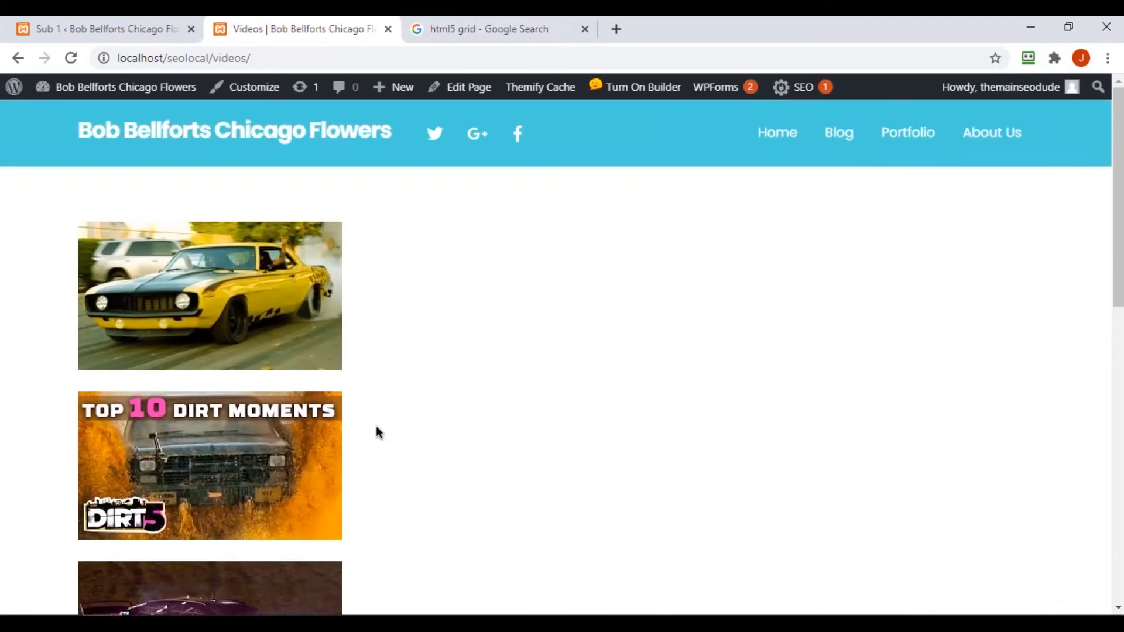
scroll(down, 3)
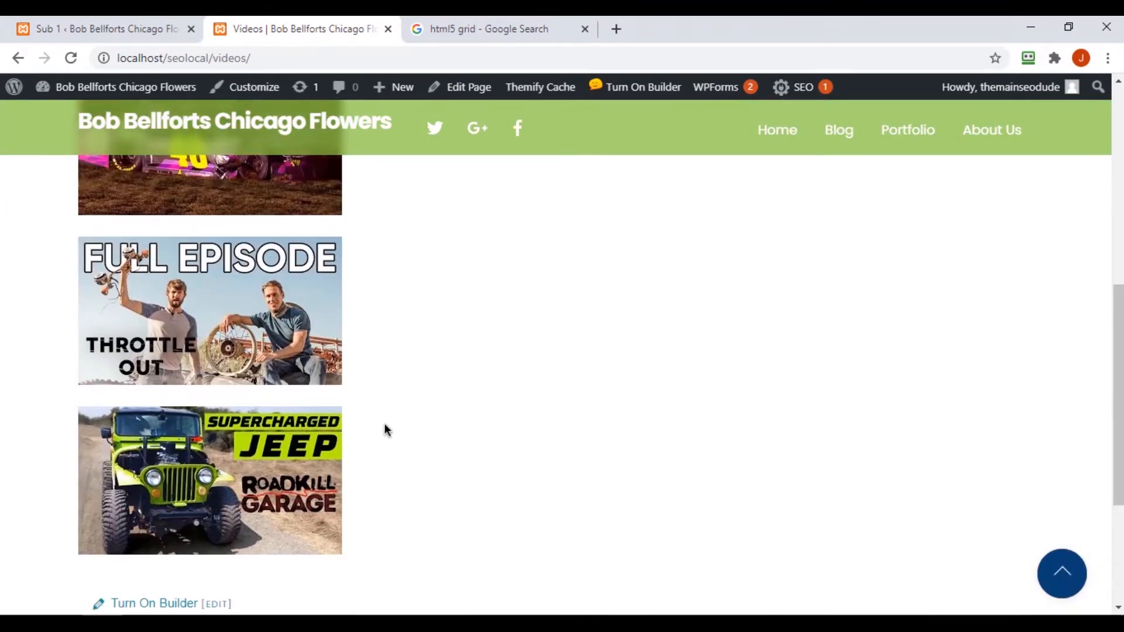
scroll(down, 3)
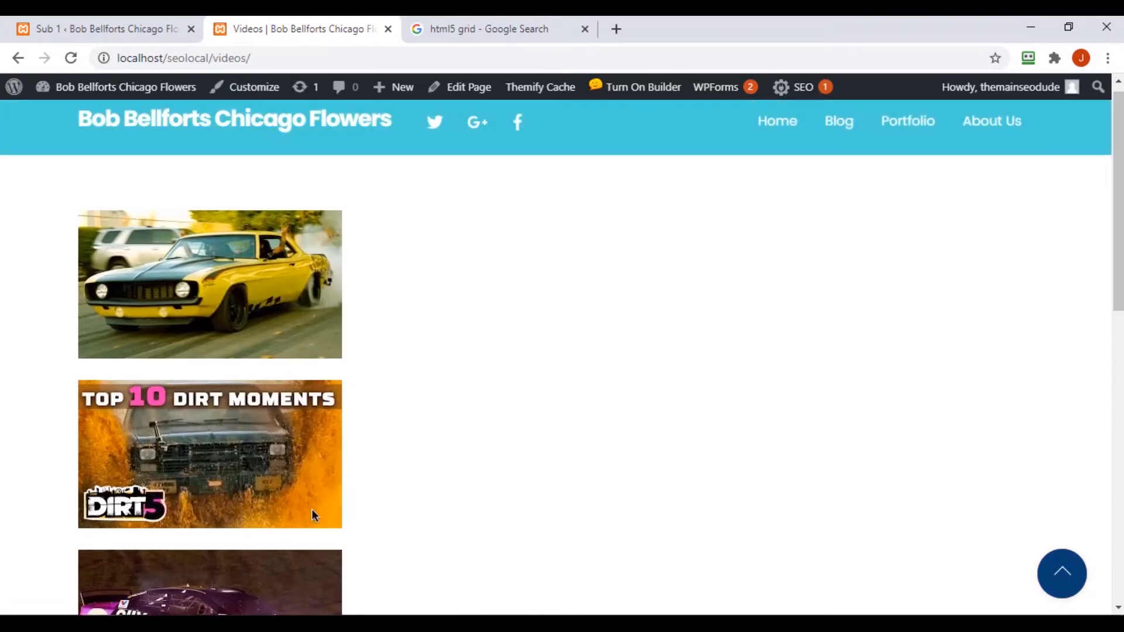
mouse_move(380, 404)
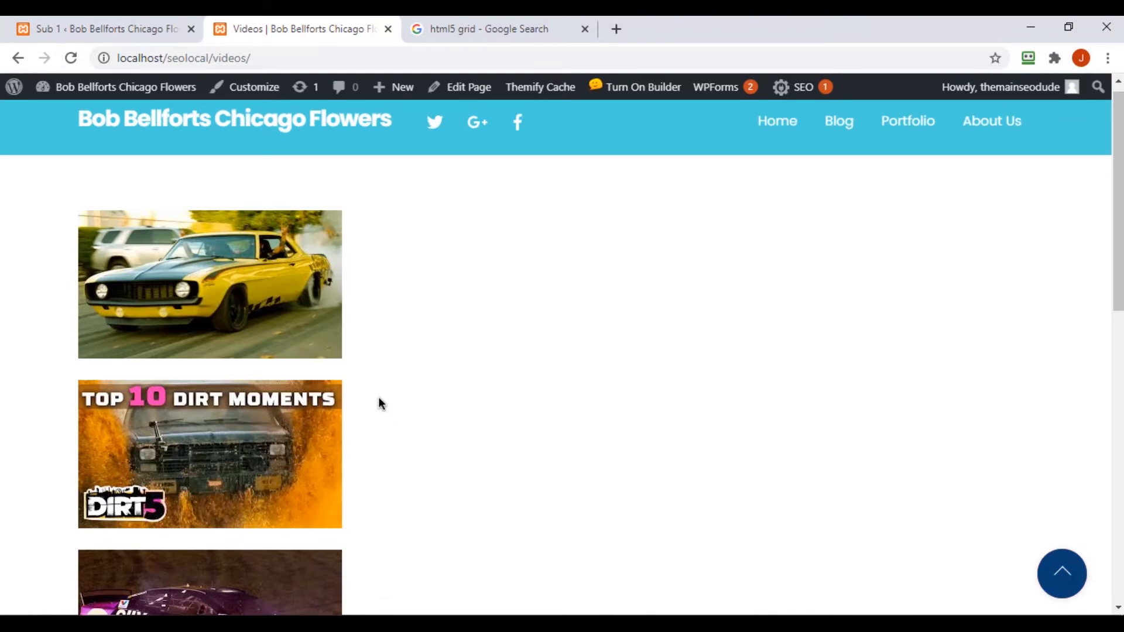
mouse_move(379, 404)
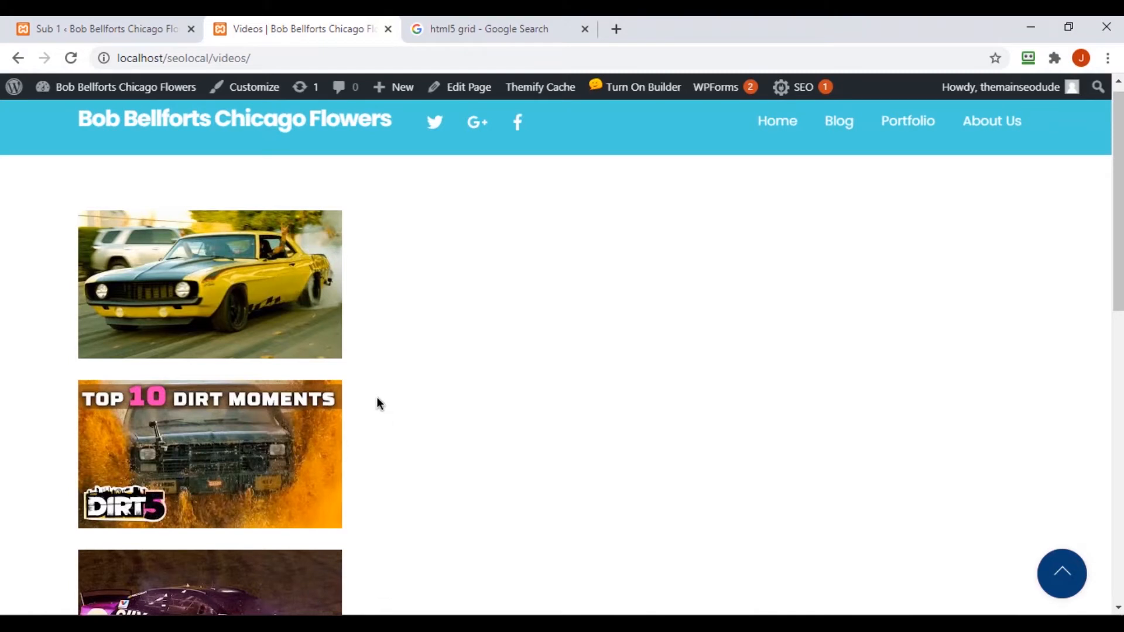
scroll(down, 3)
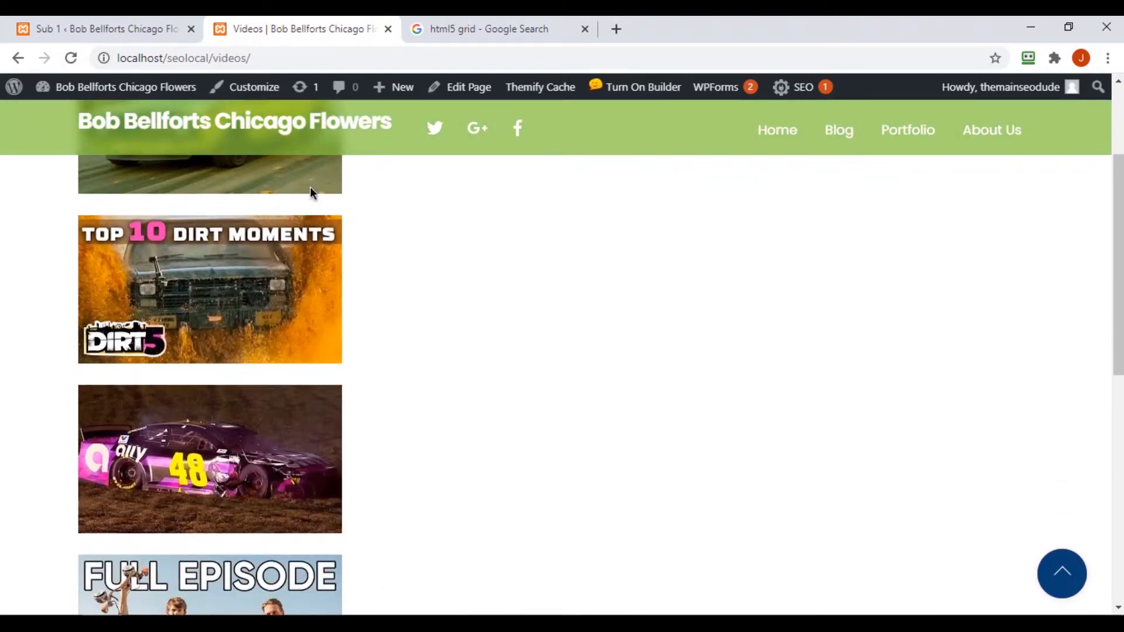
scroll(down, 3)
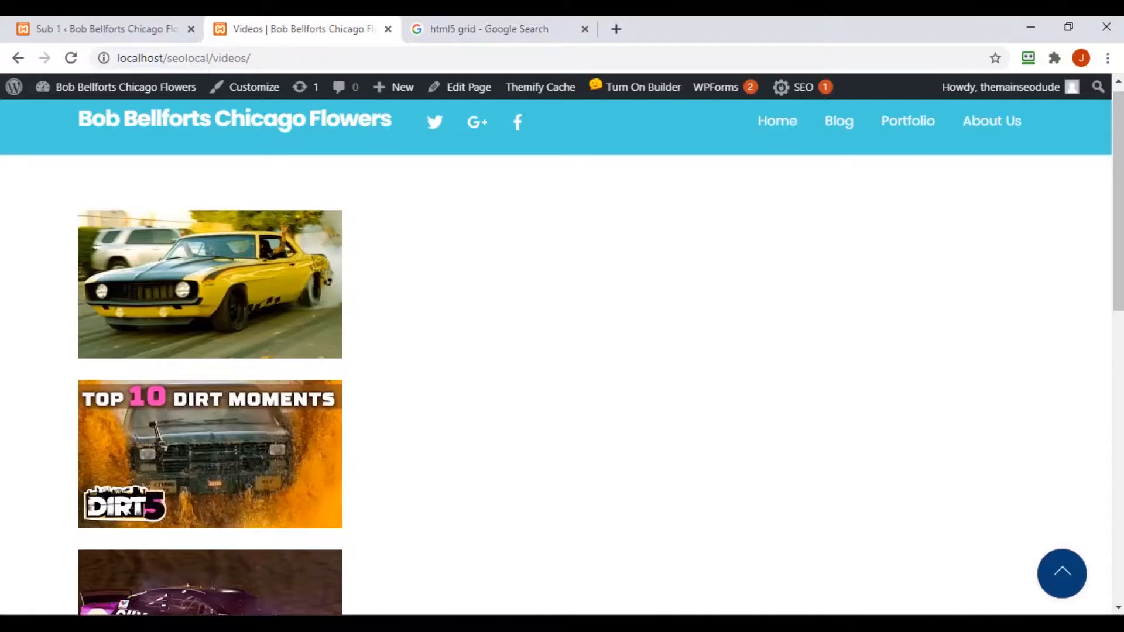
scroll(down, 3)
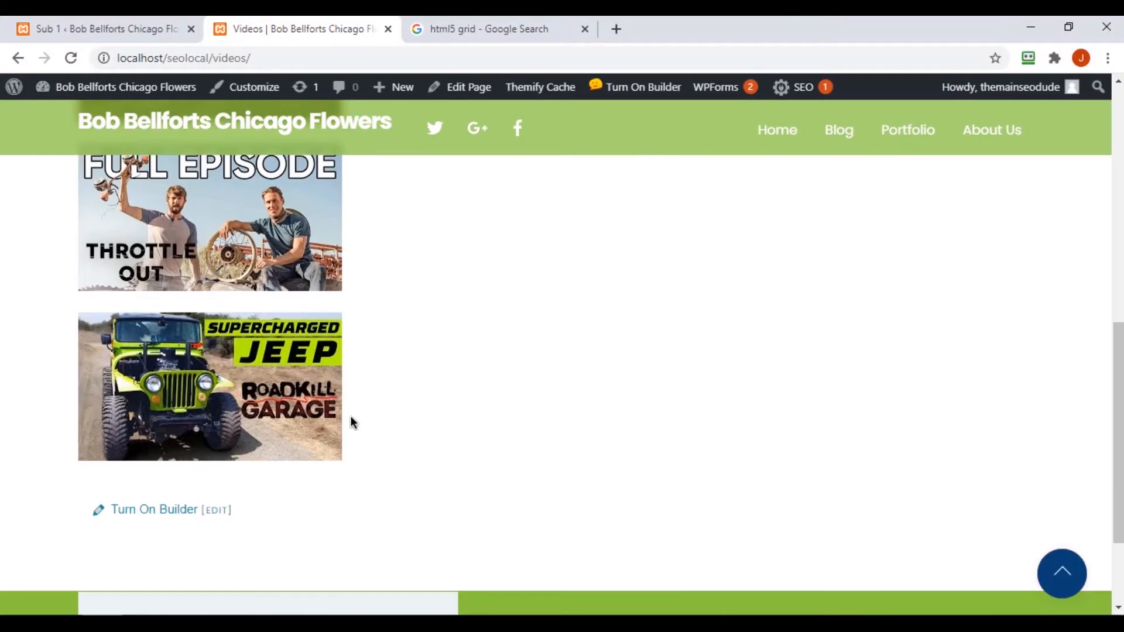
click(328, 202)
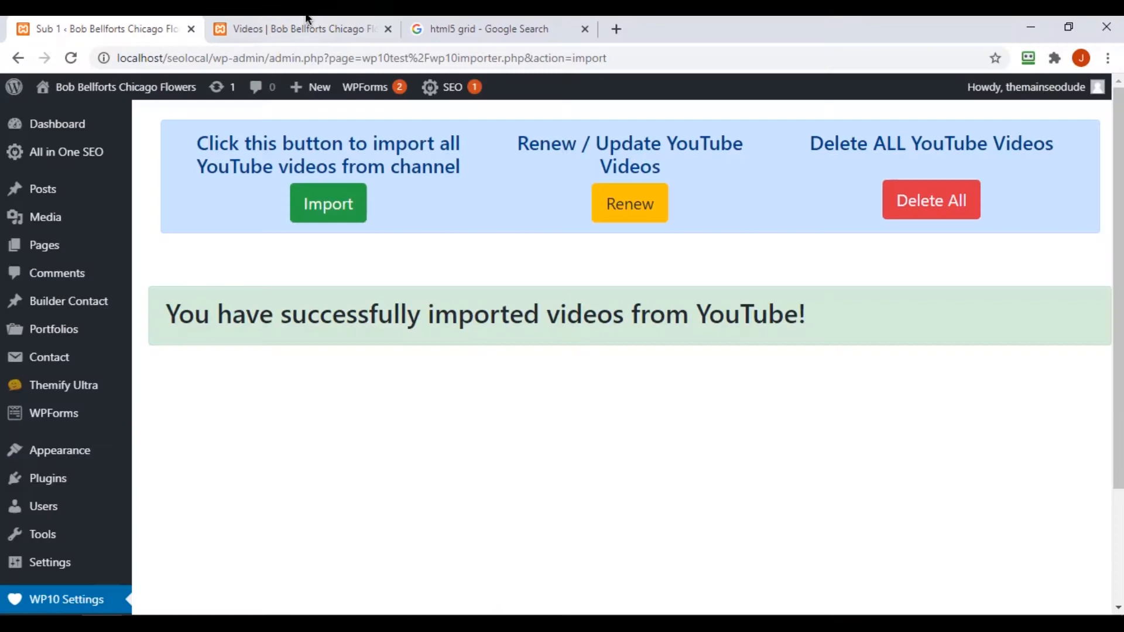
click(301, 28)
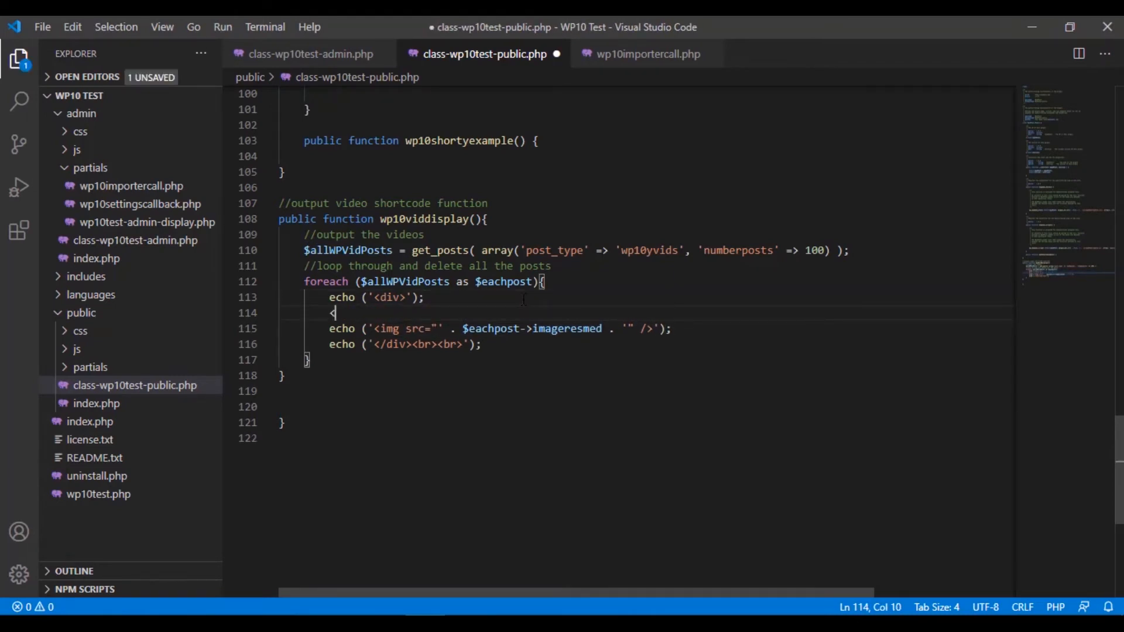
Step: Add echo ('<p>' . $eachpost->imageresmed . '</p>'); above the thumbnail img line in the loop
text(echo ();)
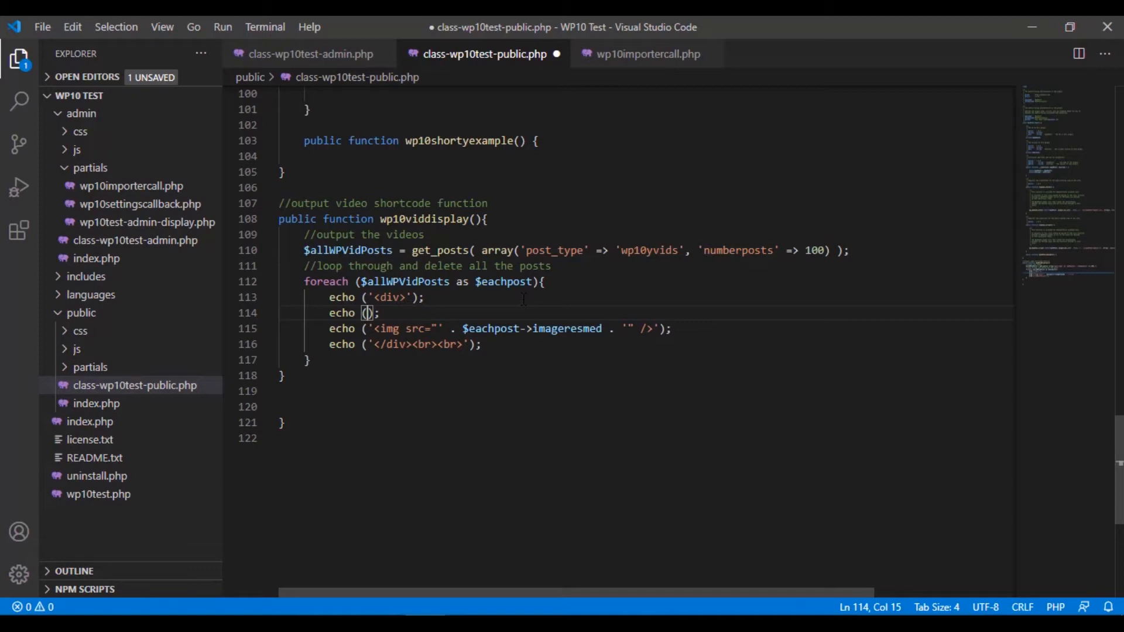
text(<)
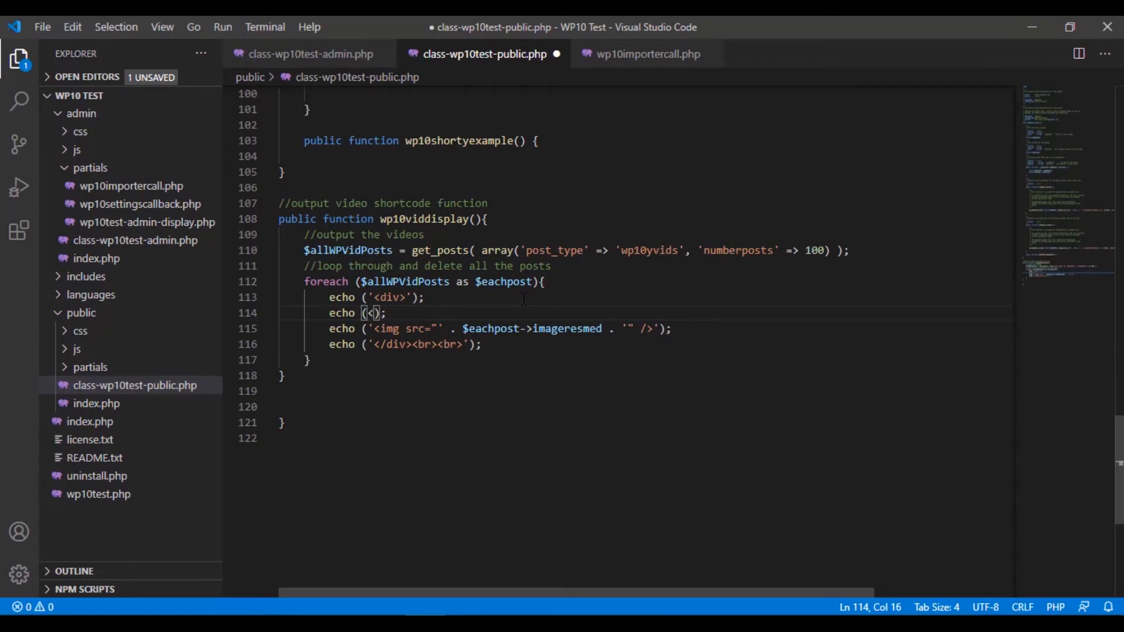
text(p>)
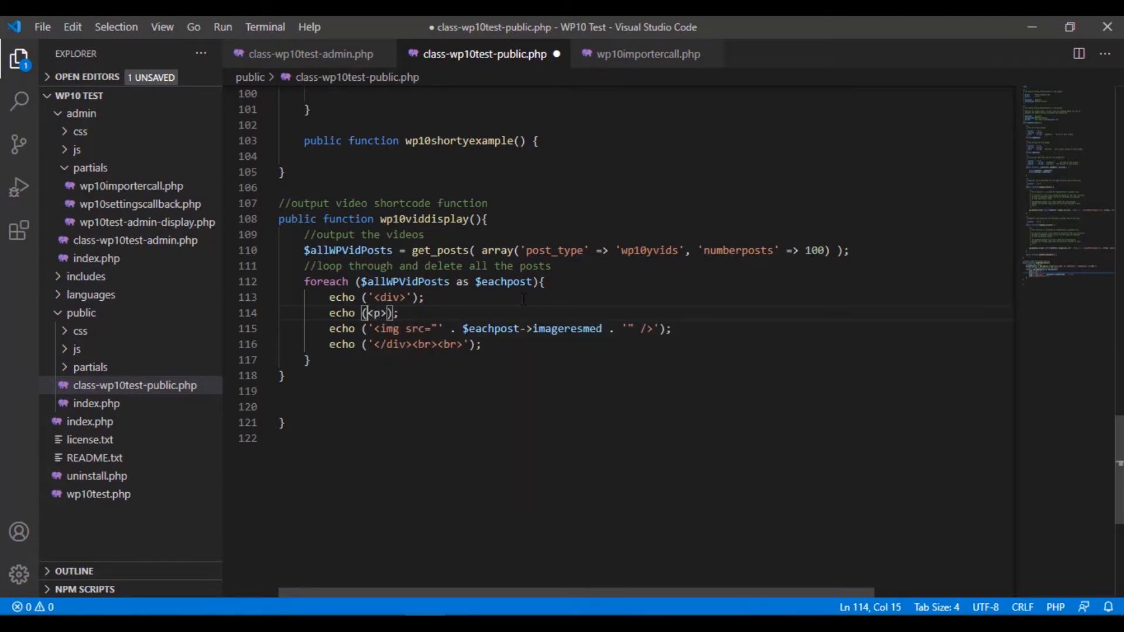
text('<p>')
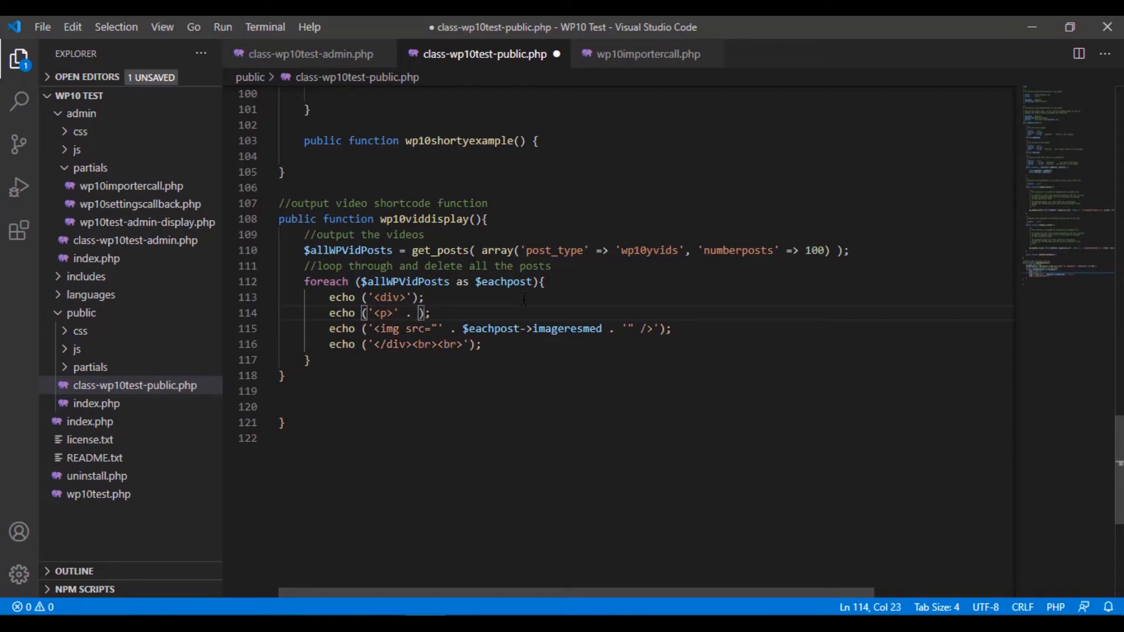
text(. '')
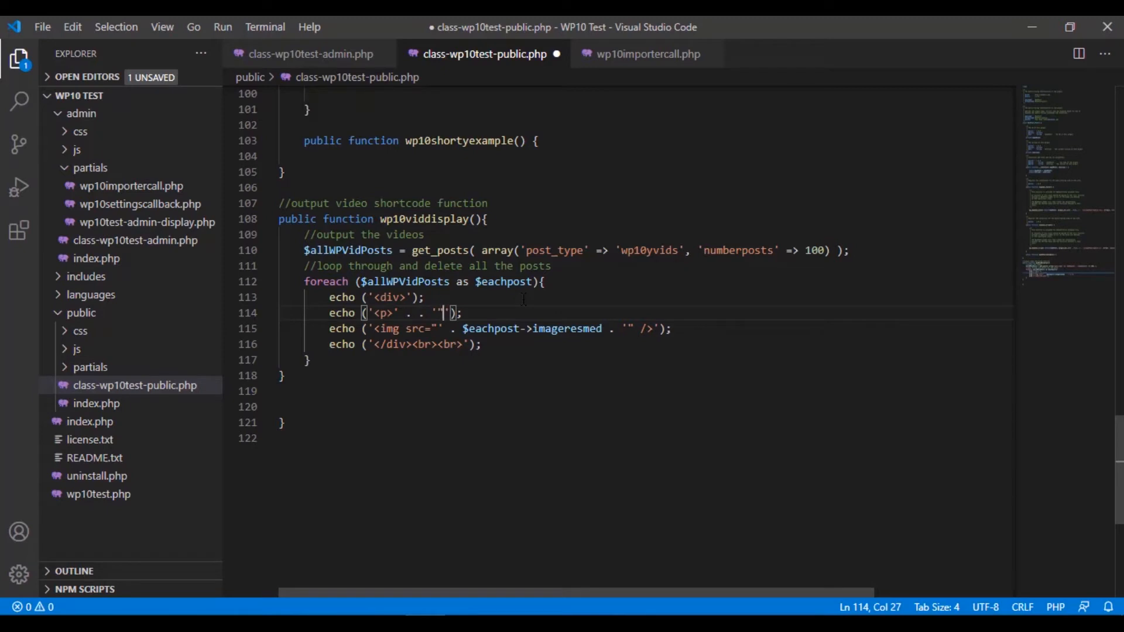
text(</p>)
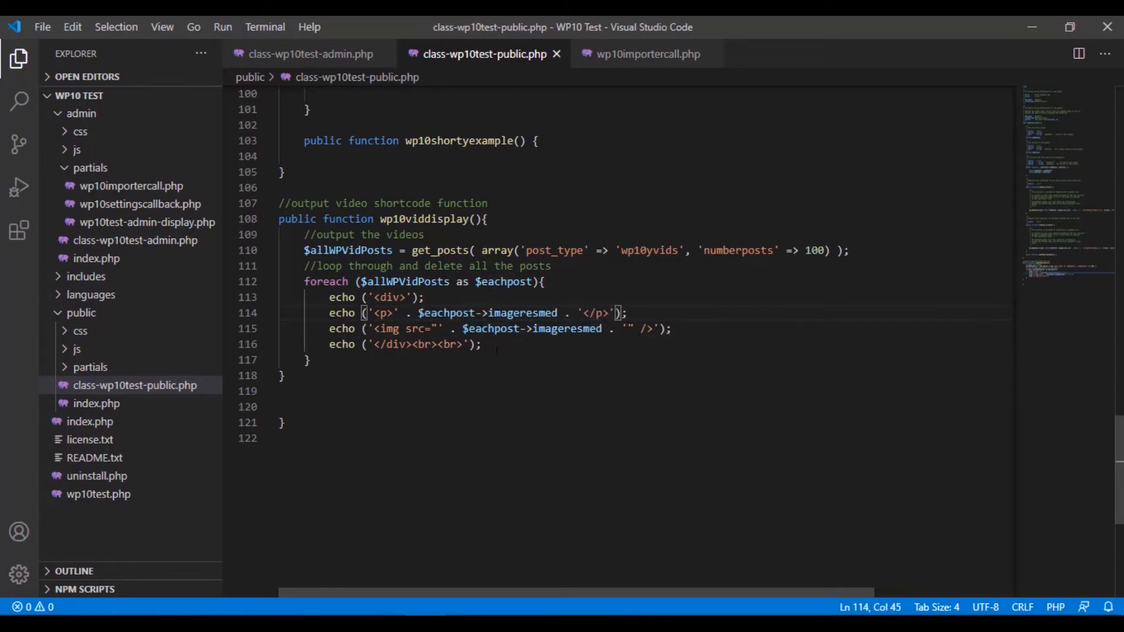
Step: Copy the 'ytitle' meta key name from wp10importercall.php and return to the shortcode file
click(643, 54)
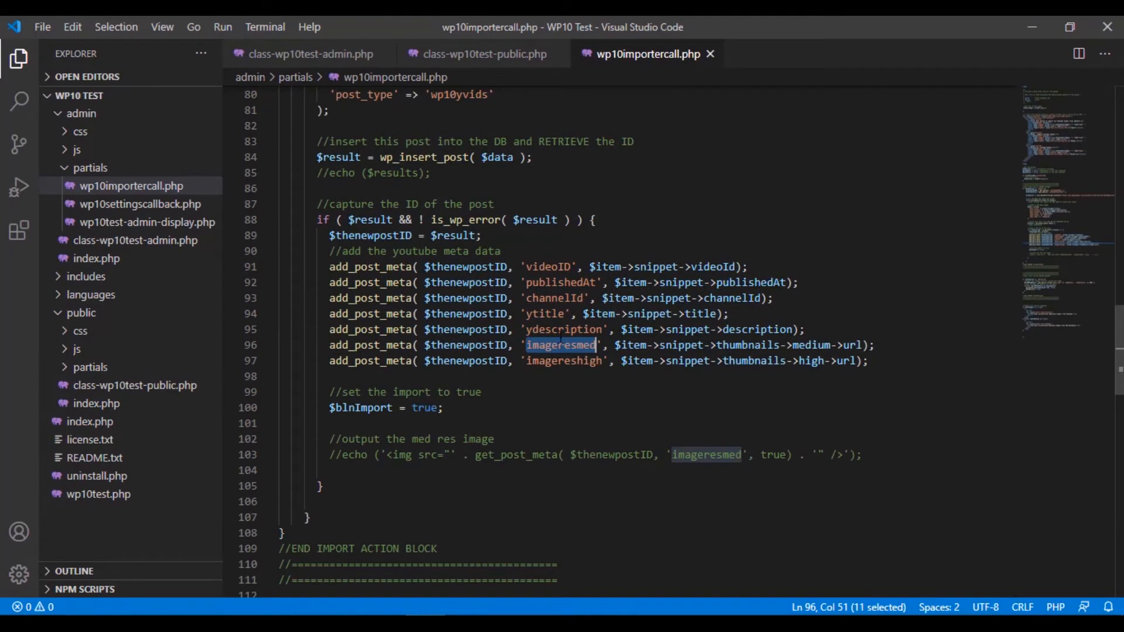
double_click(545, 314)
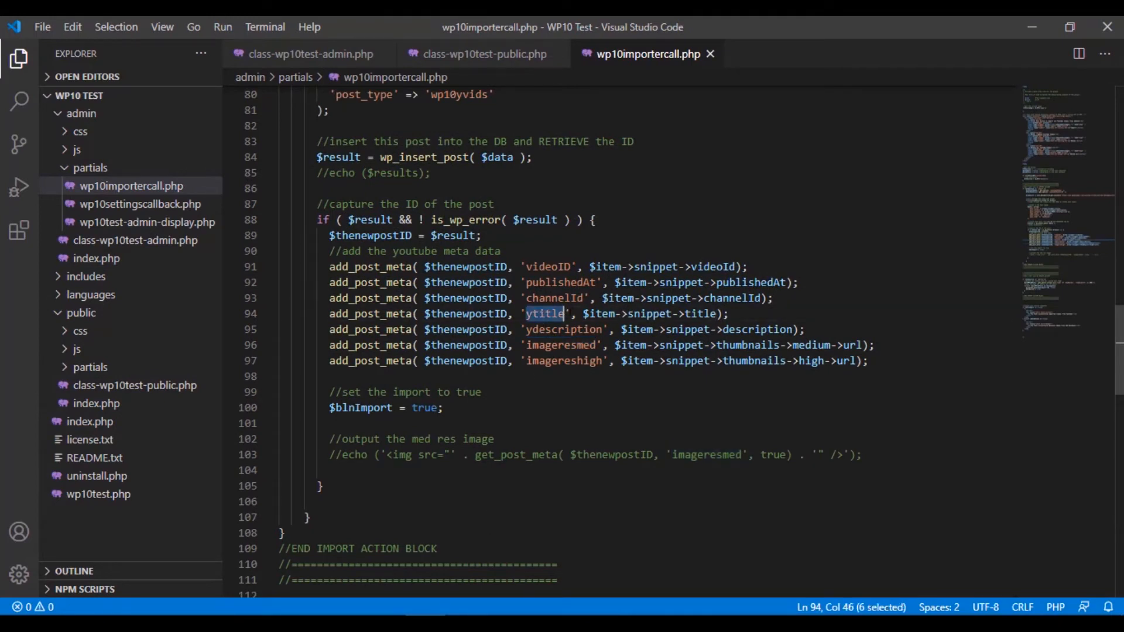
click(478, 54)
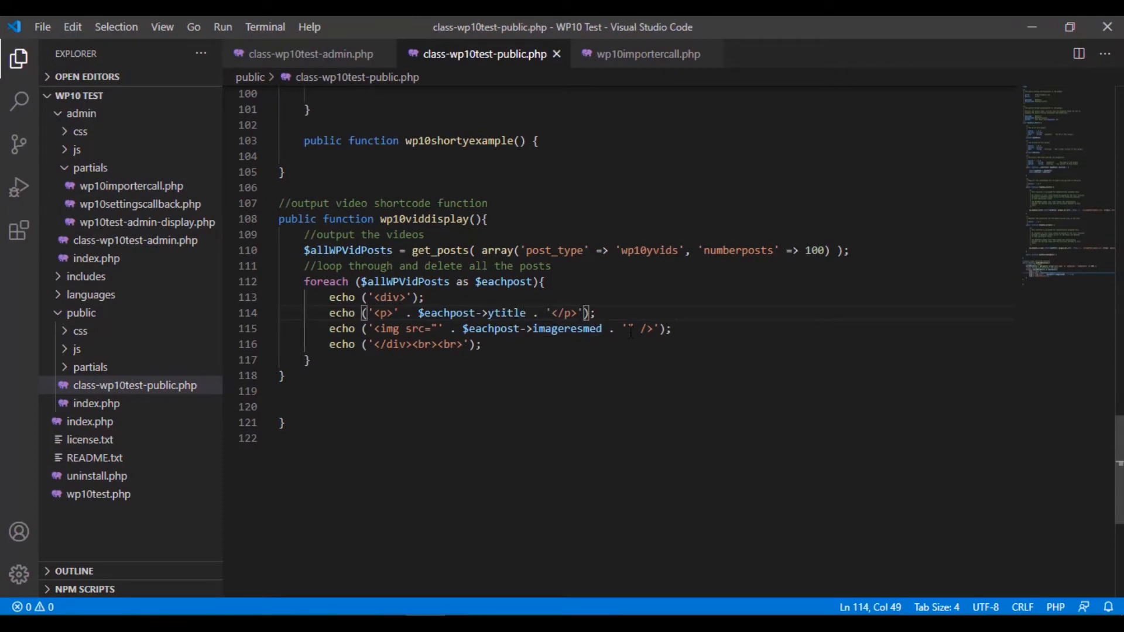
Step: Insert a <br> in the video output markup of wp10viddisplay
text(<br>)
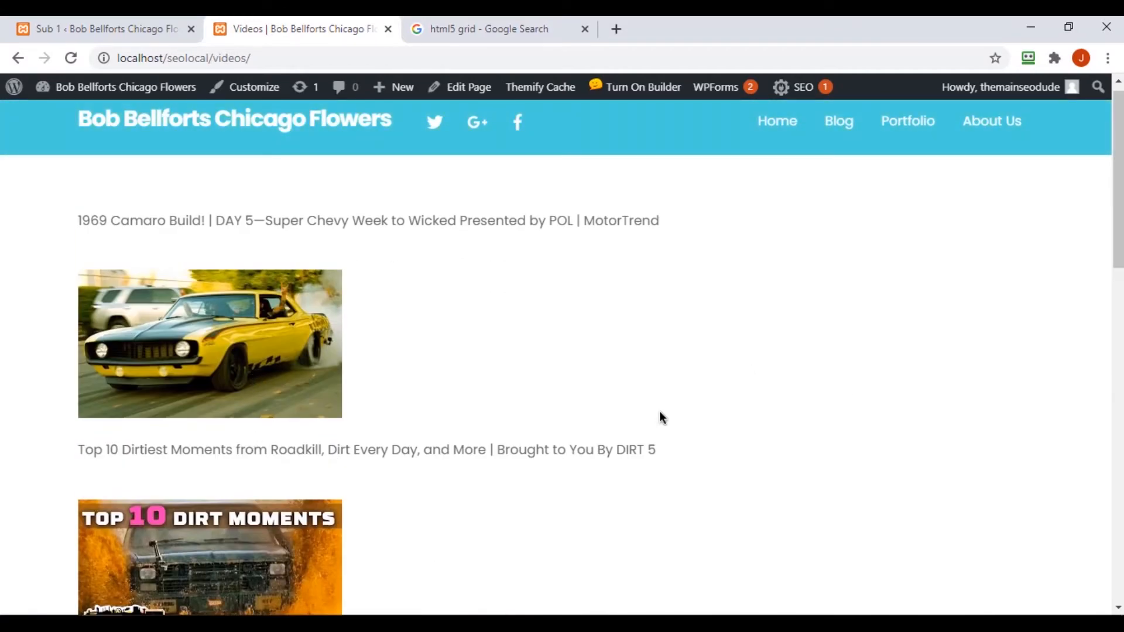
Step: Scroll through the Videos page to check titles above thumbnails, then reload it
scroll(down, 3)
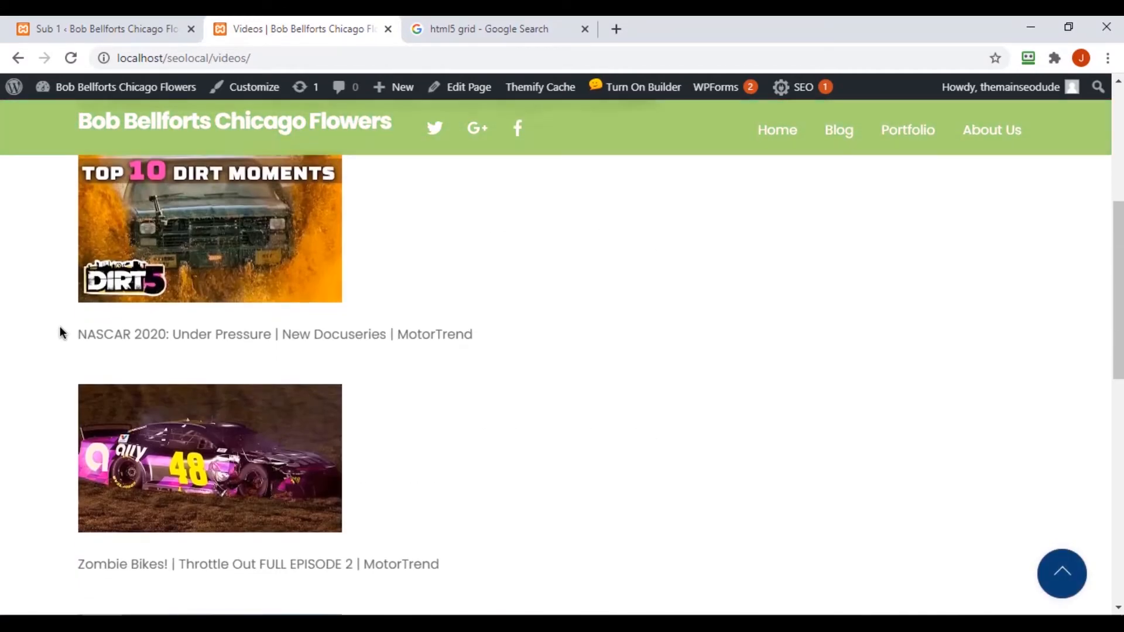
scroll(down, 3)
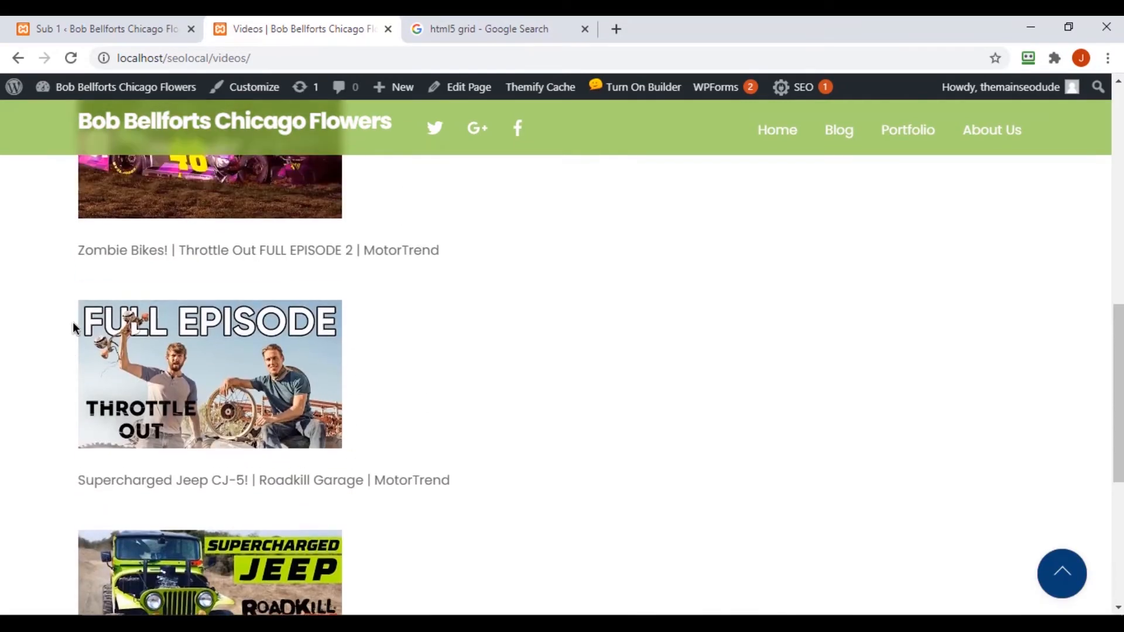
scroll(up, 3)
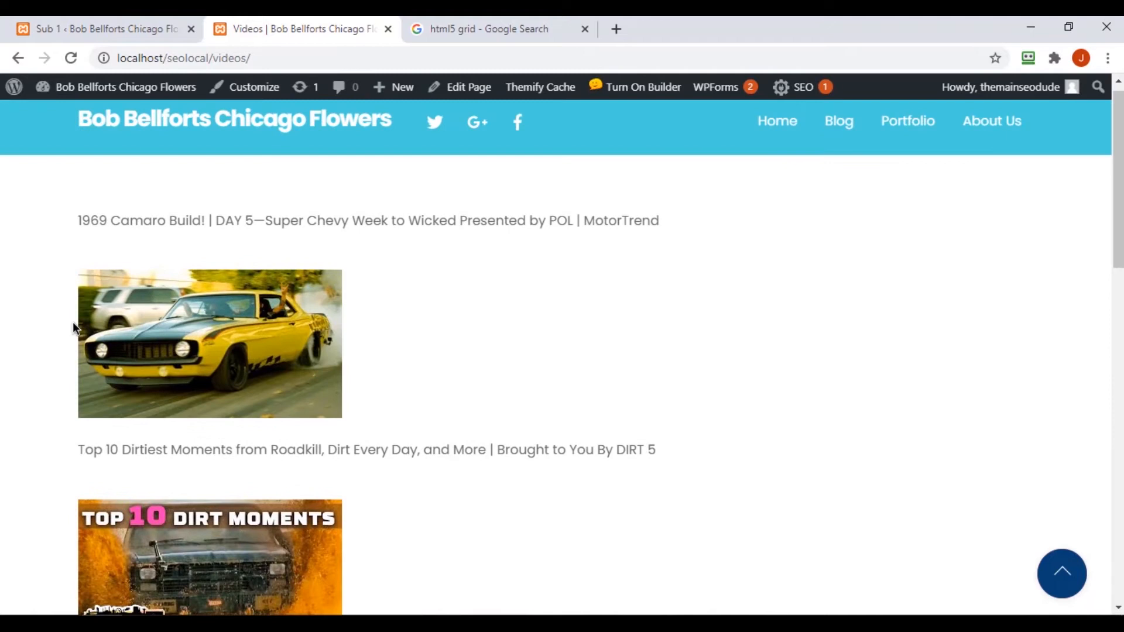
mouse_move(347, 337)
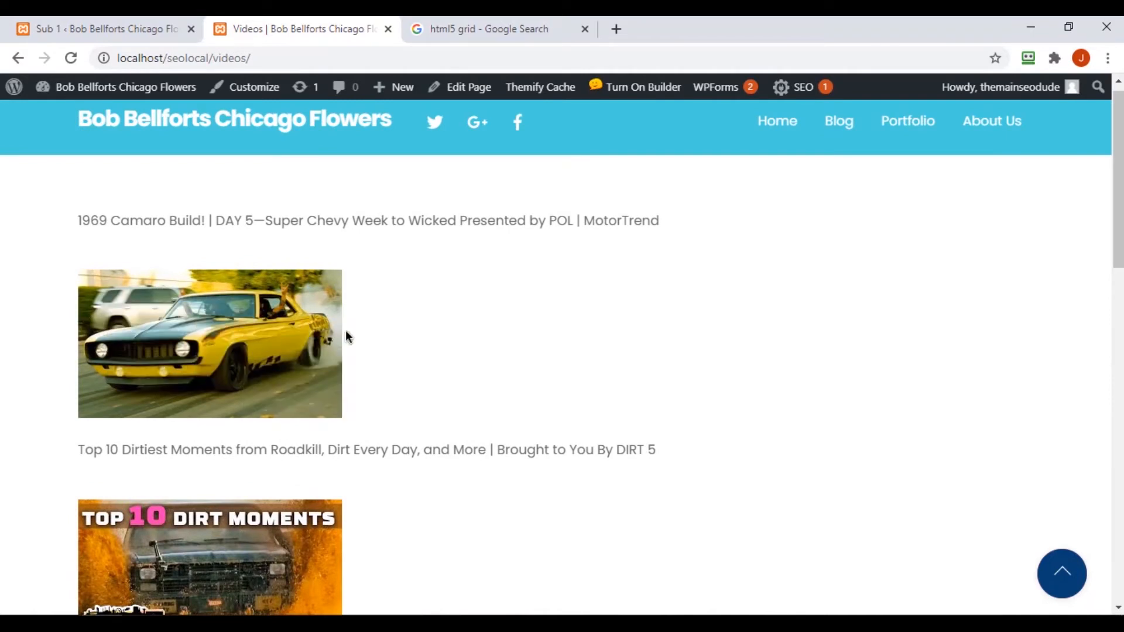
mouse_move(380, 353)
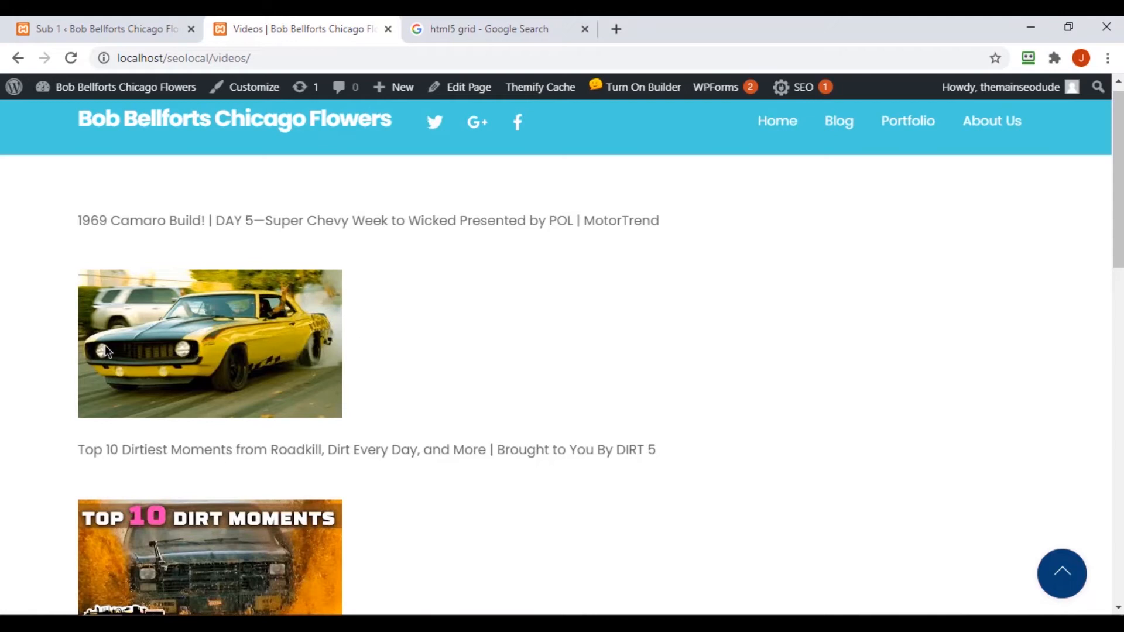
mouse_move(363, 362)
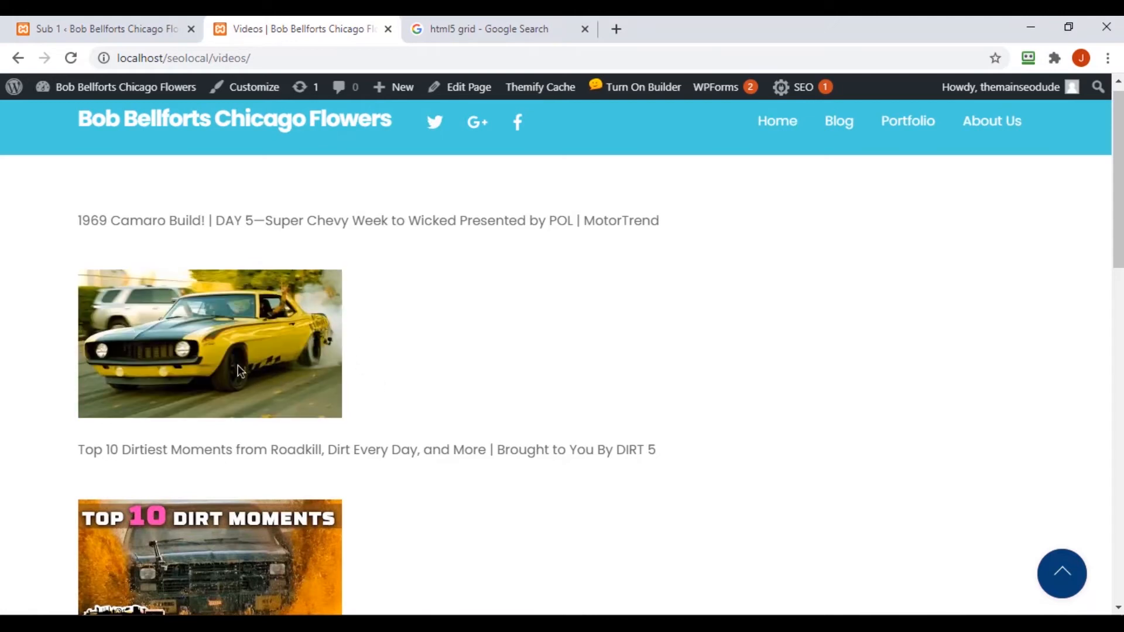
mouse_move(219, 348)
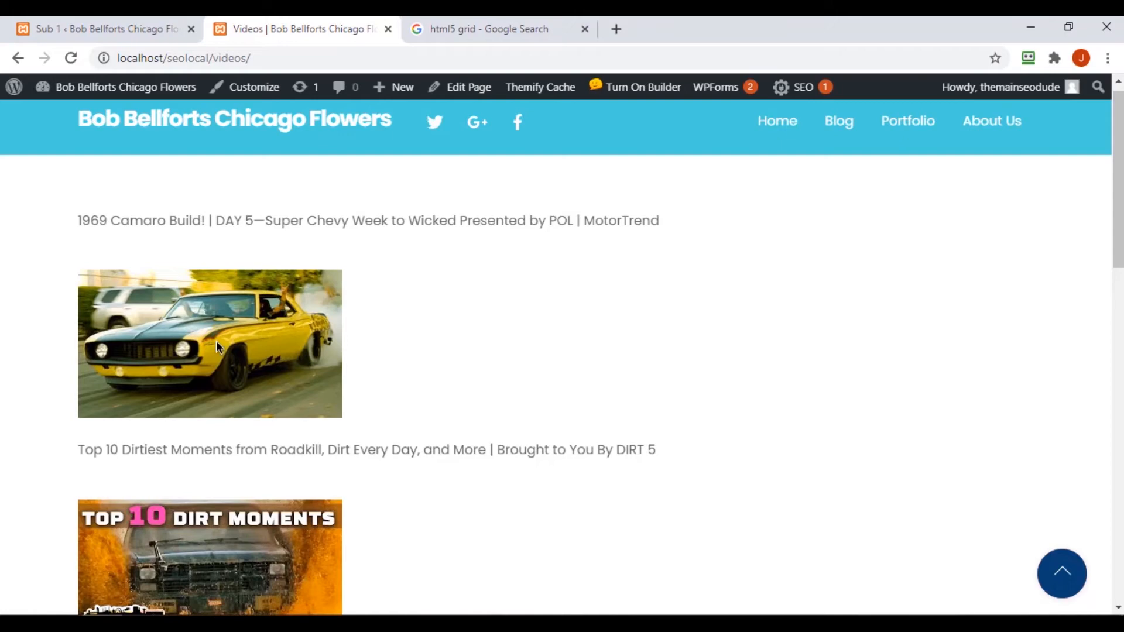
scroll(down, 3)
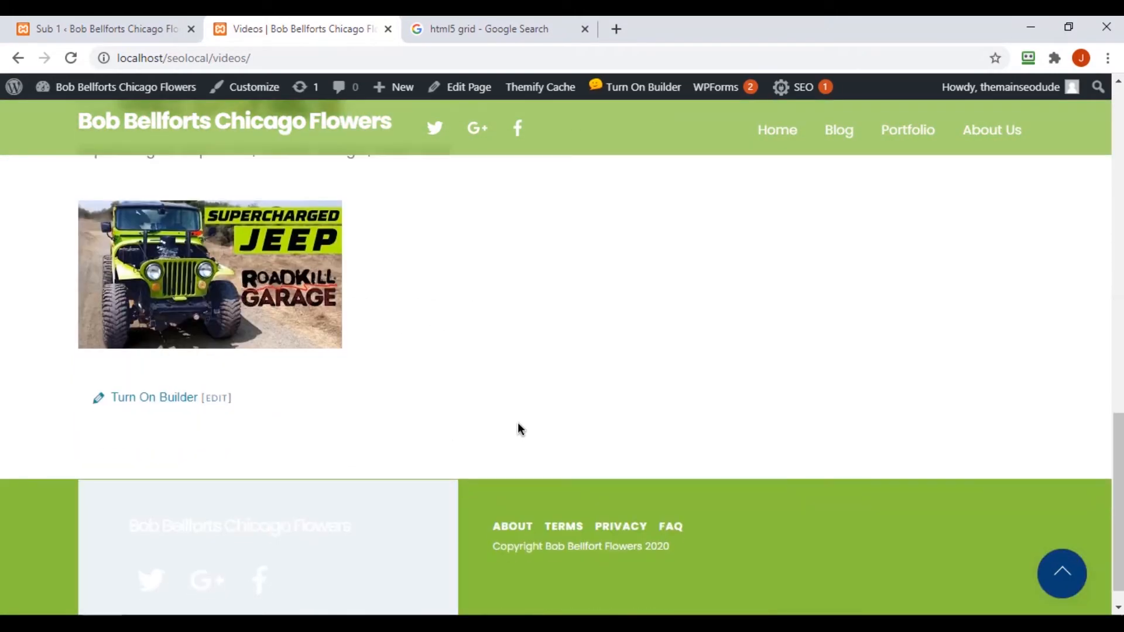
click(70, 59)
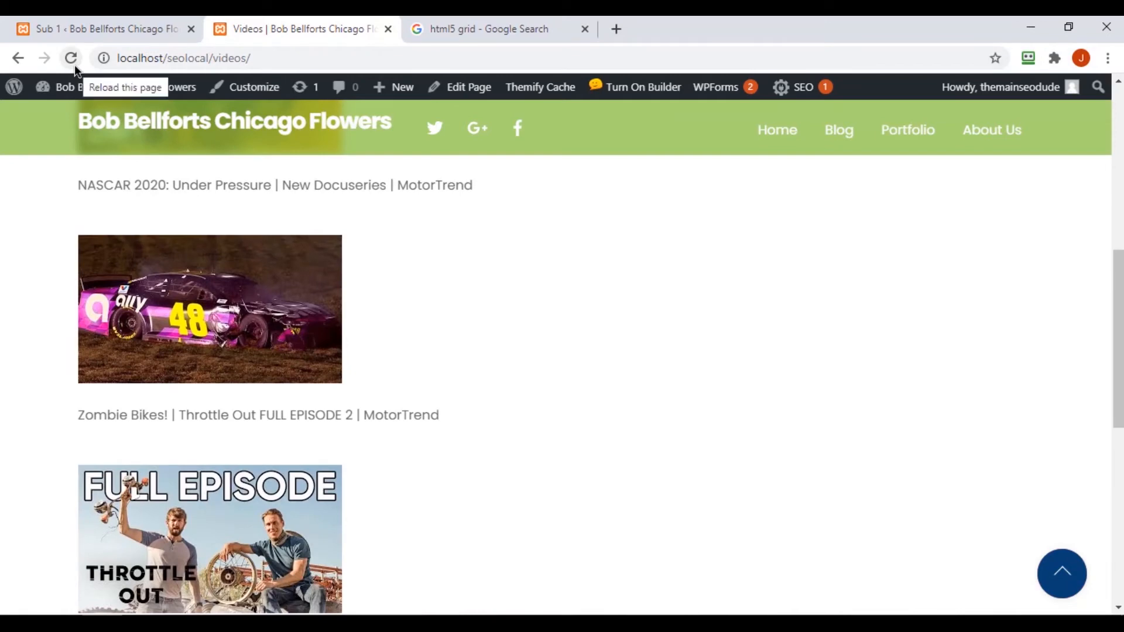
click(70, 58)
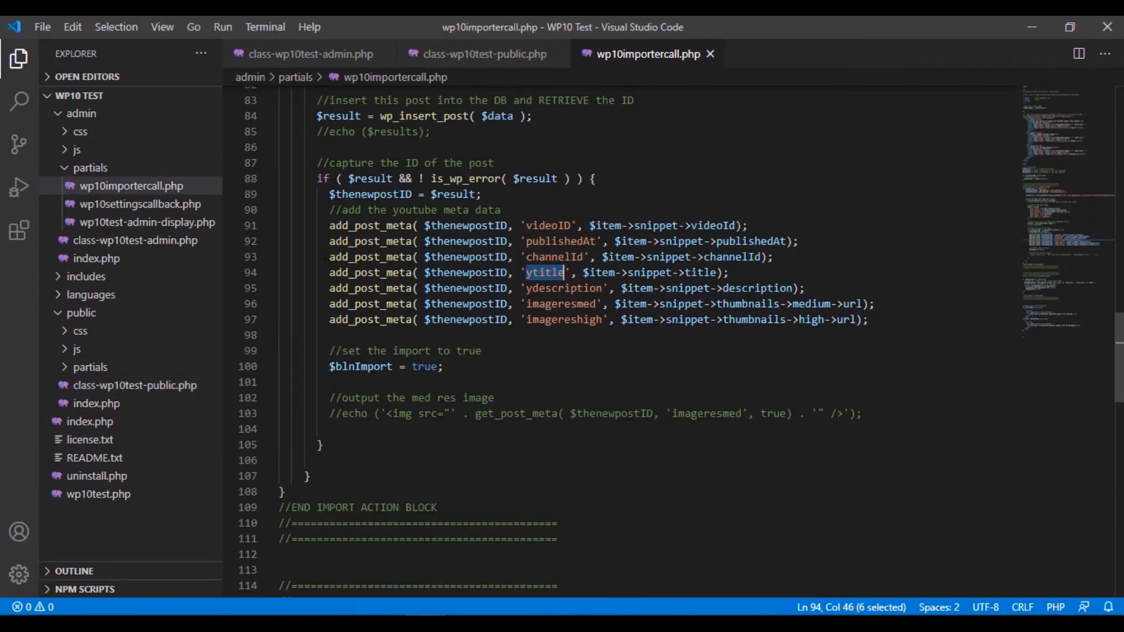
mouse_move(548, 393)
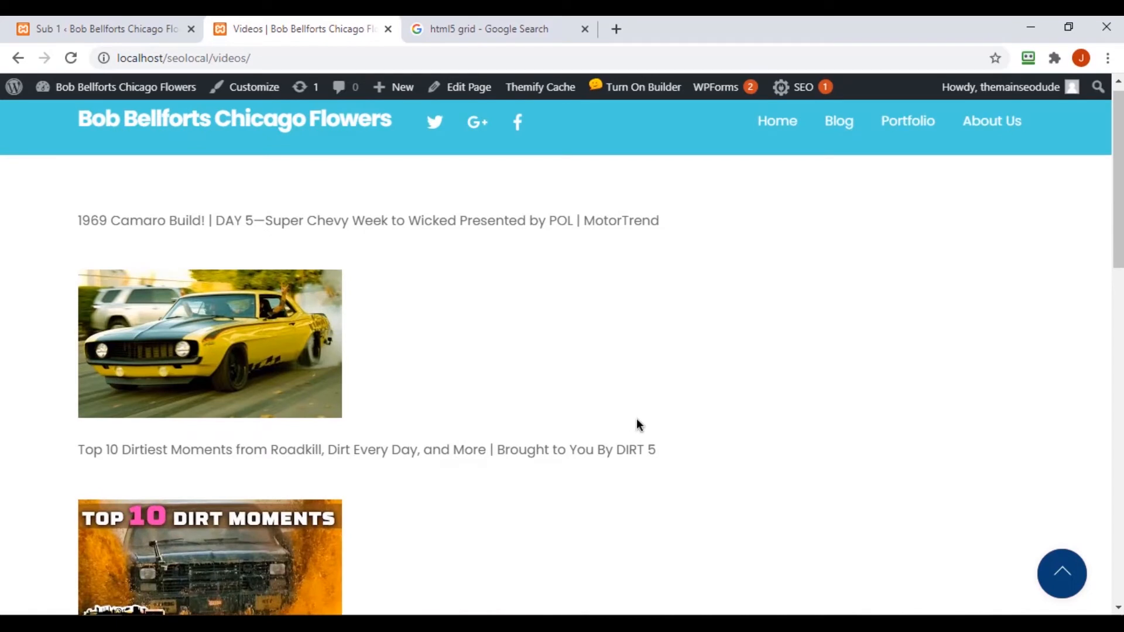
mouse_move(321, 327)
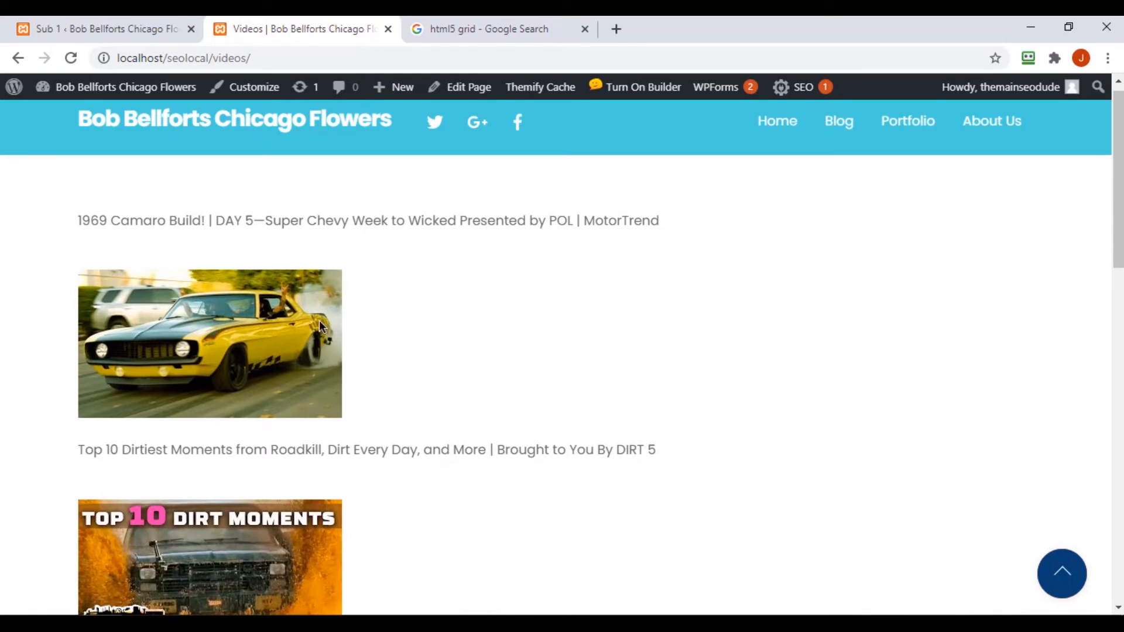
mouse_move(401, 349)
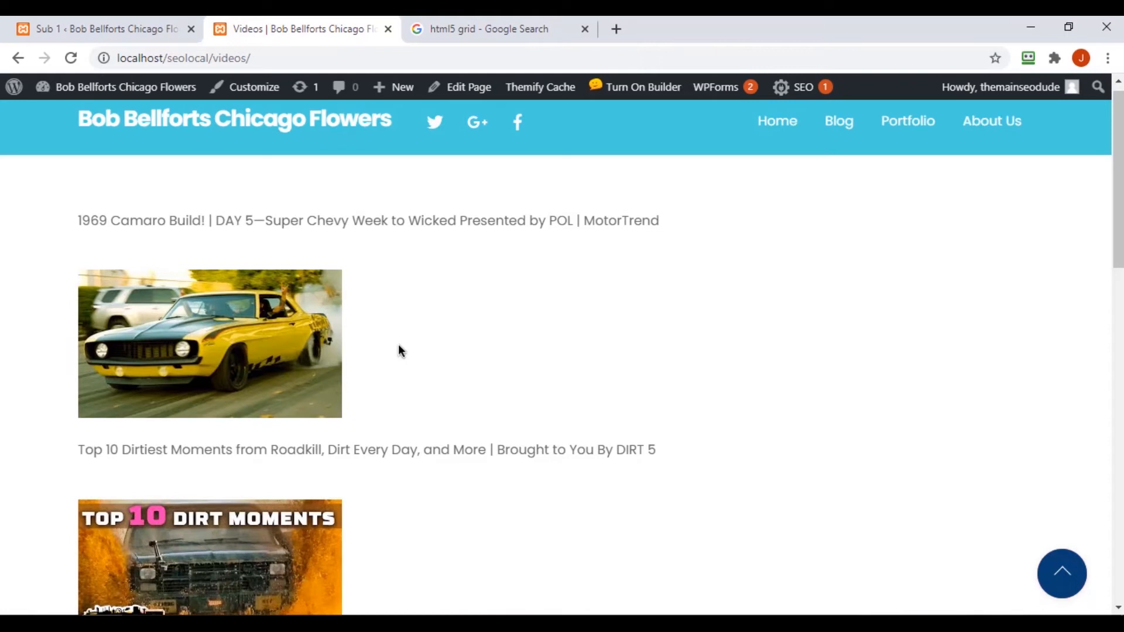
mouse_move(419, 573)
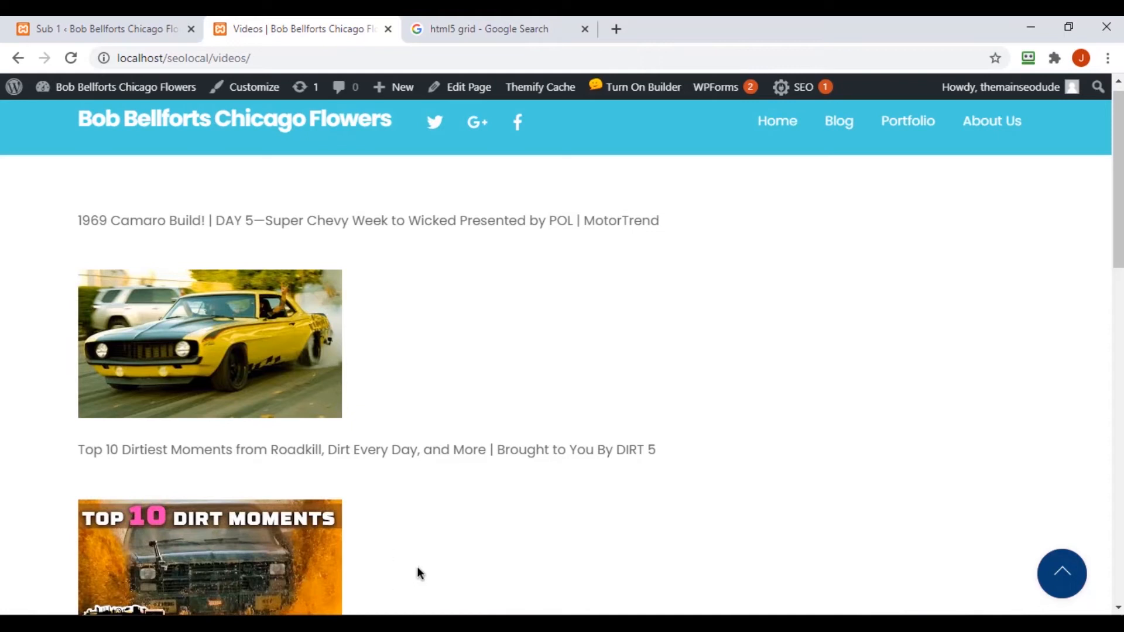
mouse_move(429, 611)
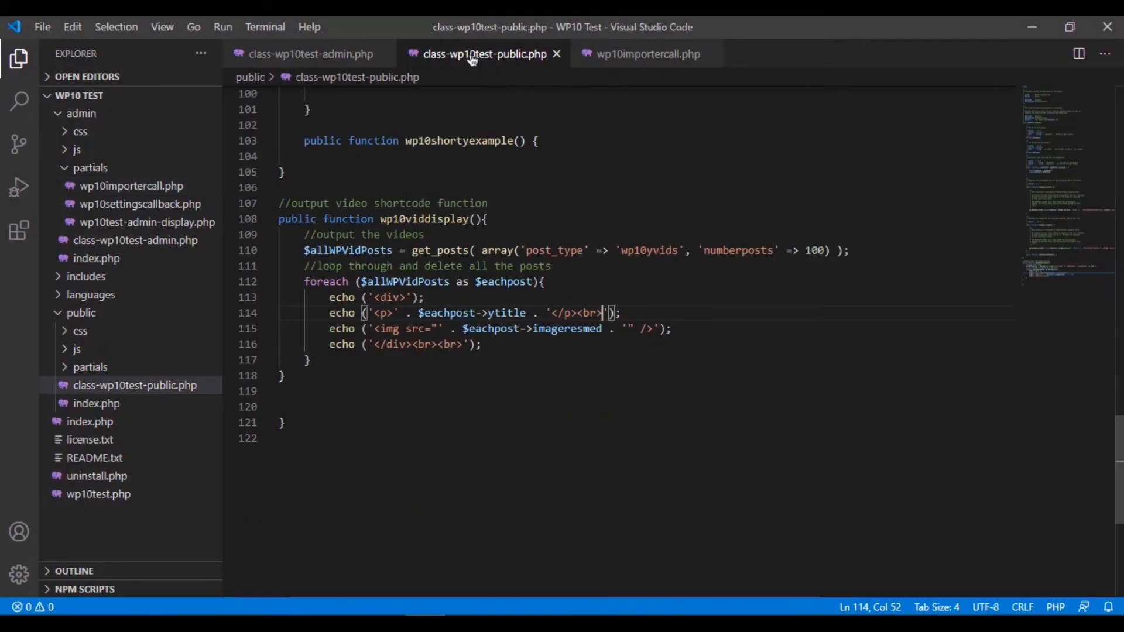
Step: Copy the 'publishedAt' meta key from wp10importercall.php and return to the shortcode file
click(648, 54)
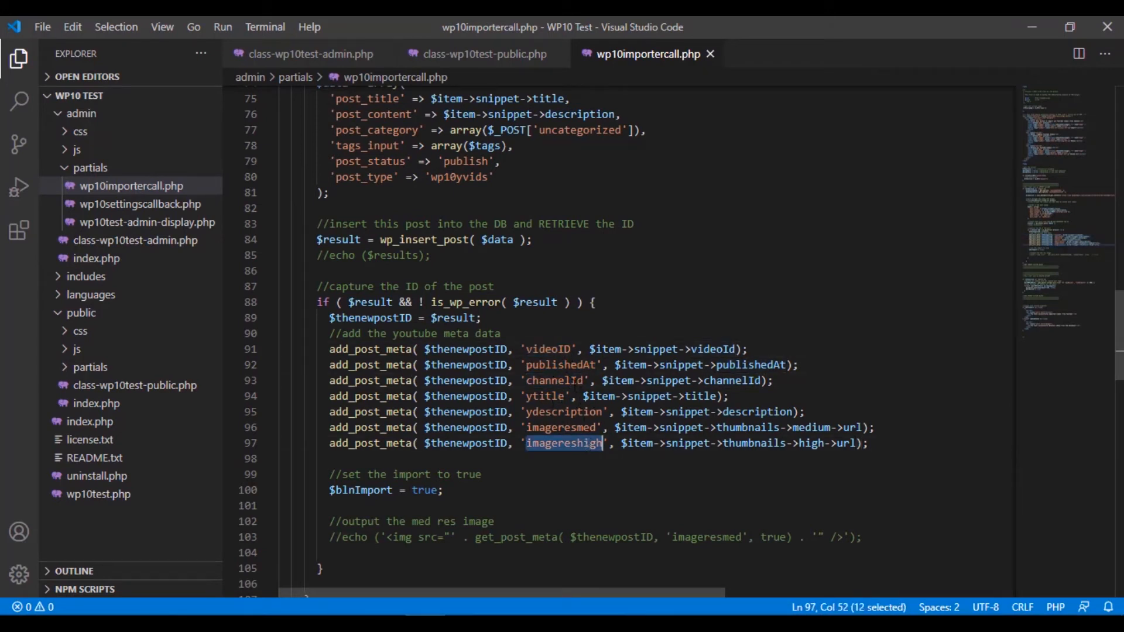
double_click(563, 366)
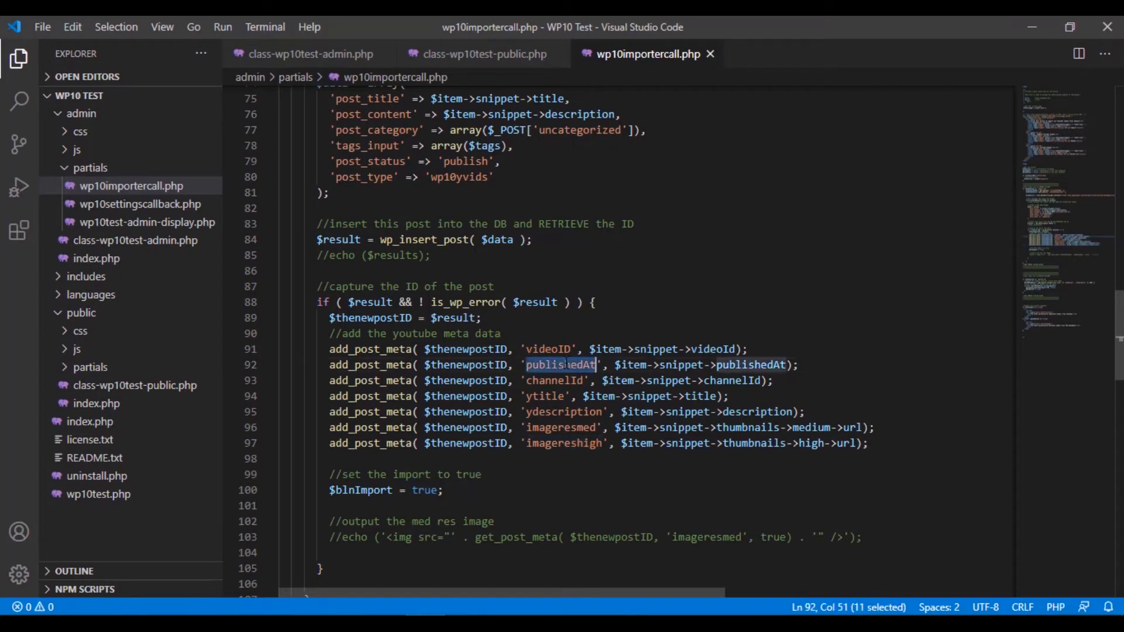
click(478, 54)
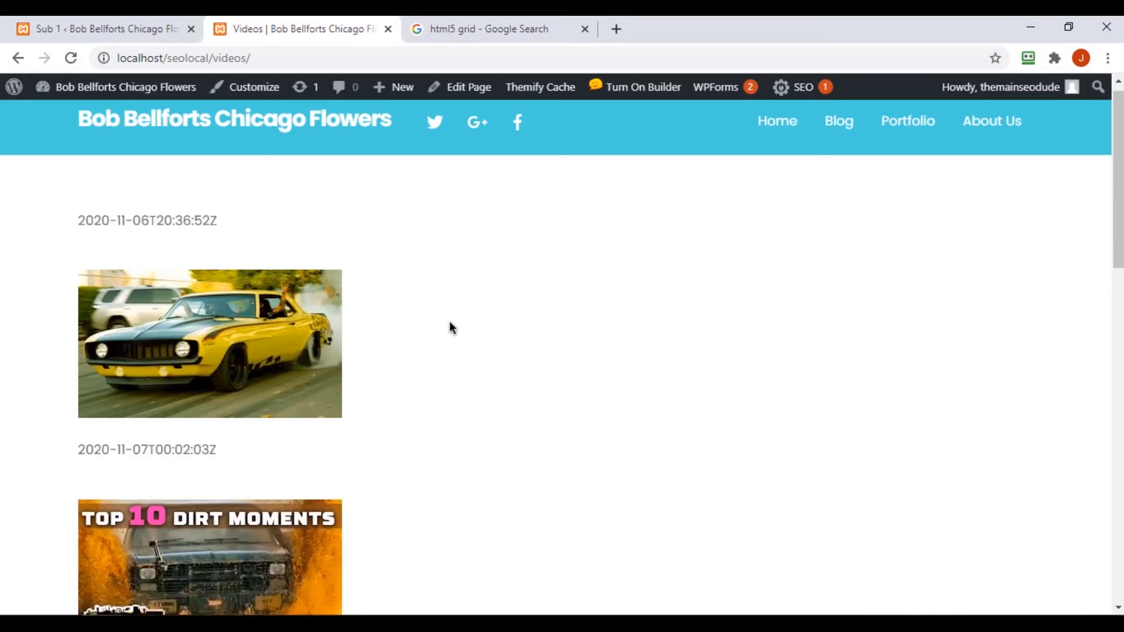
drag(102, 450, 208, 449)
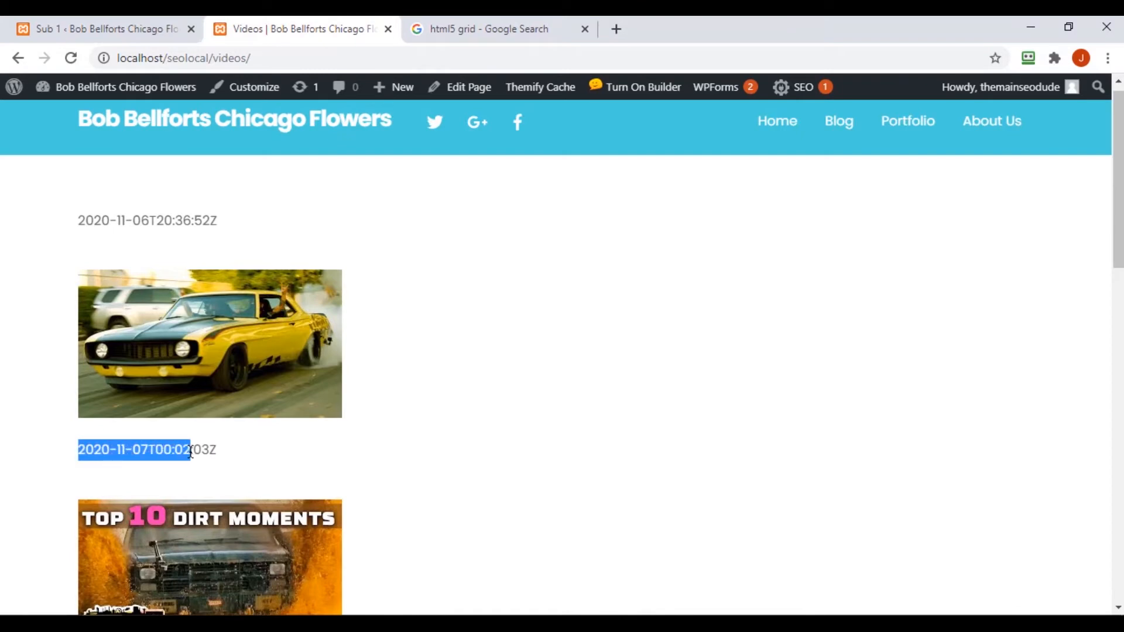
scroll(down, 3)
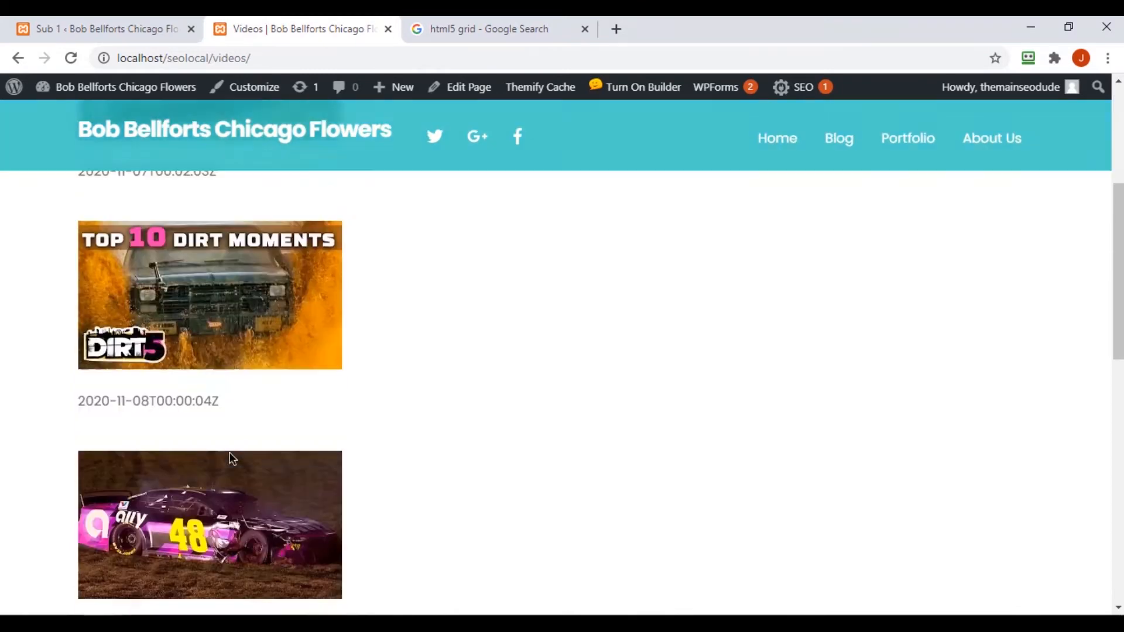
scroll(down, 3)
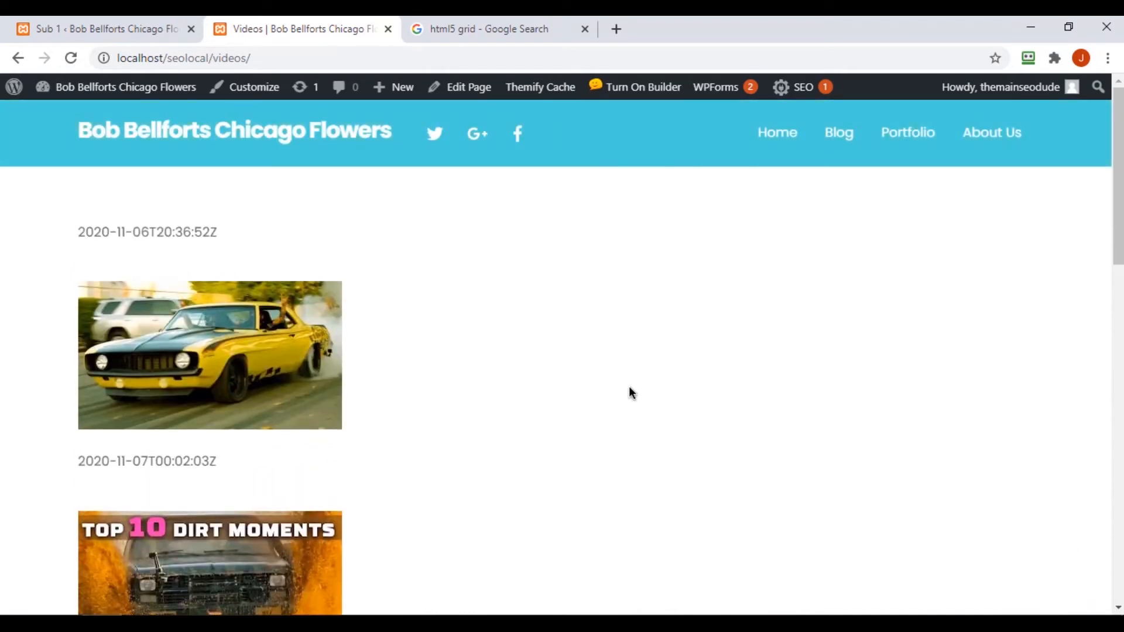
mouse_move(226, 356)
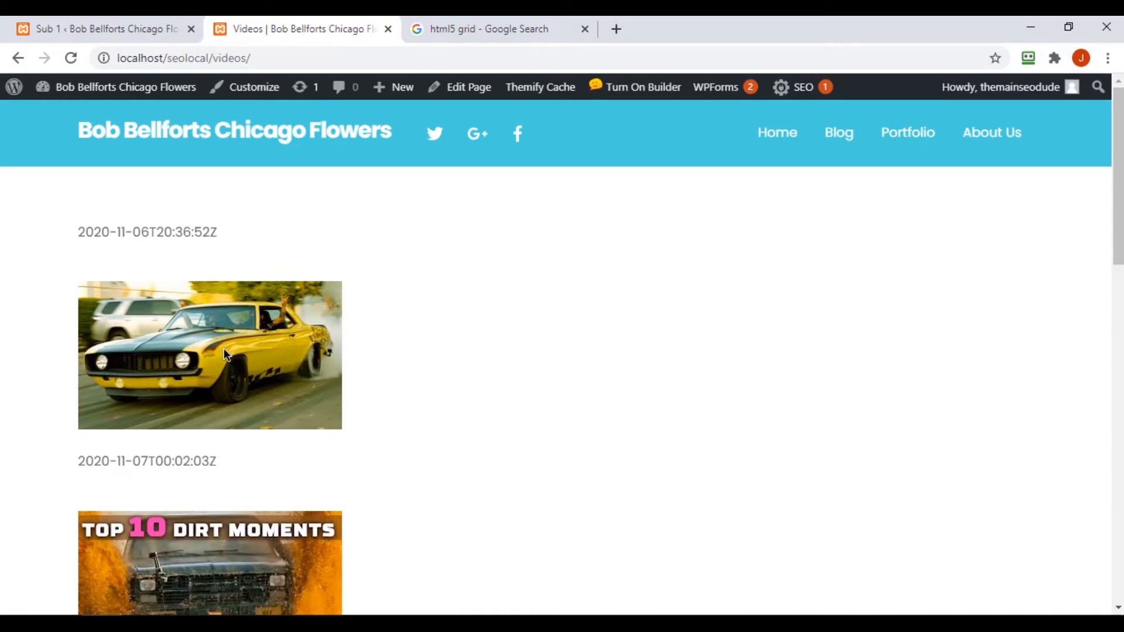
mouse_move(317, 331)
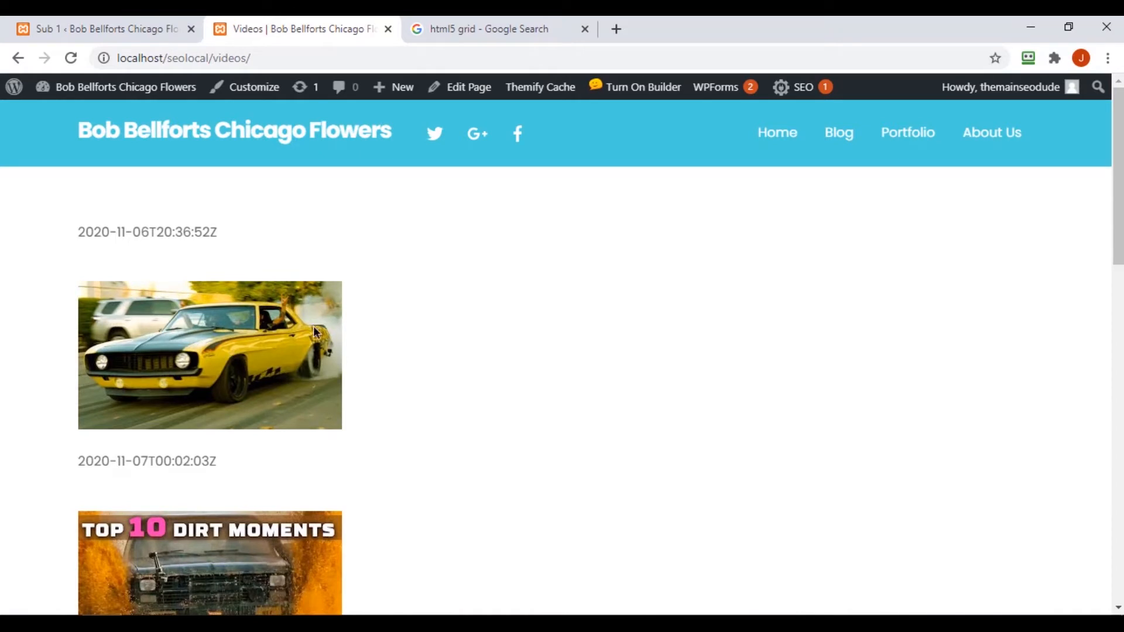
mouse_move(439, 389)
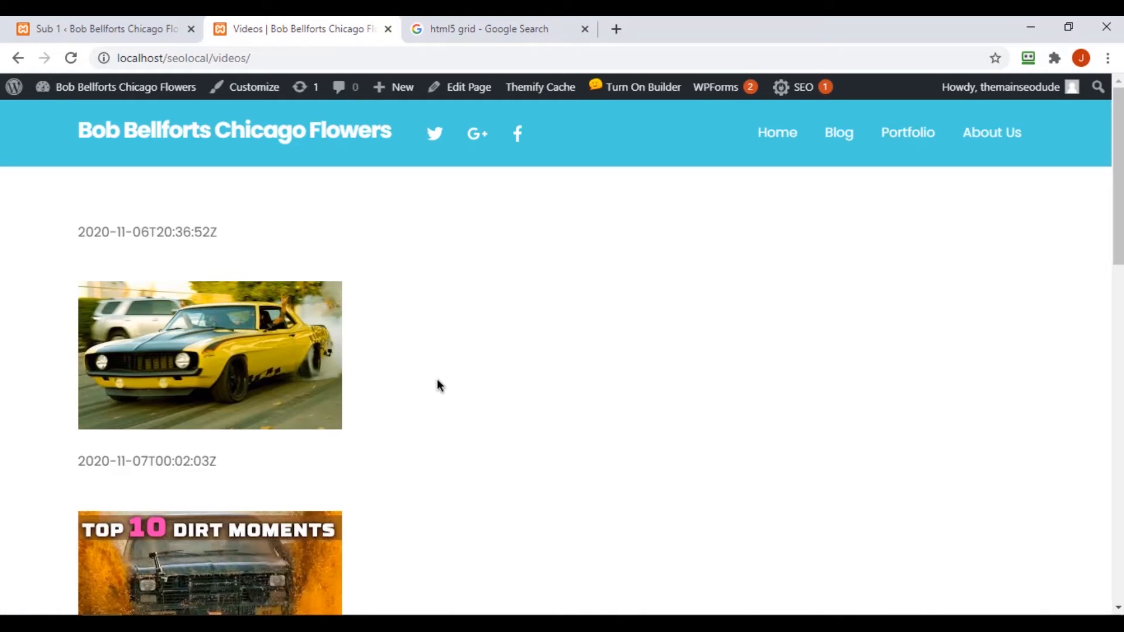
mouse_move(480, 332)
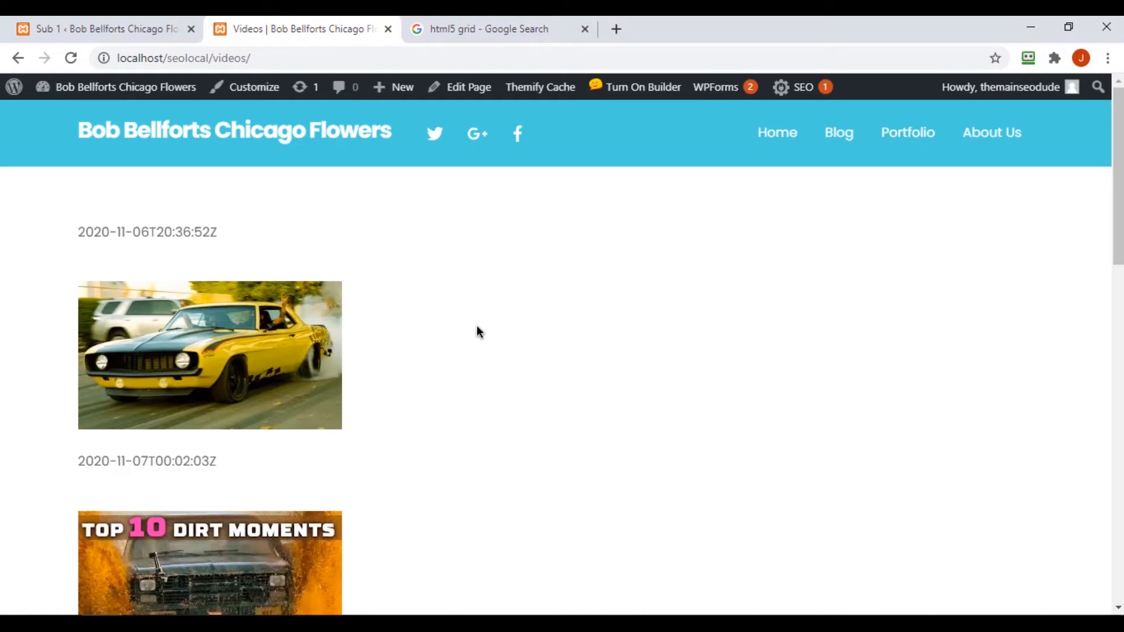
mouse_move(821, 329)
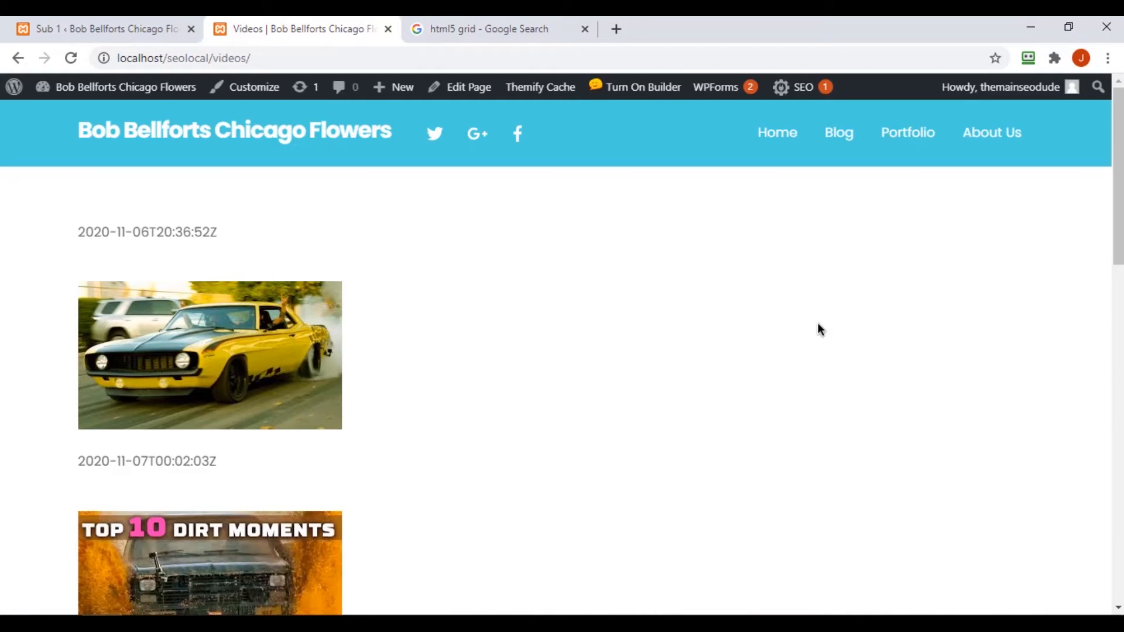
scroll(down, 3)
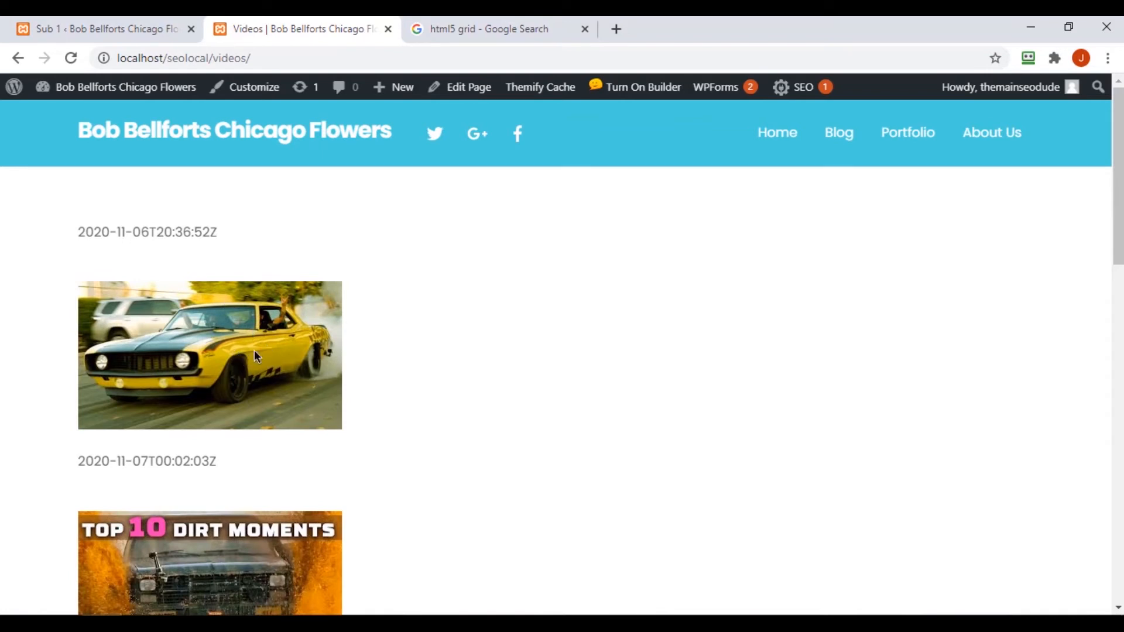
mouse_move(257, 301)
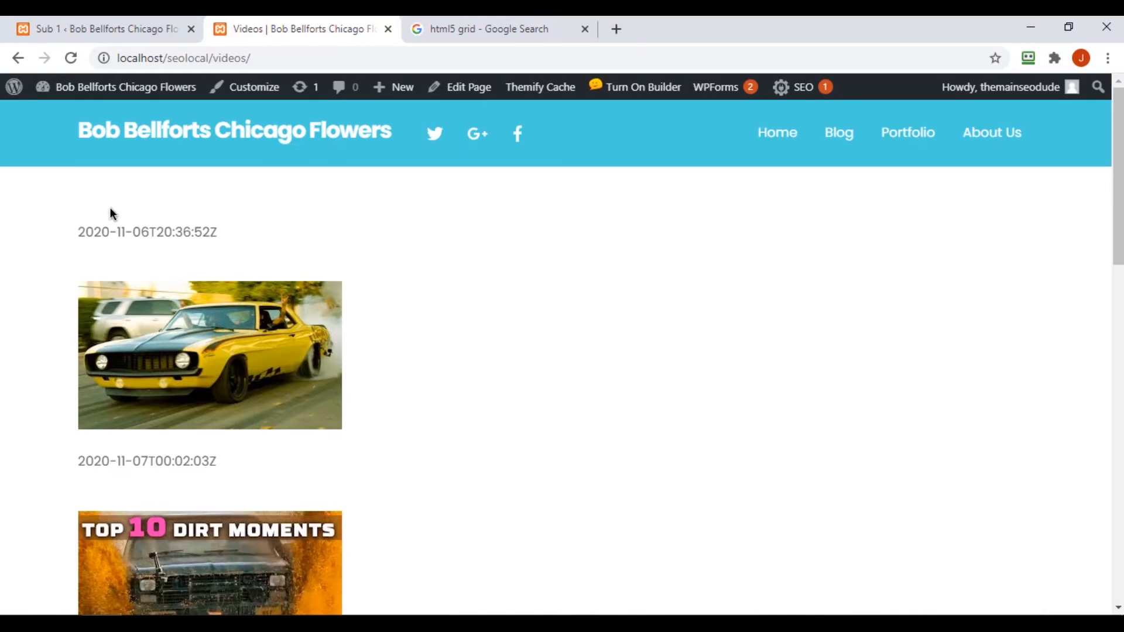
mouse_move(173, 338)
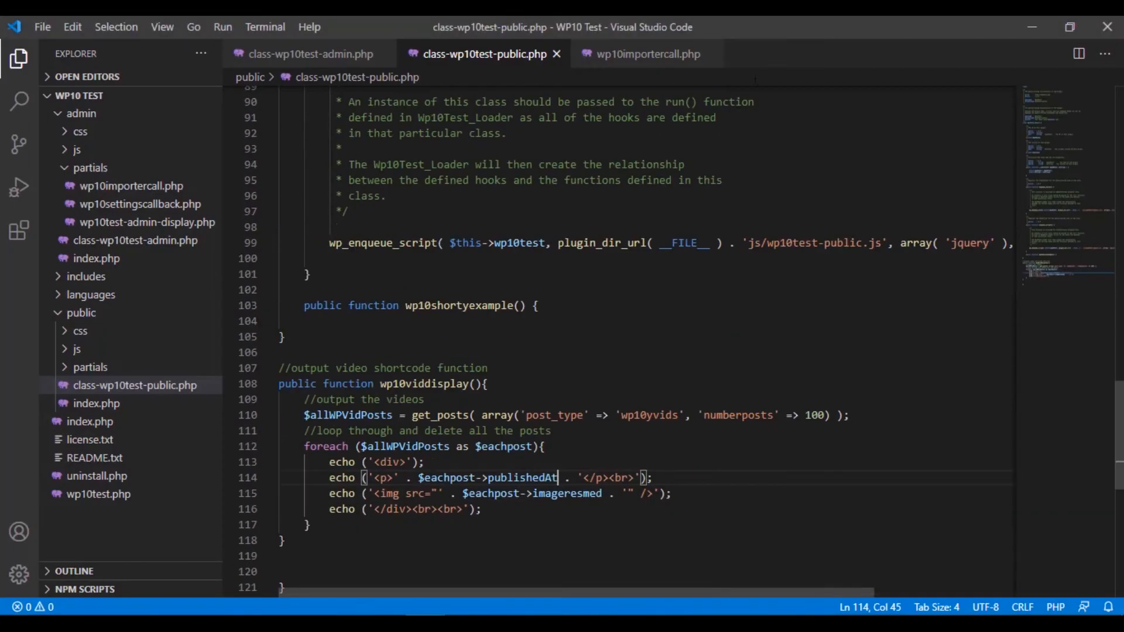
Step: Look up the 'videoID' meta key in wp10importercall.php for use in the shortcode echo
click(647, 53)
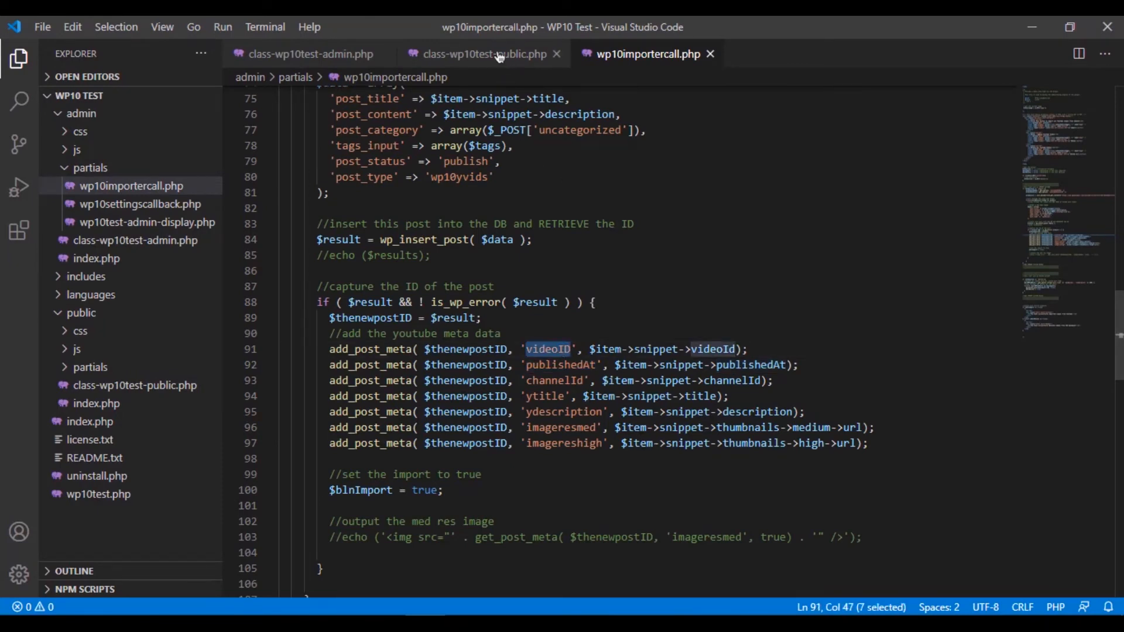
click(480, 53)
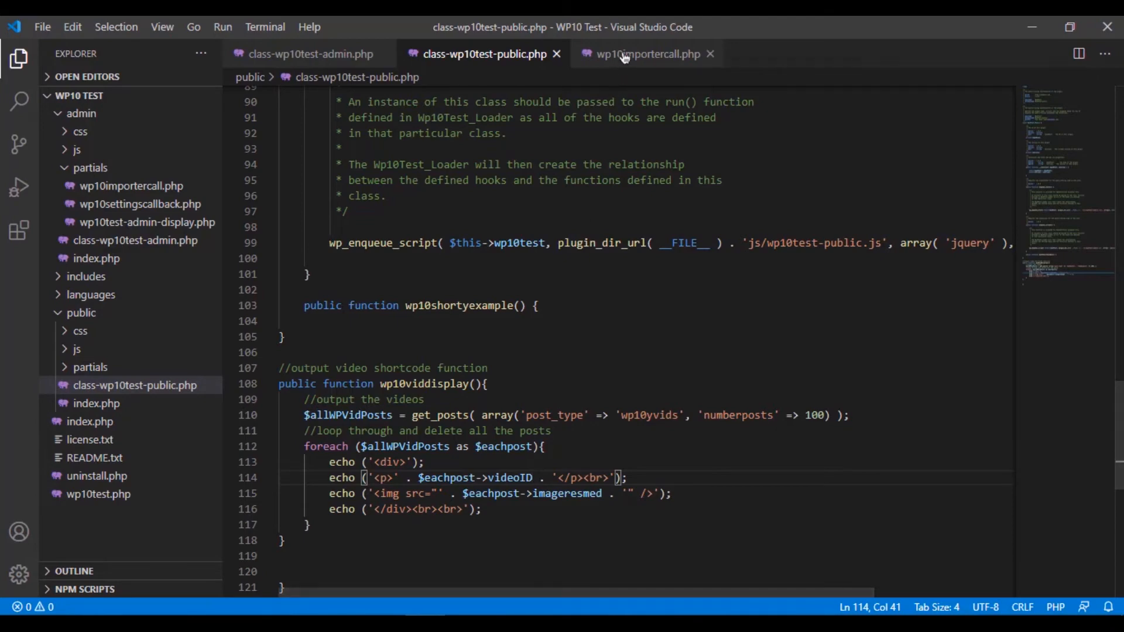
click(644, 53)
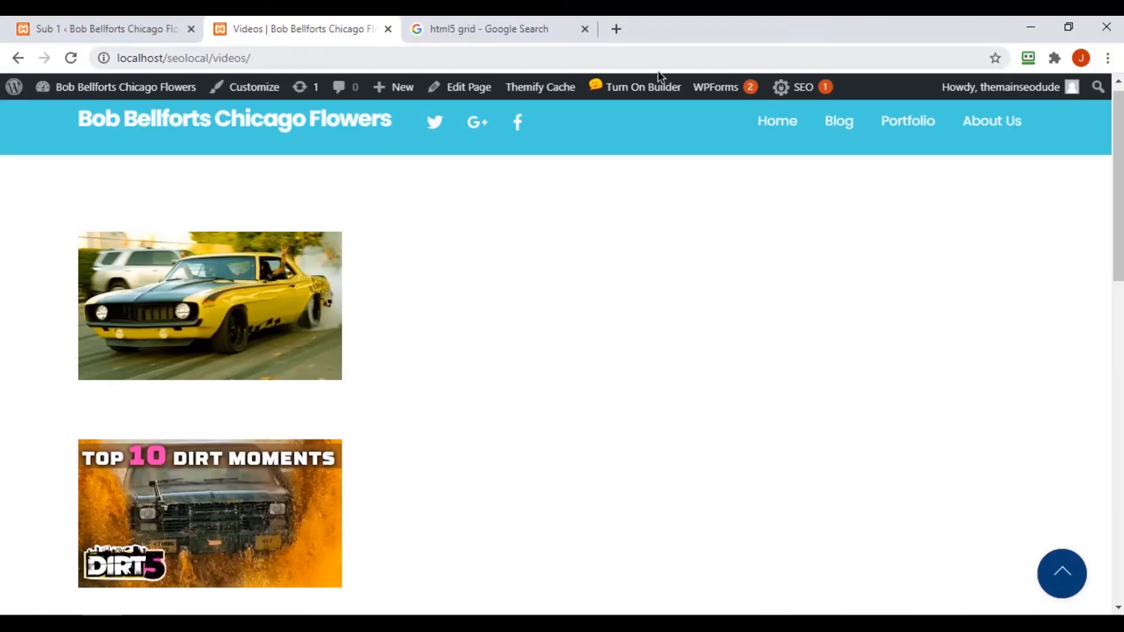
mouse_move(423, 367)
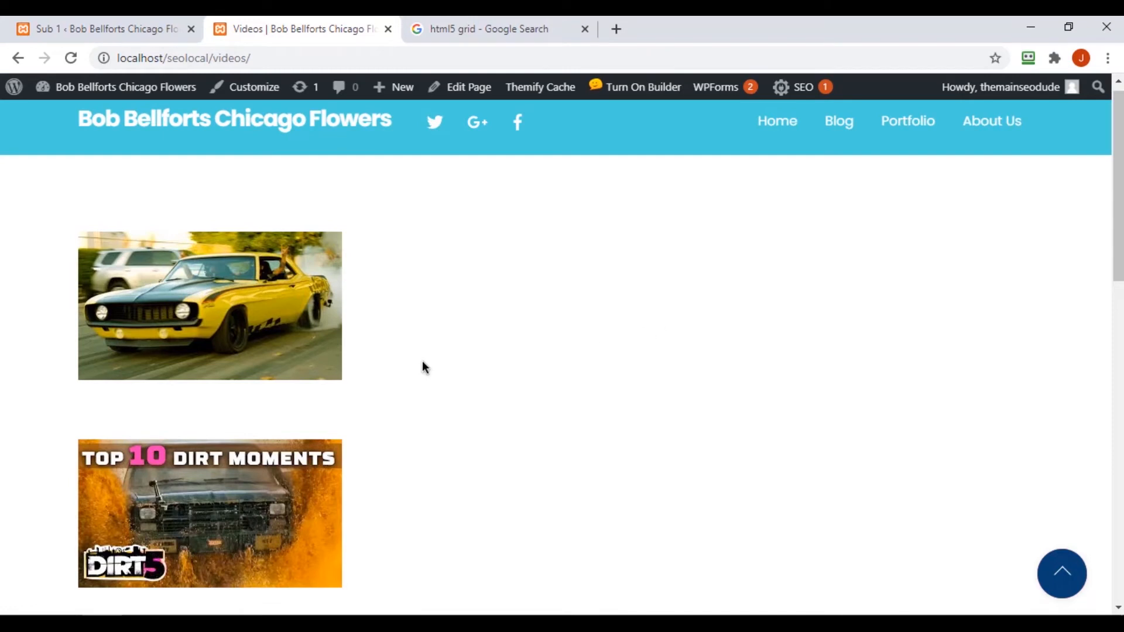
mouse_move(244, 276)
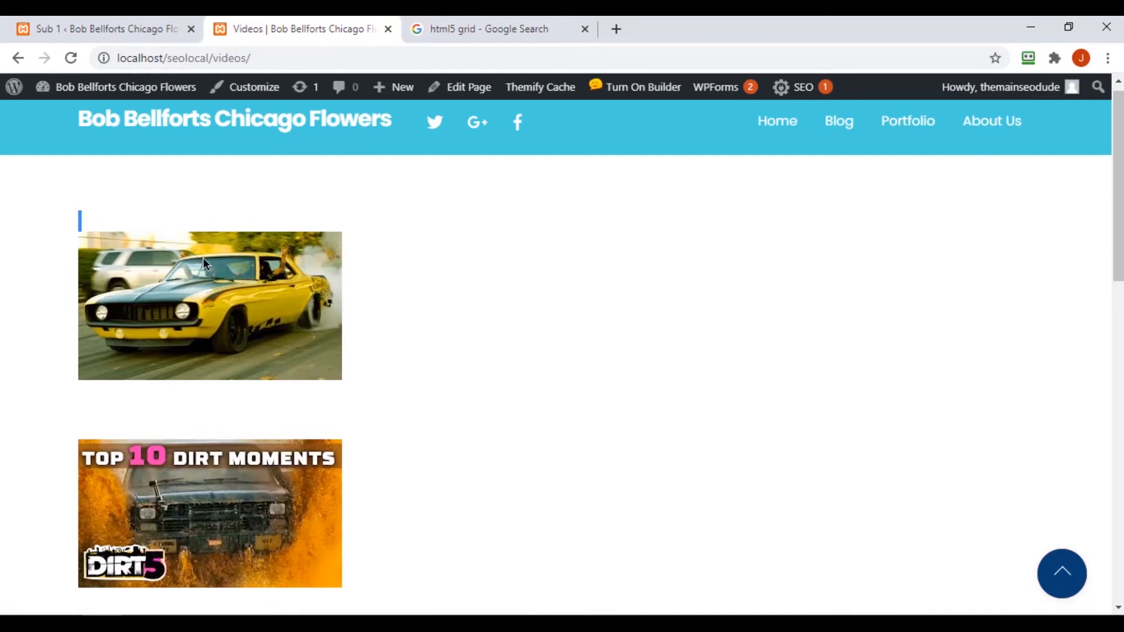
mouse_move(331, 59)
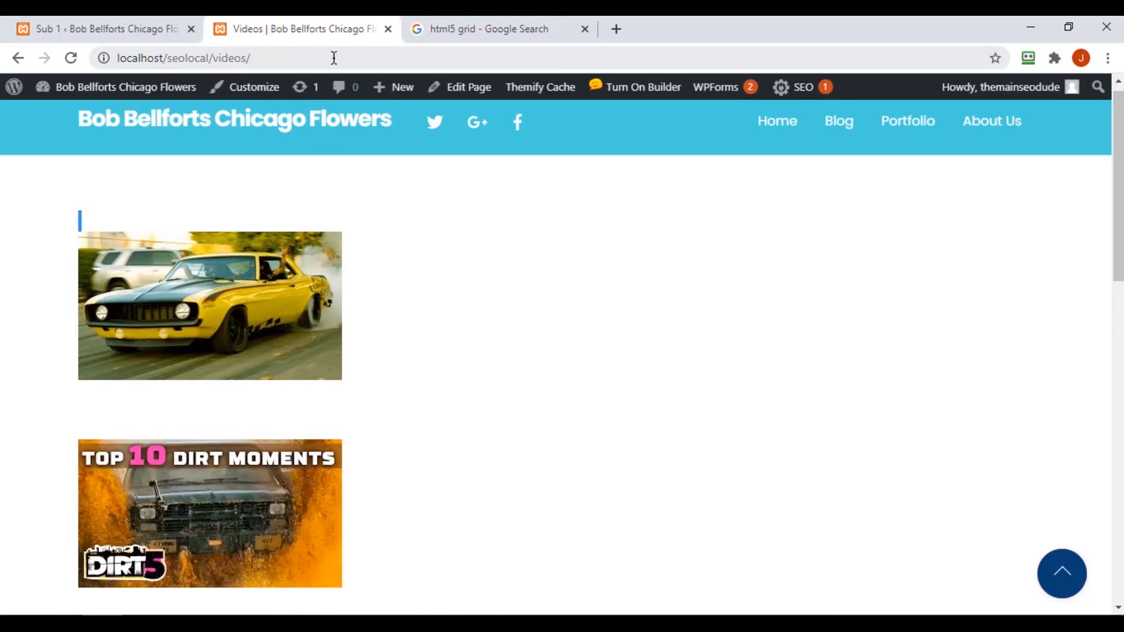
mouse_move(280, 484)
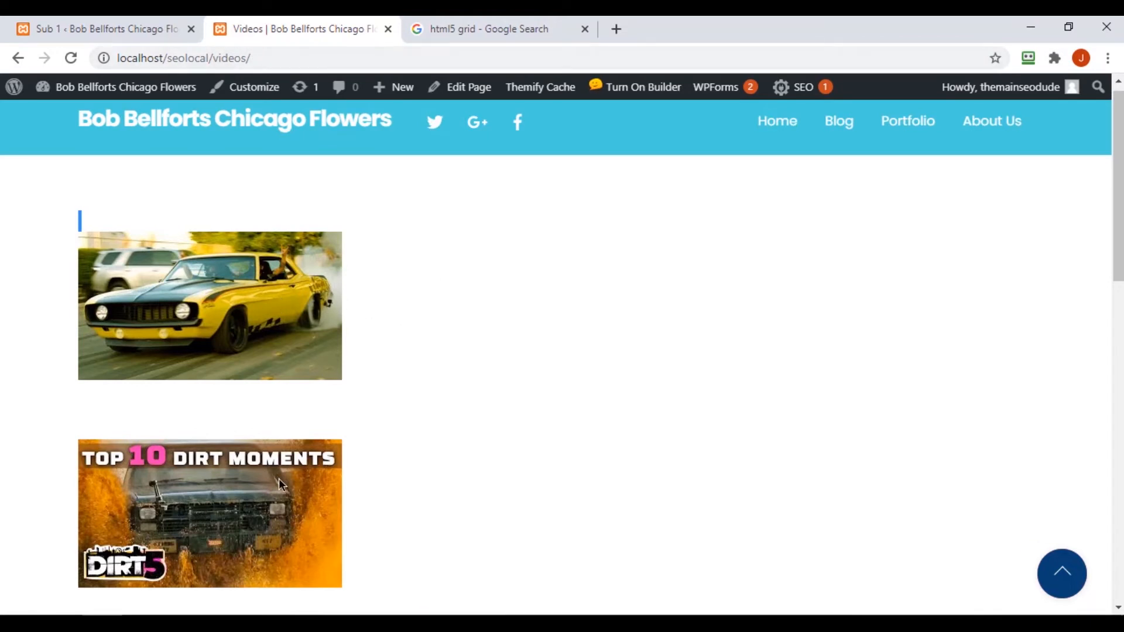
mouse_move(343, 510)
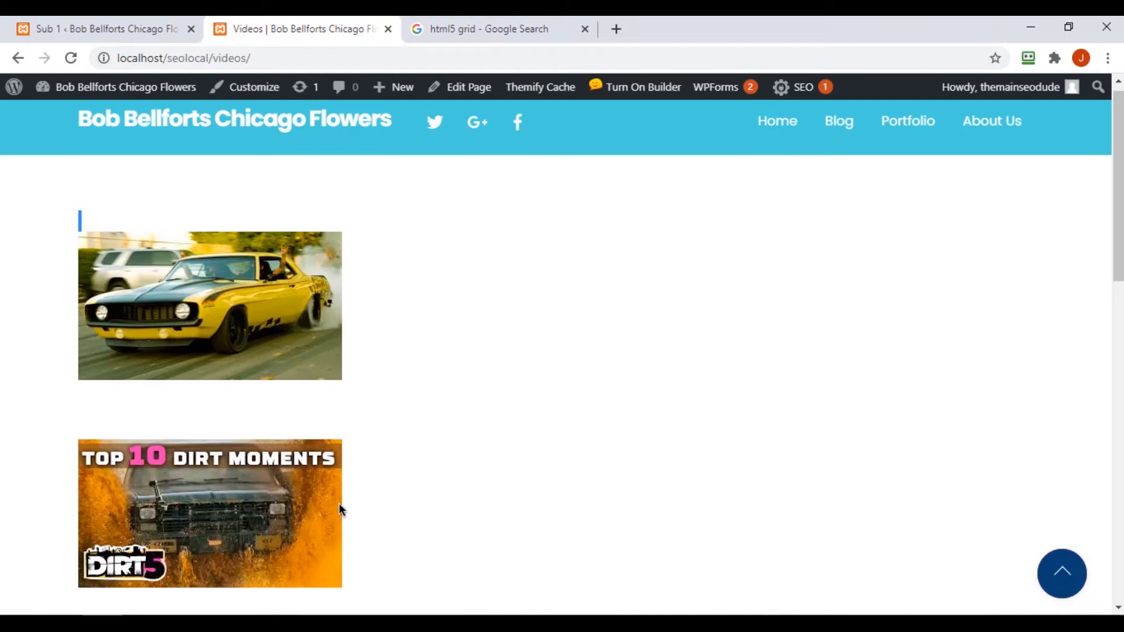
mouse_move(999, 552)
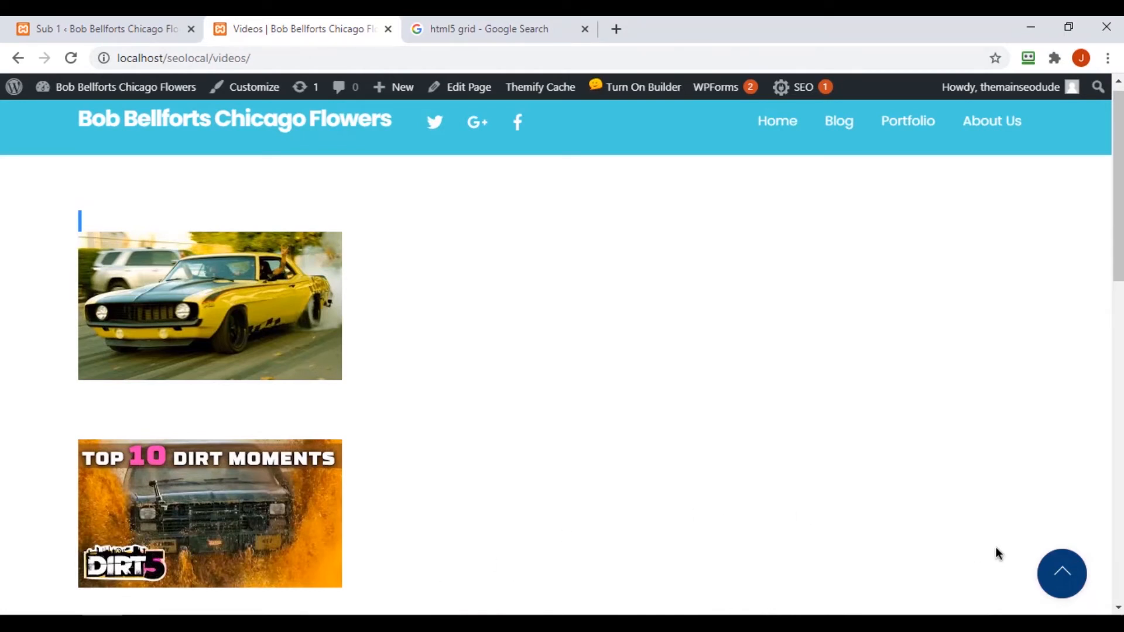
mouse_move(1011, 465)
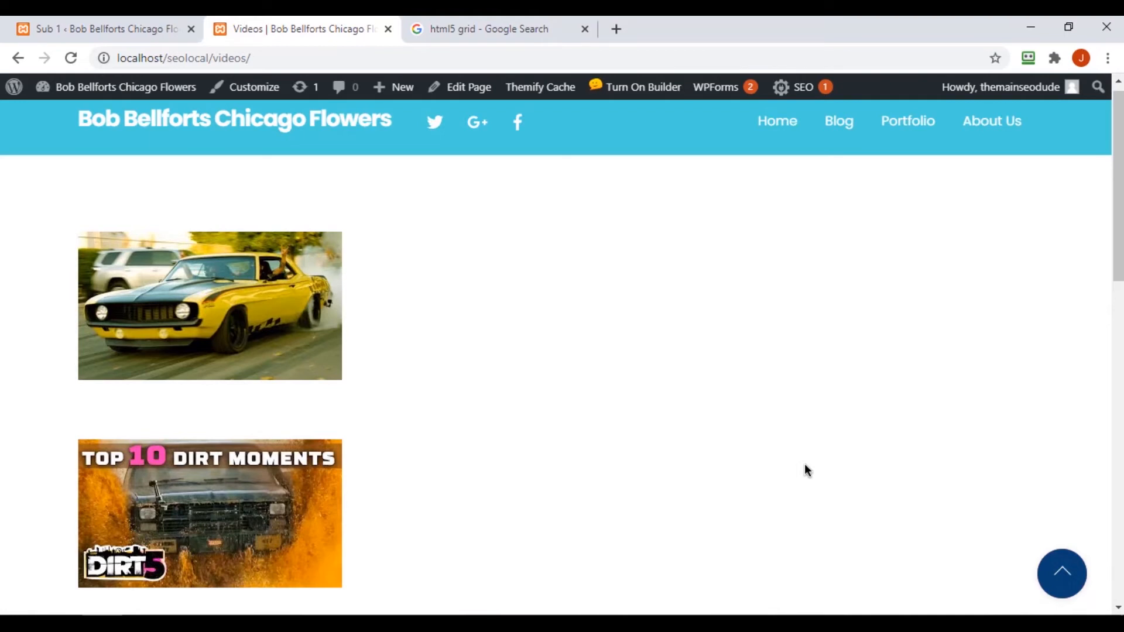
mouse_move(701, 341)
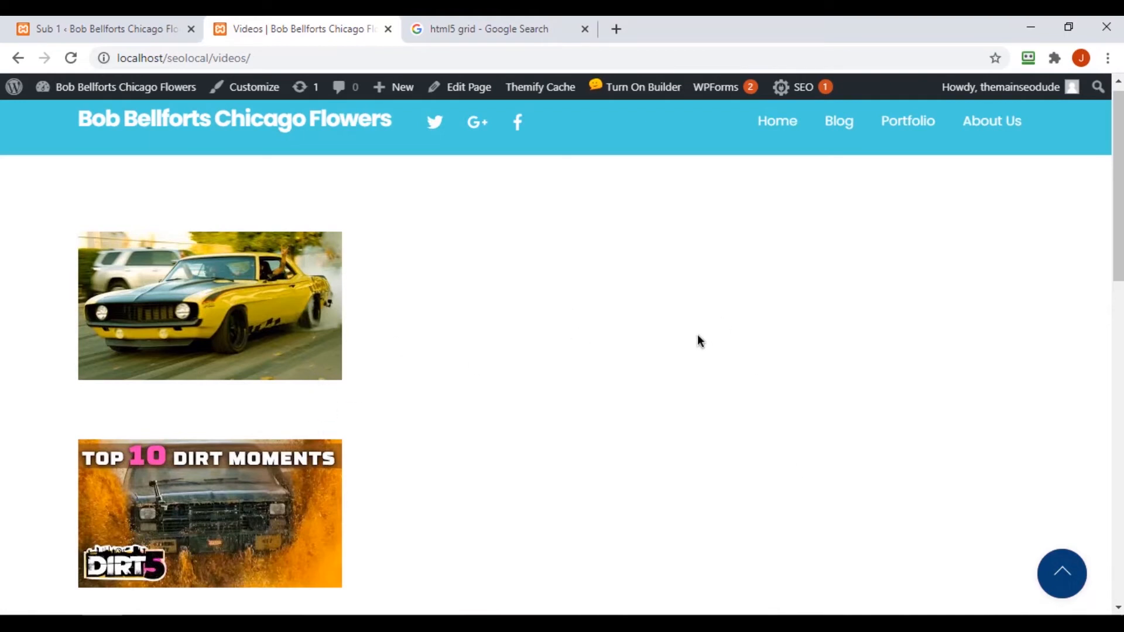
scroll(down, 3)
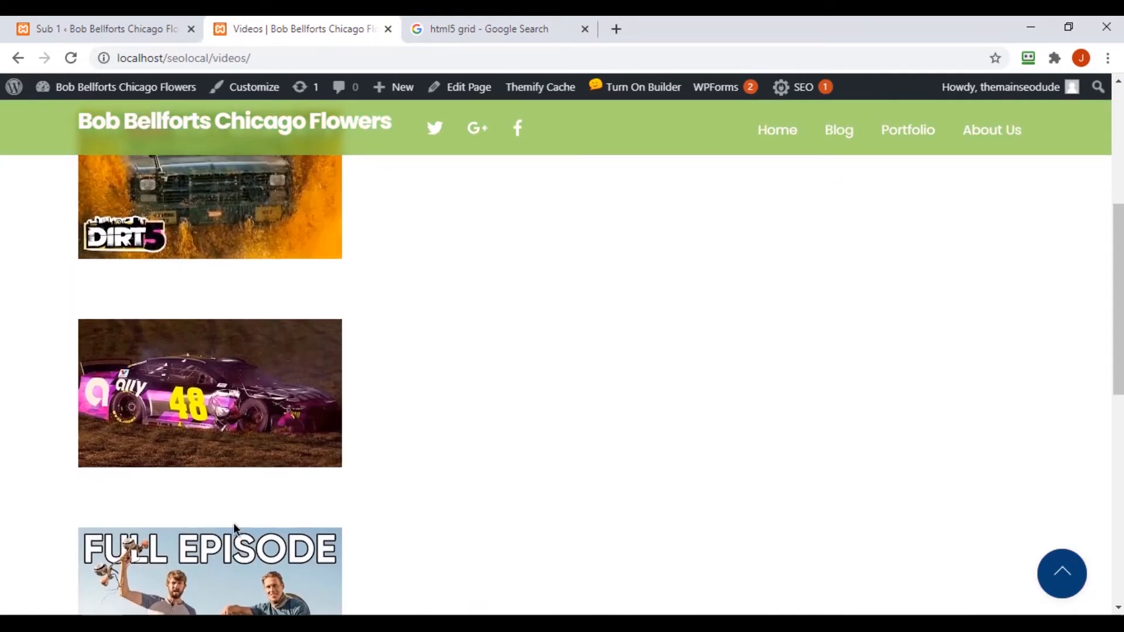
mouse_move(835, 386)
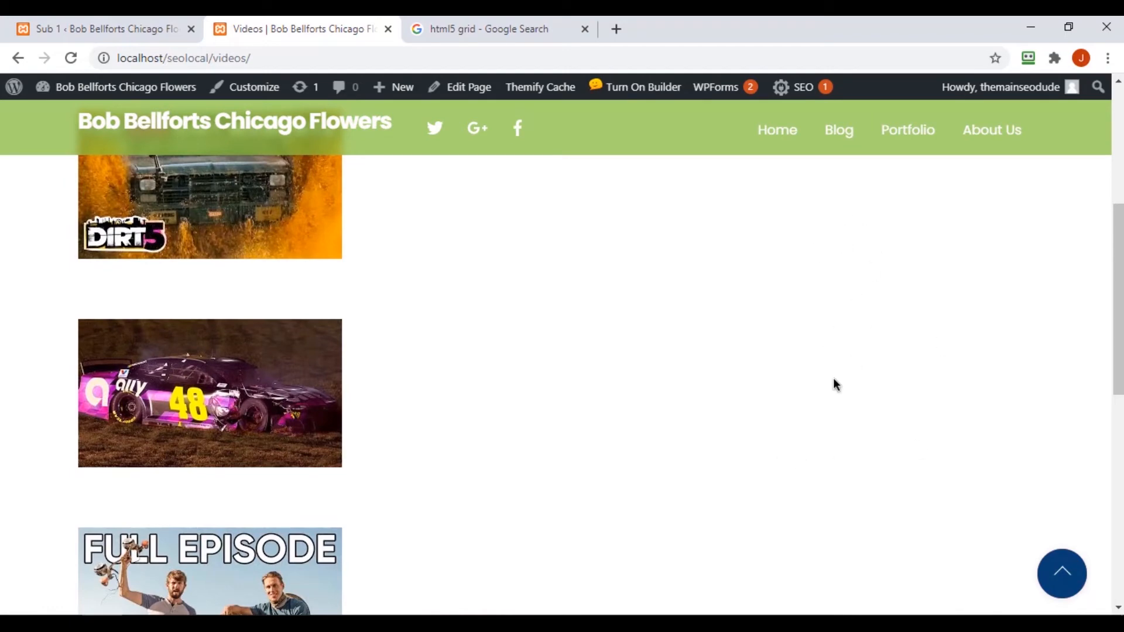
scroll(up, 3)
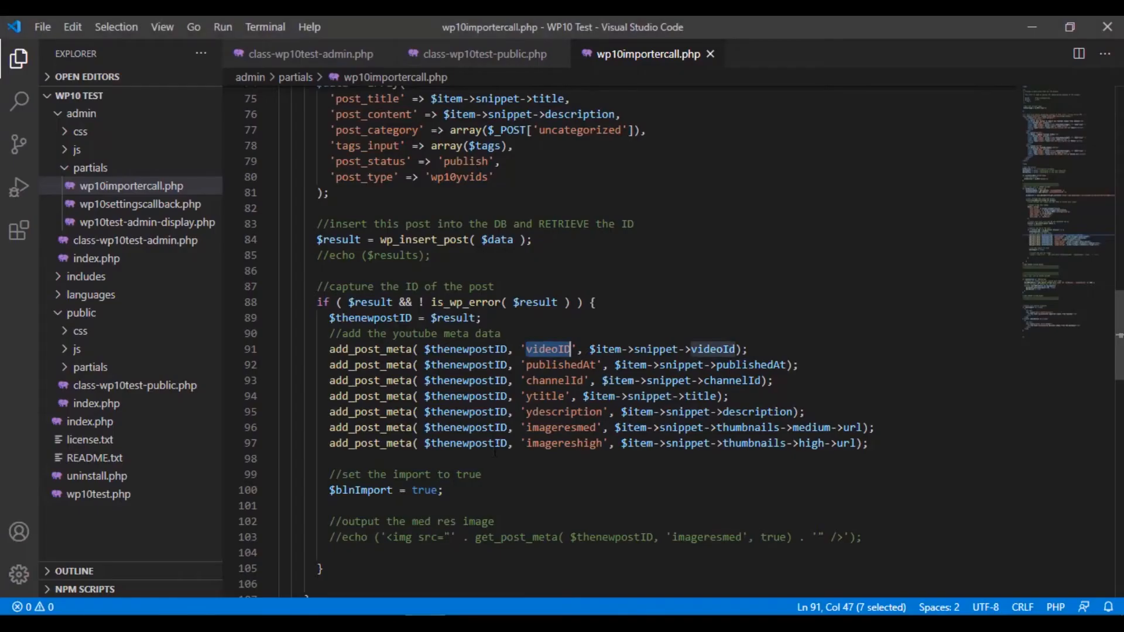
Step: Compare wp10importercall.php with the wp10viddisplay loop, ending in the public class file
click(478, 54)
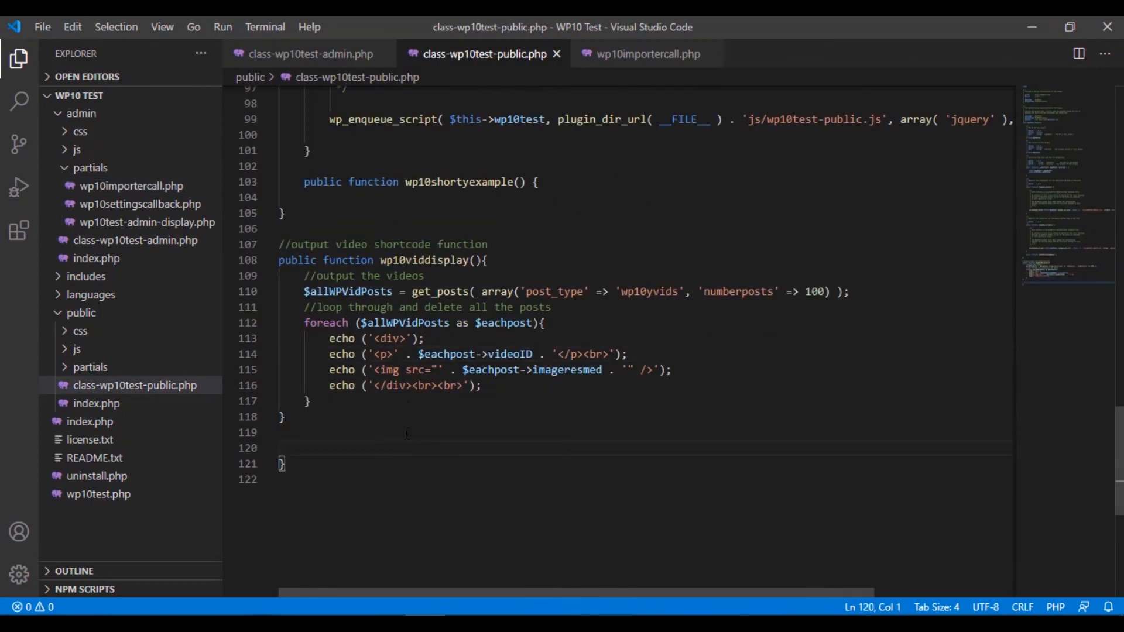
click(406, 432)
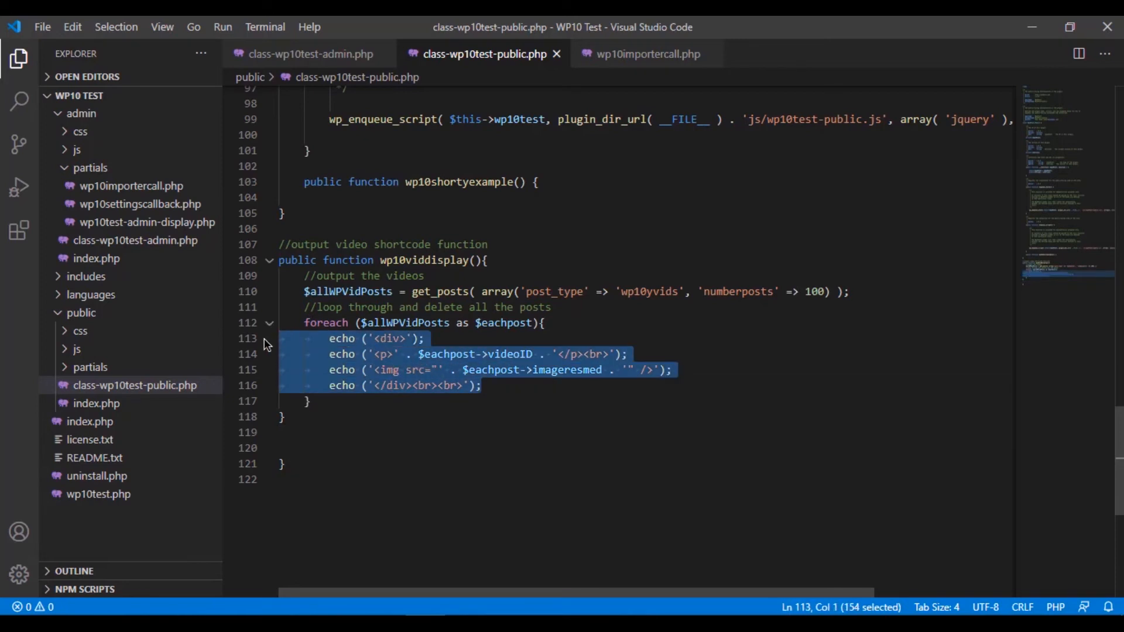
click(645, 54)
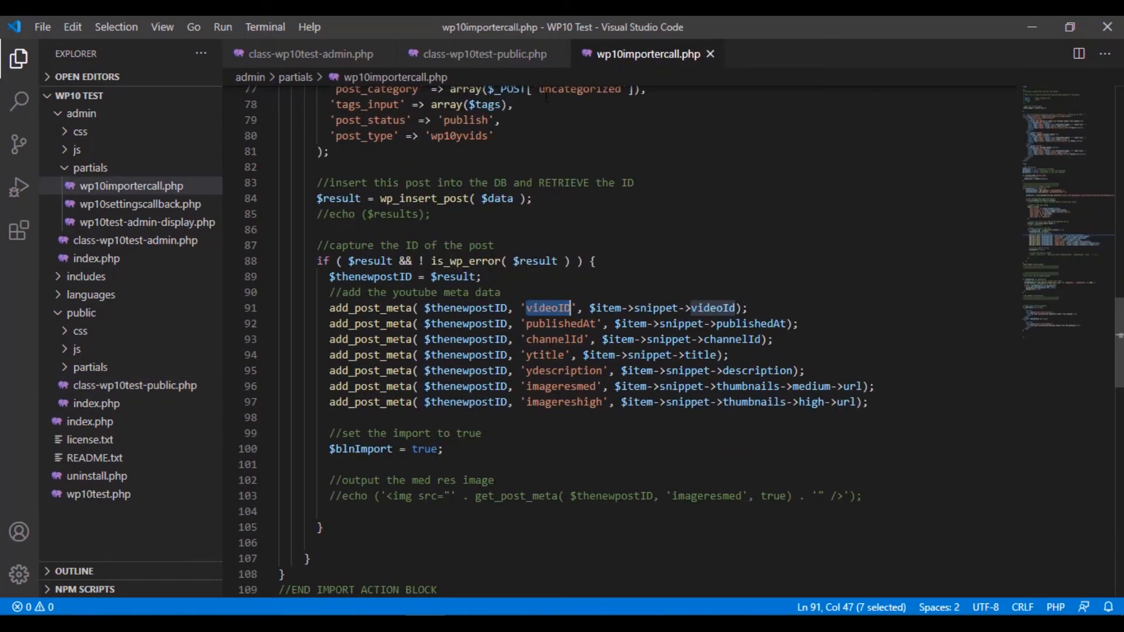
click(478, 54)
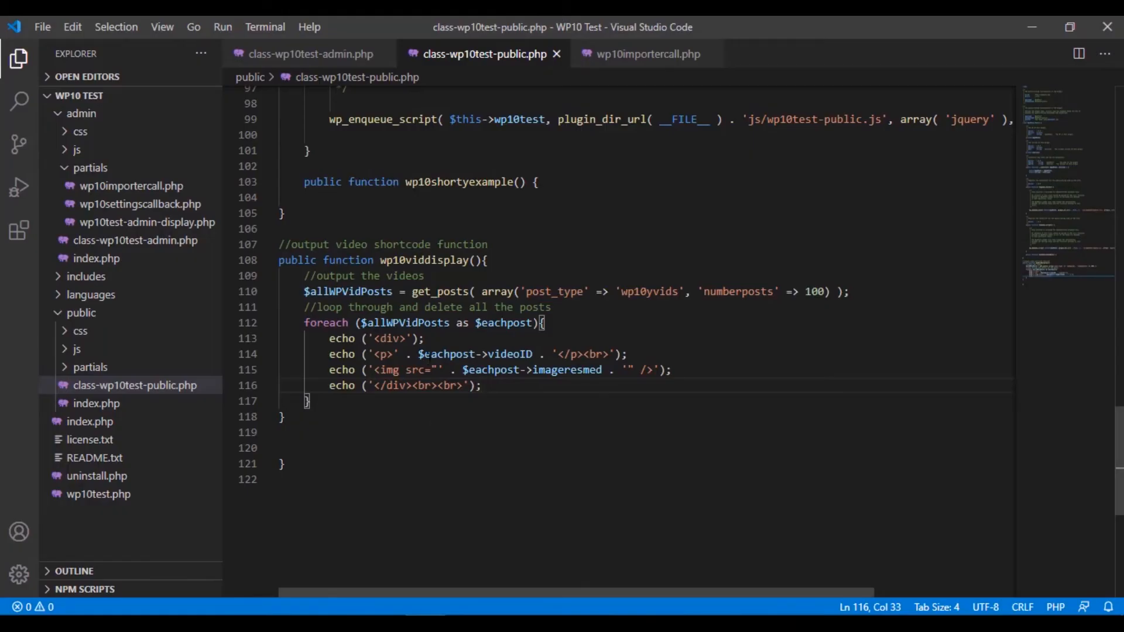
Step: Start a $display... = get_option assignment at the top of the video loop
click(335, 339)
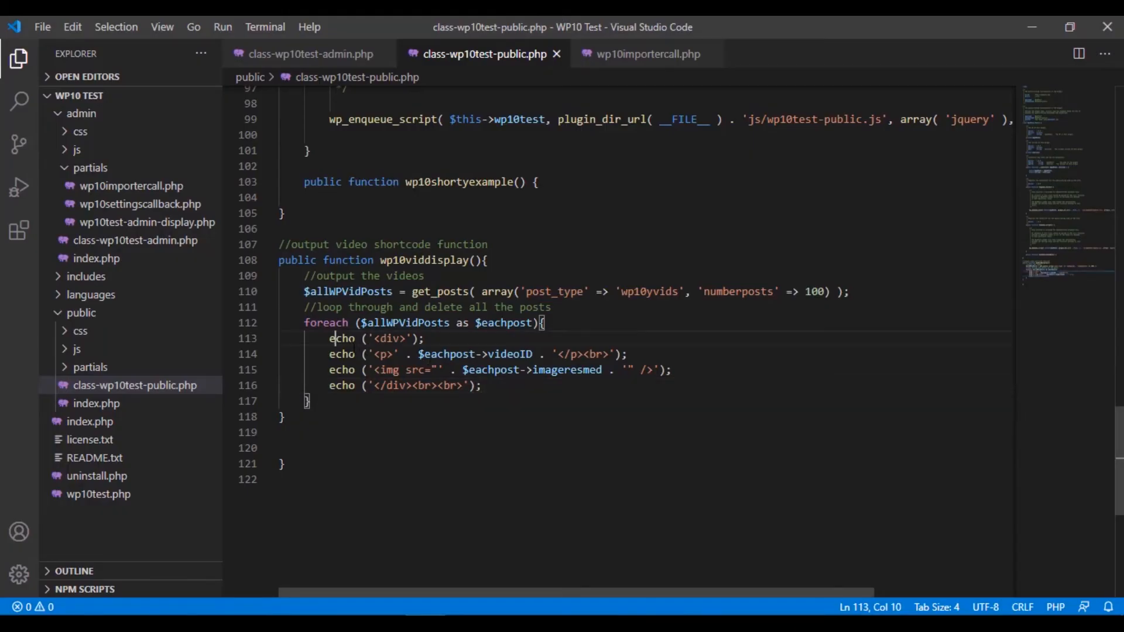
key(Enter)
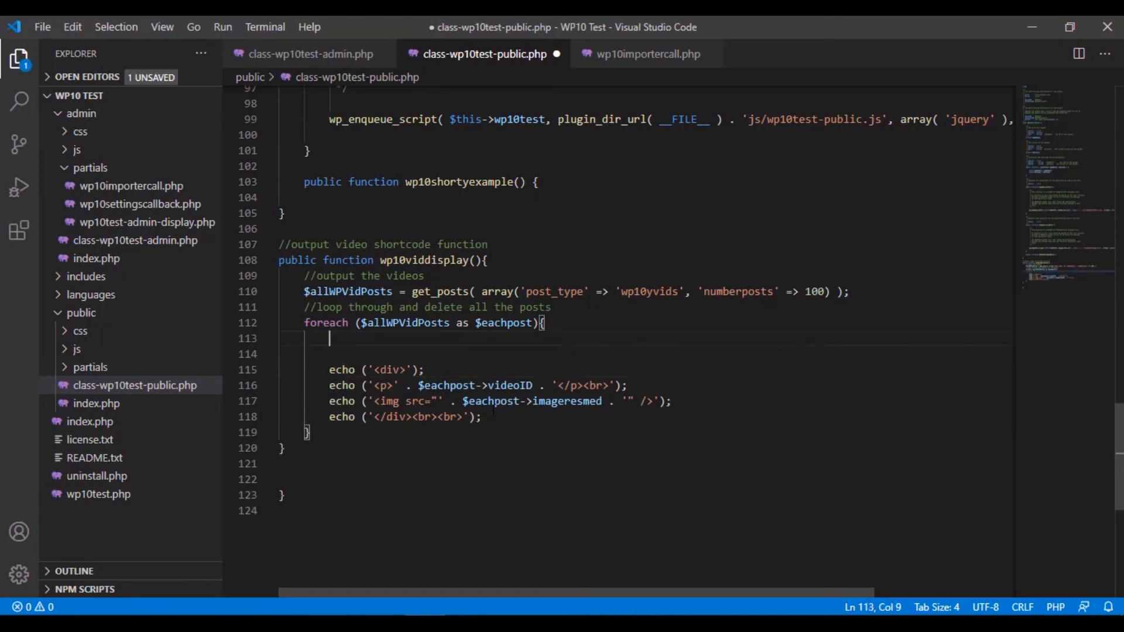
text($)
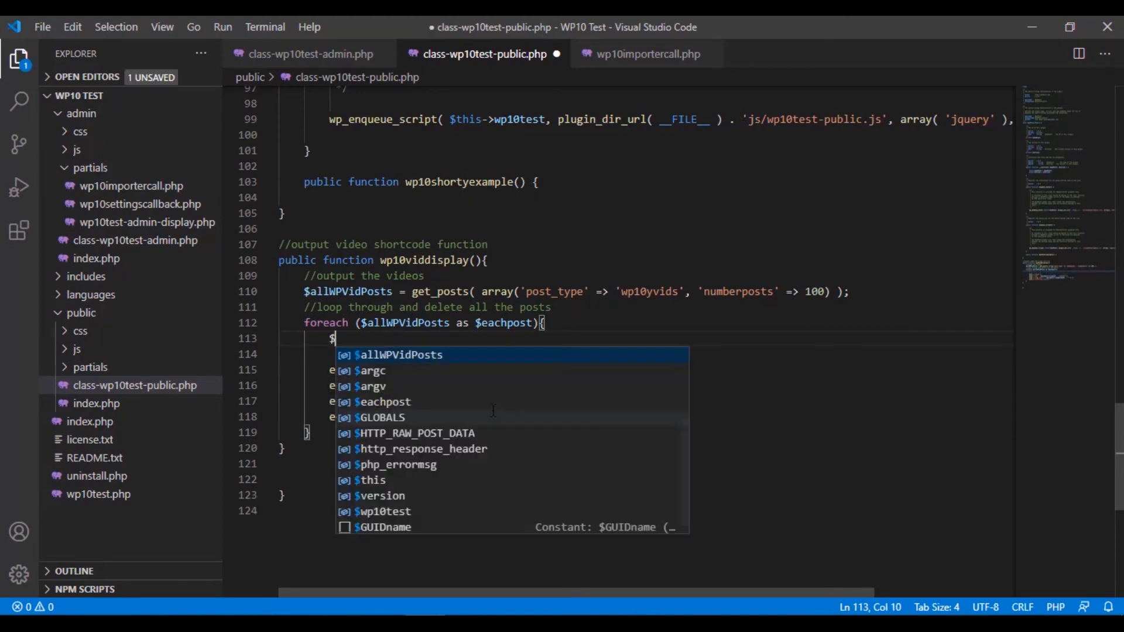
text(displayo)
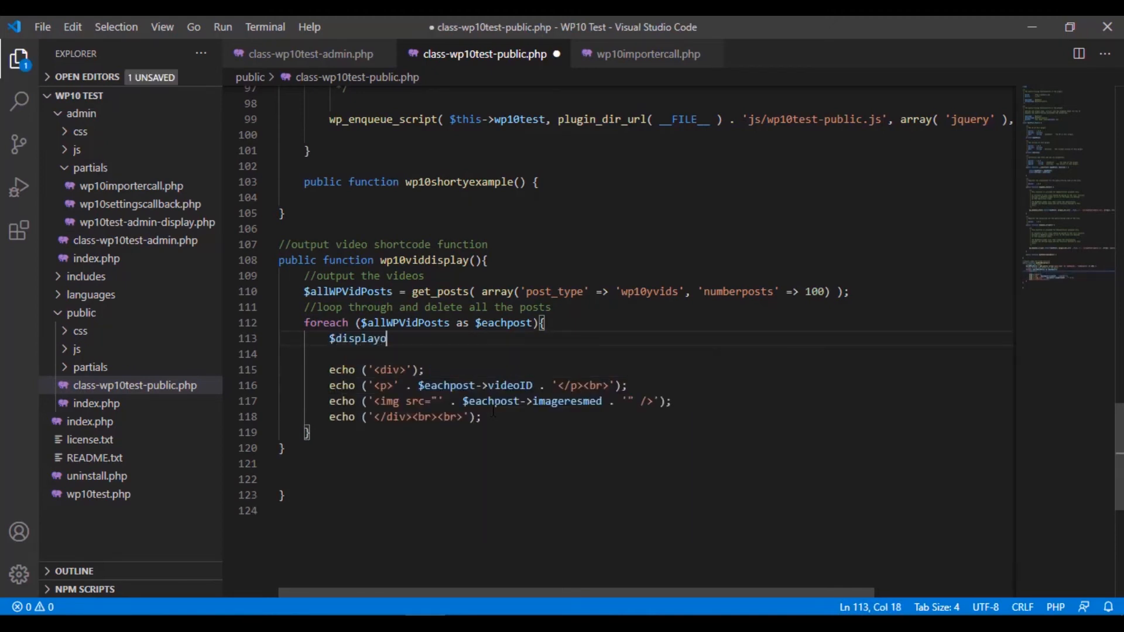
text(= get)
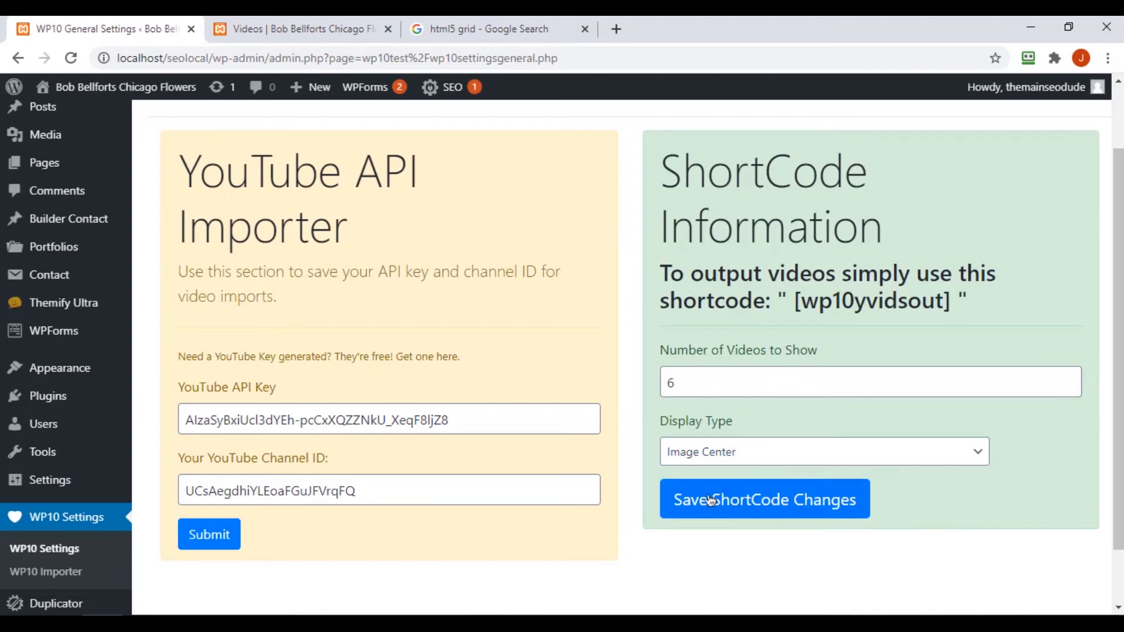
mouse_move(787, 529)
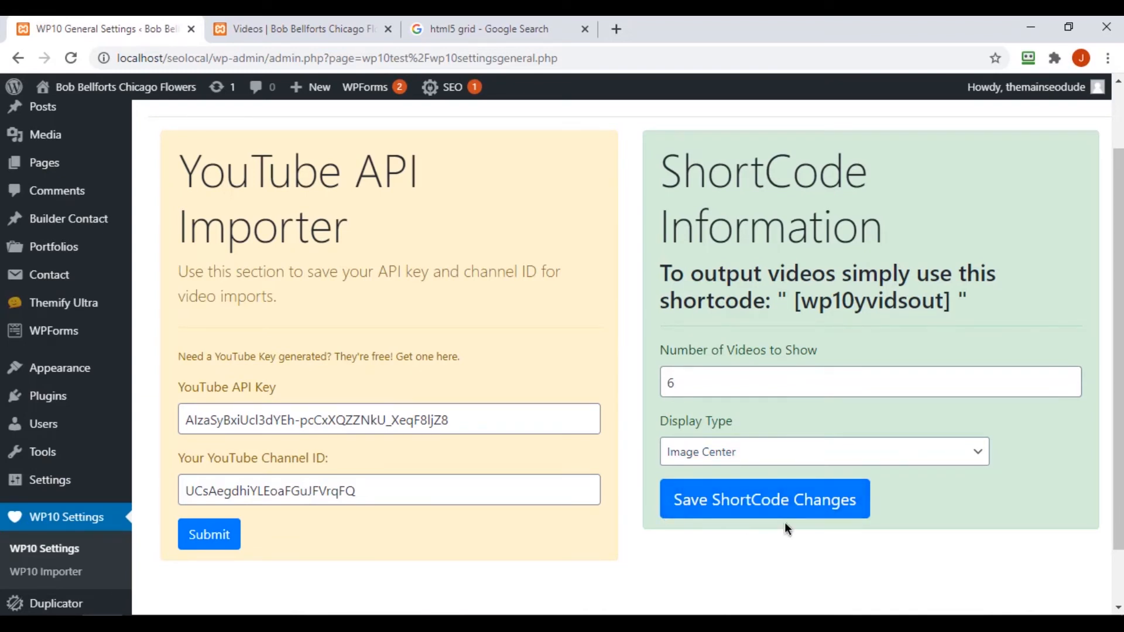
mouse_move(700, 574)
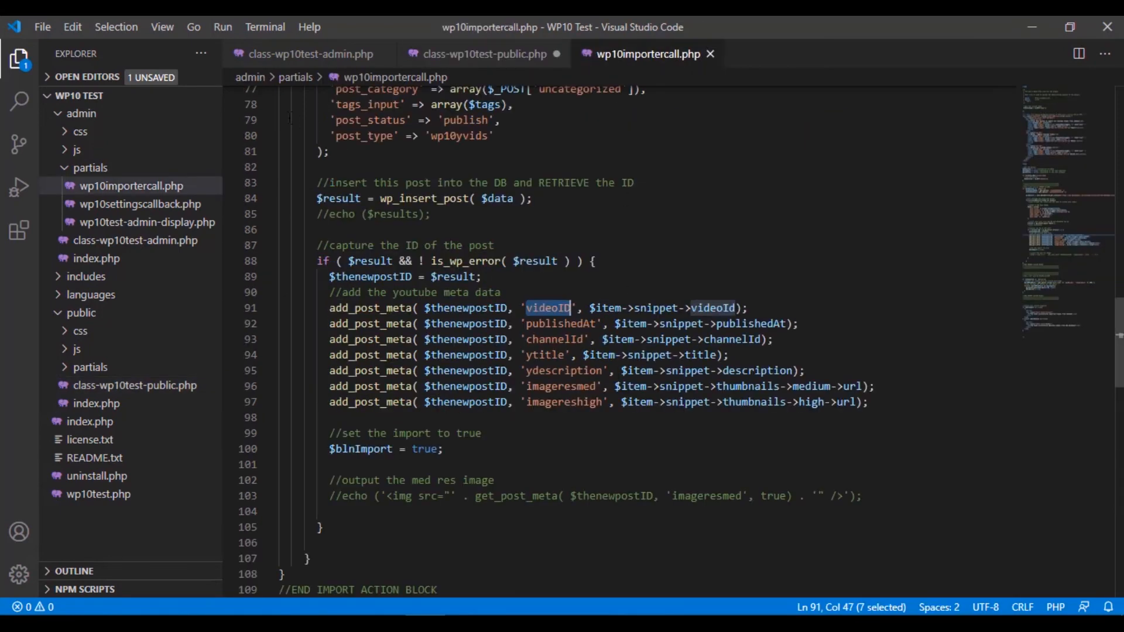
Step: Select the get_option('ypostcount') call in the settings callback file for reuse
click(138, 204)
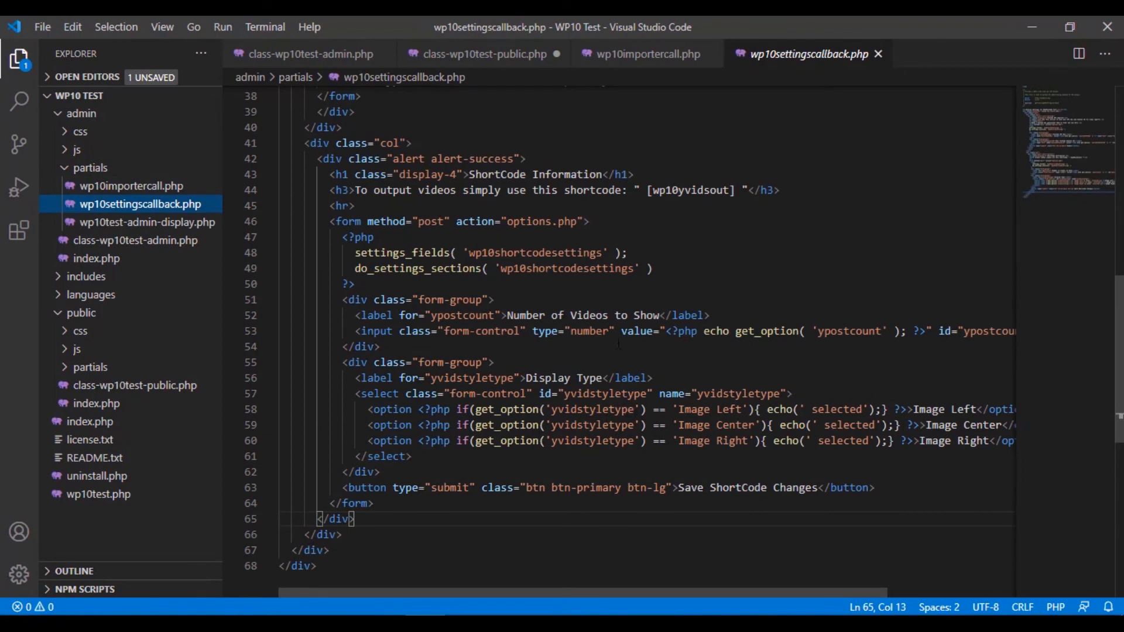
drag(735, 331, 862, 332)
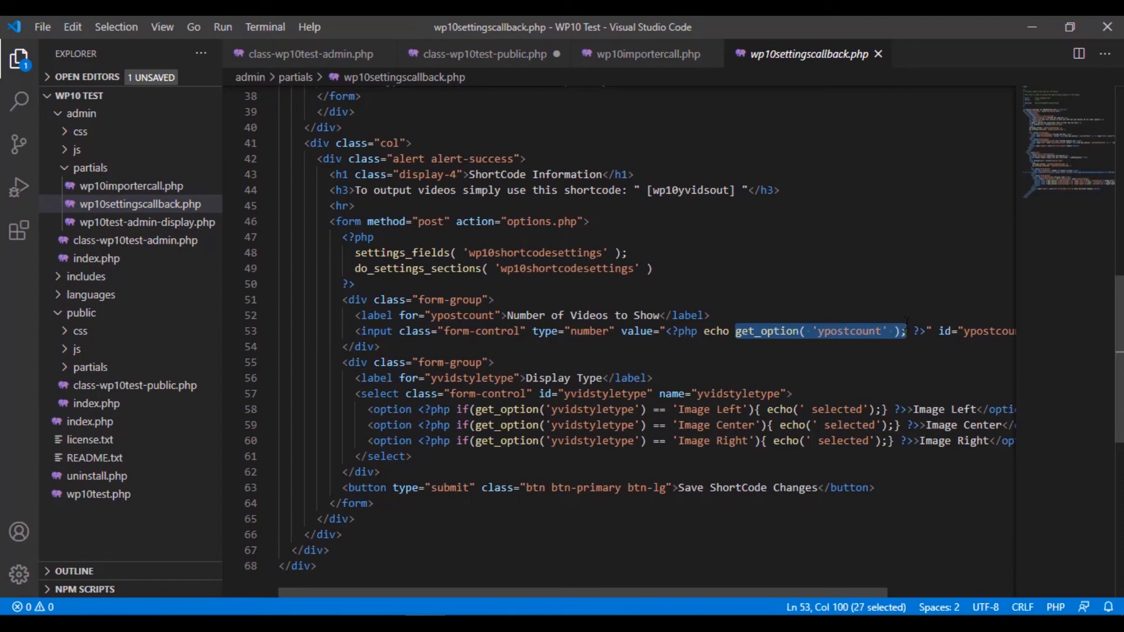
click(644, 54)
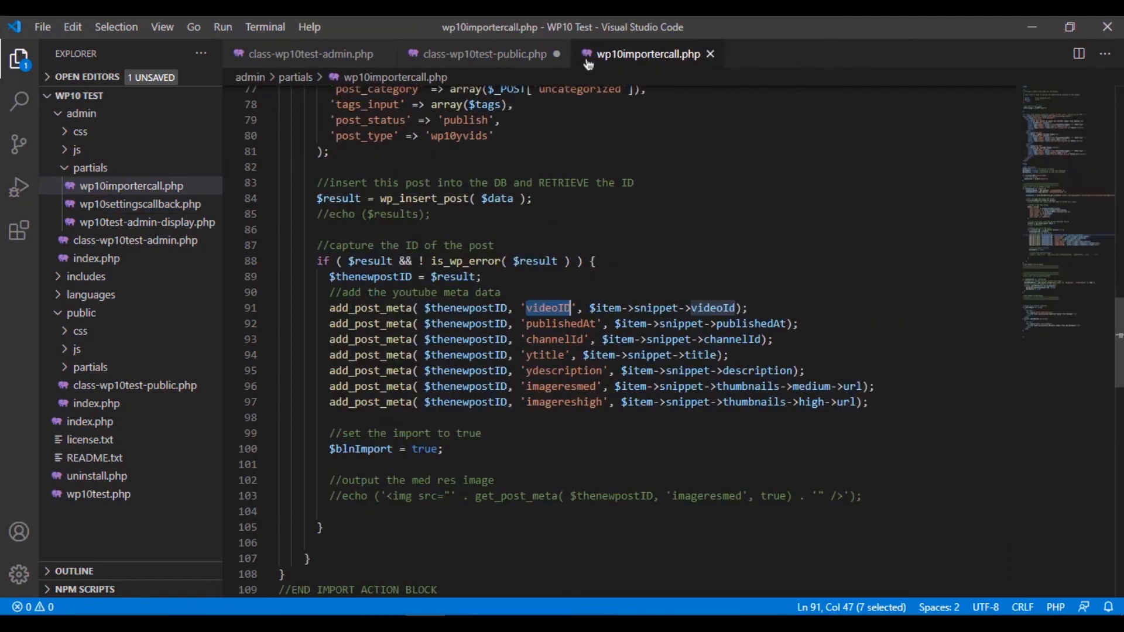
click(484, 54)
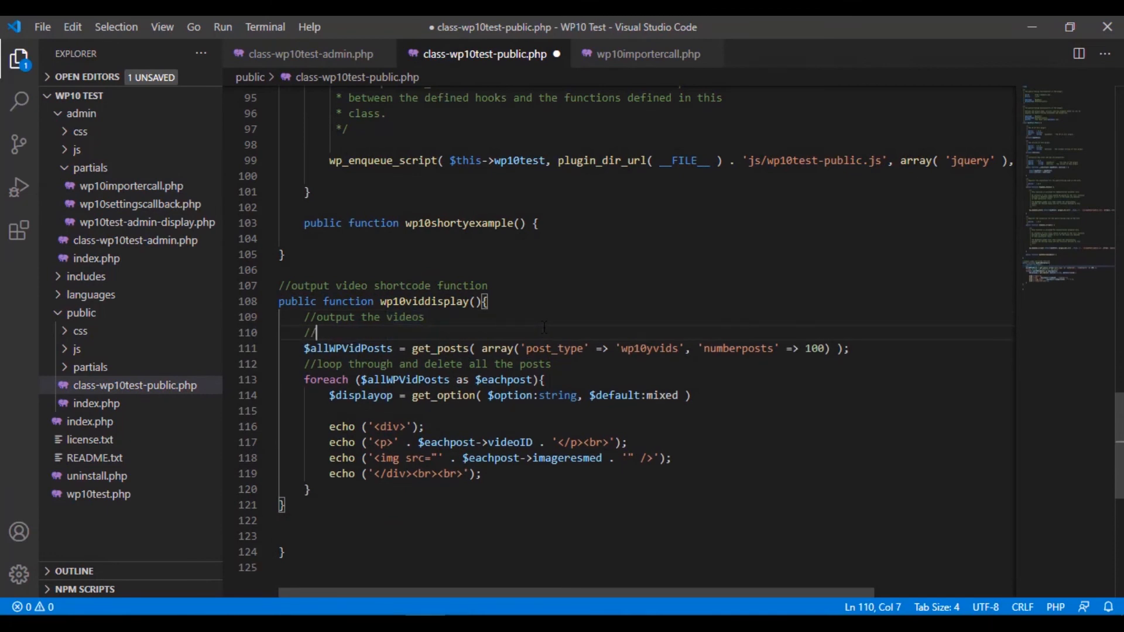
Step: Add $thepostcount = get_option('ypostcount') with a comment and use it as the post limit instead of 100
text($thepostcount =)
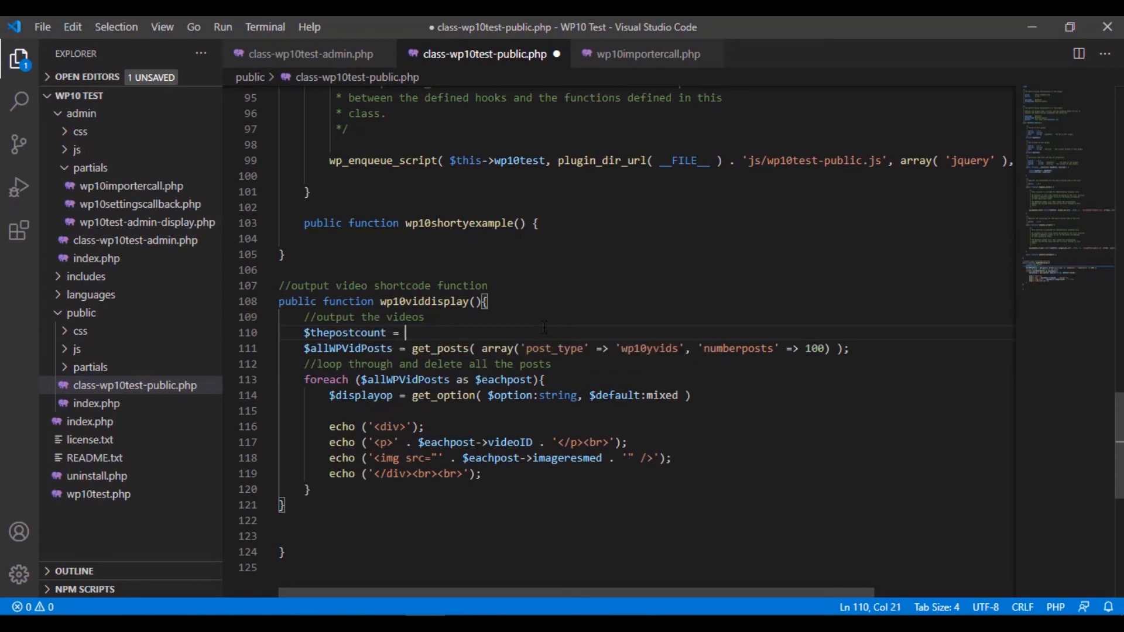
text(get_option( 'ypostcount' );)
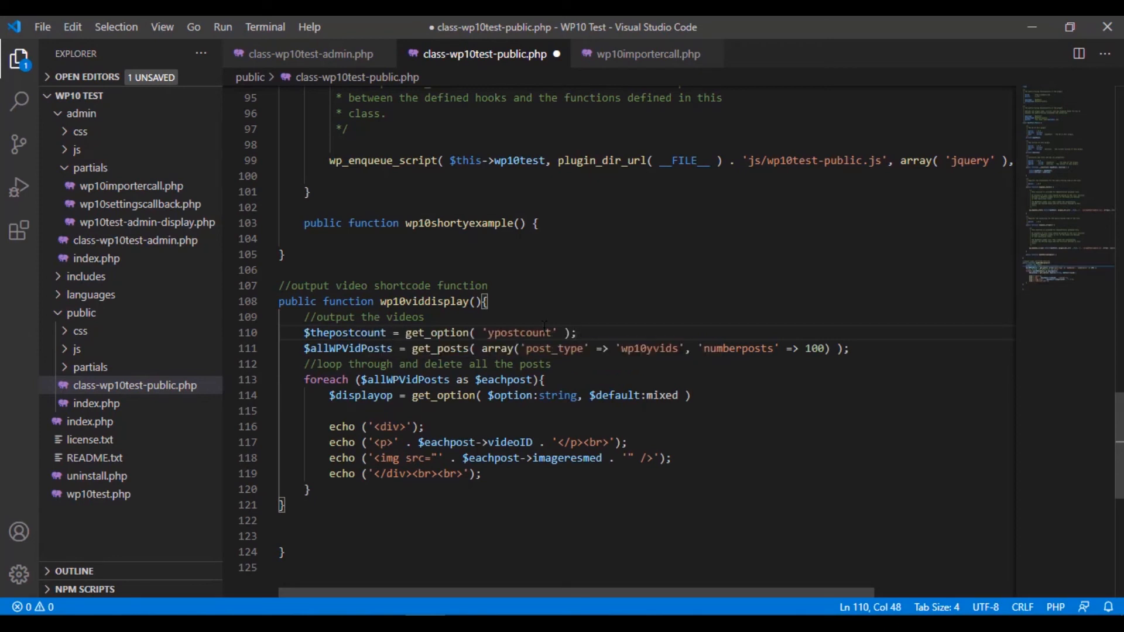
text(//)
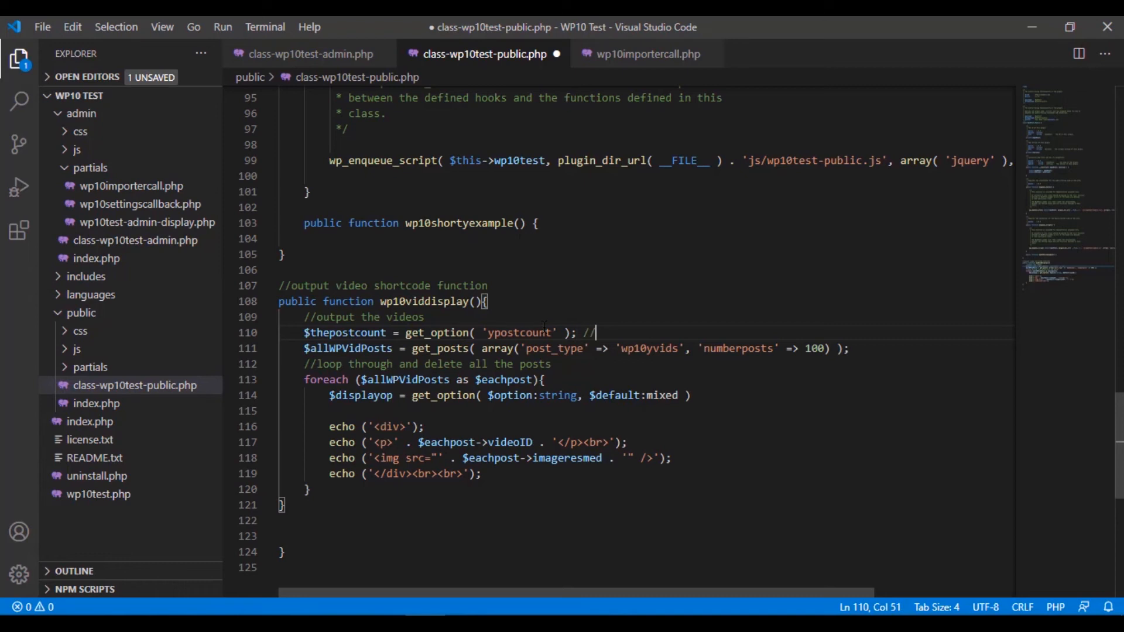
text(gathered post count from settings)
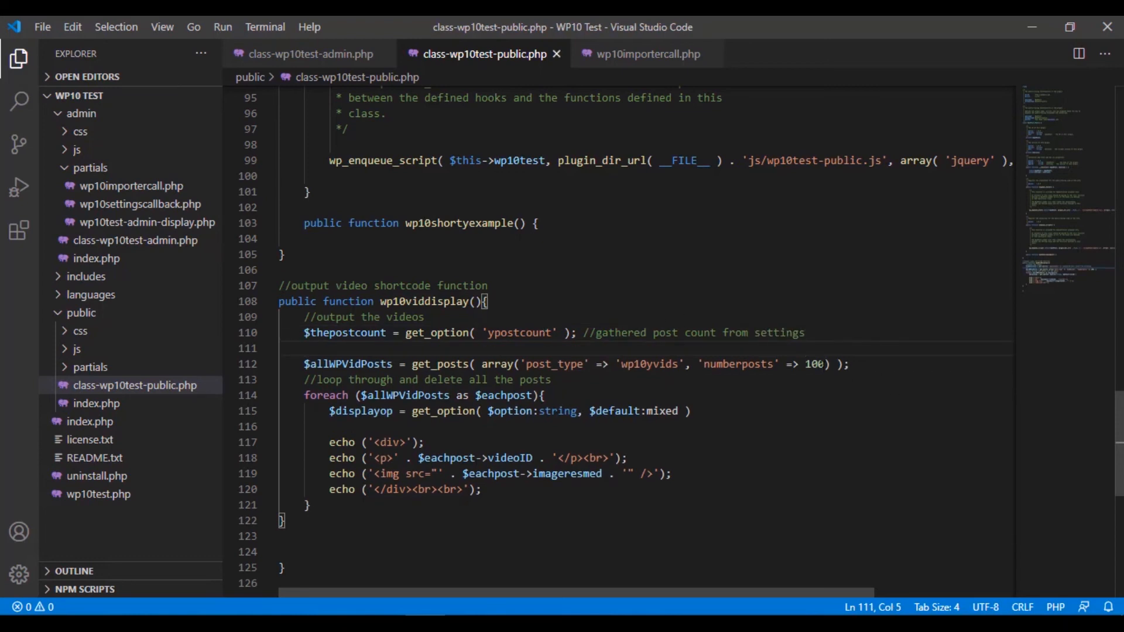
double_click(813, 365)
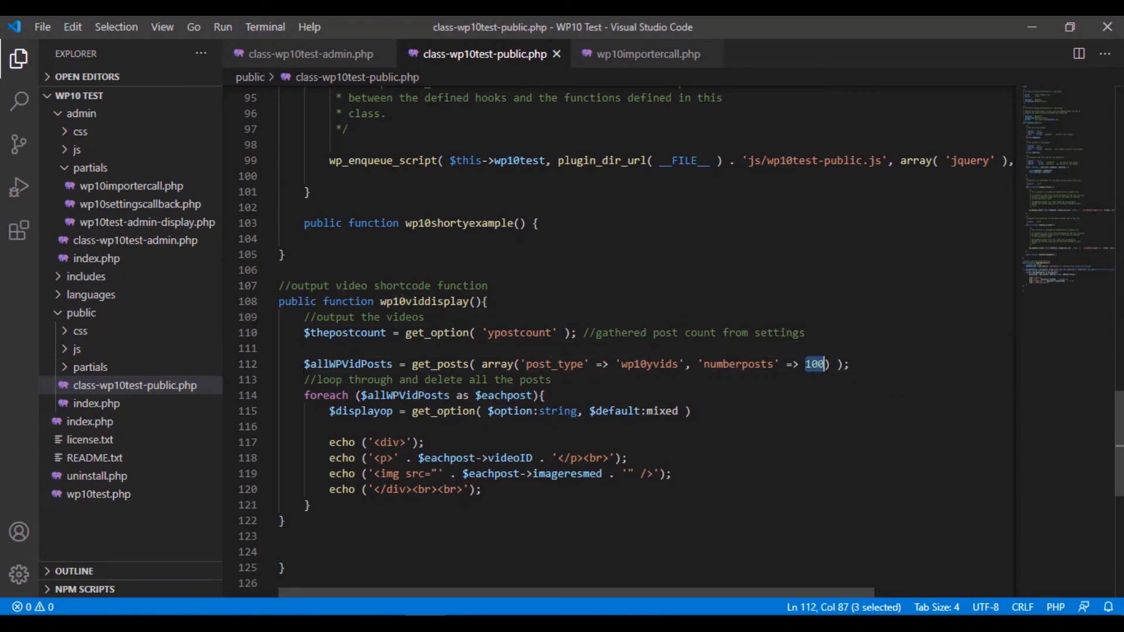
text($thepostcount)
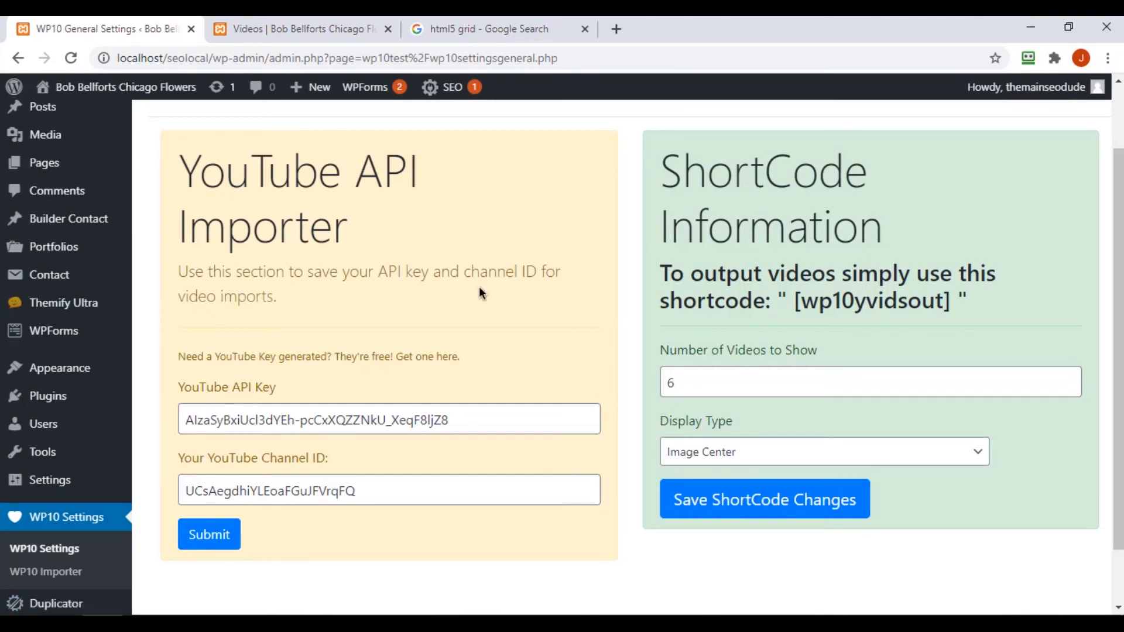
mouse_move(994, 349)
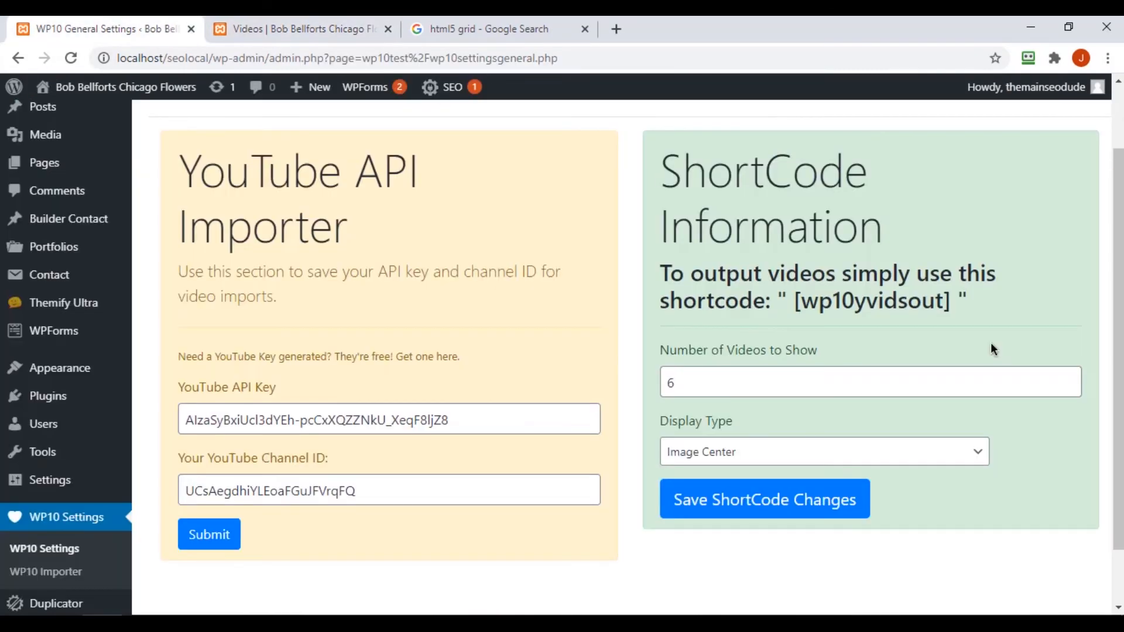
Step: Enter a new Number of Videos to Show value and reload the Videos page to compare
text(3)
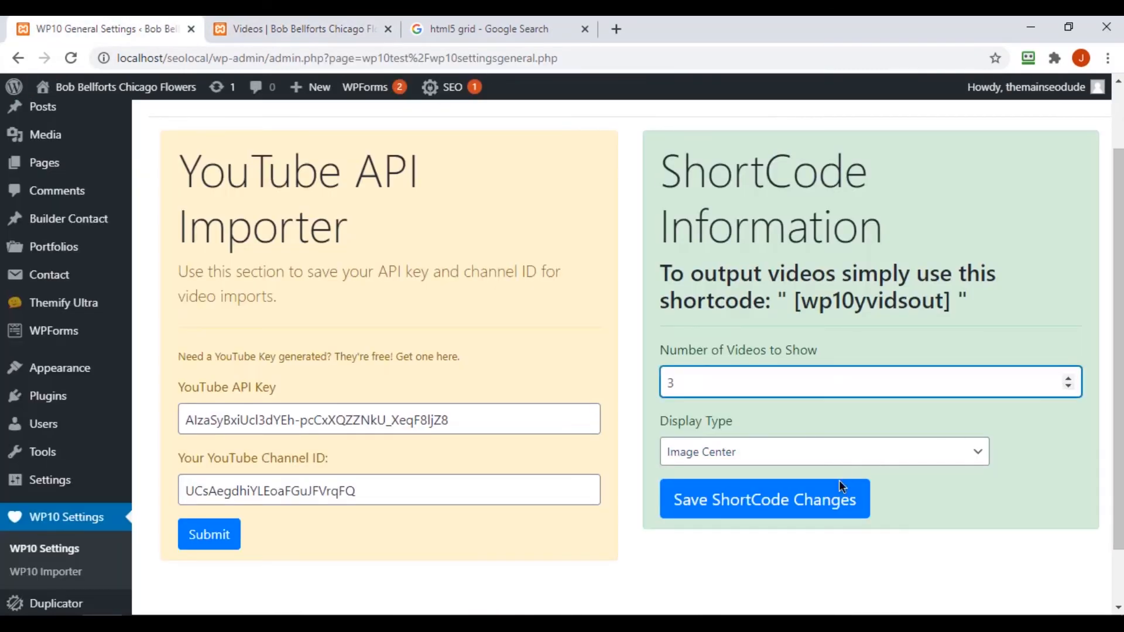
click(301, 29)
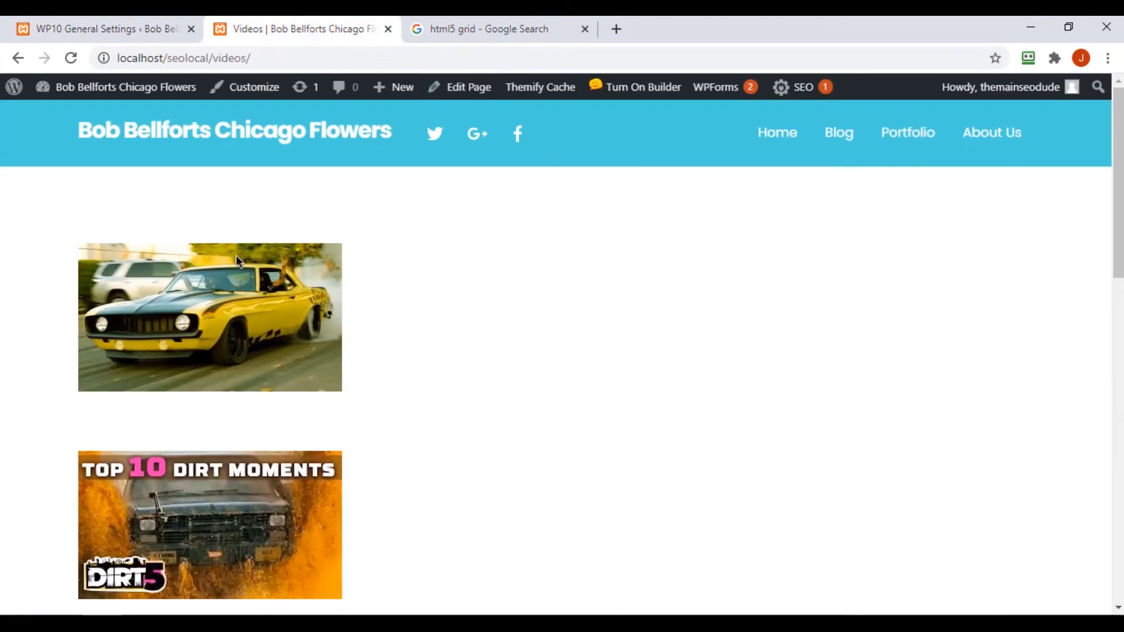
click(71, 59)
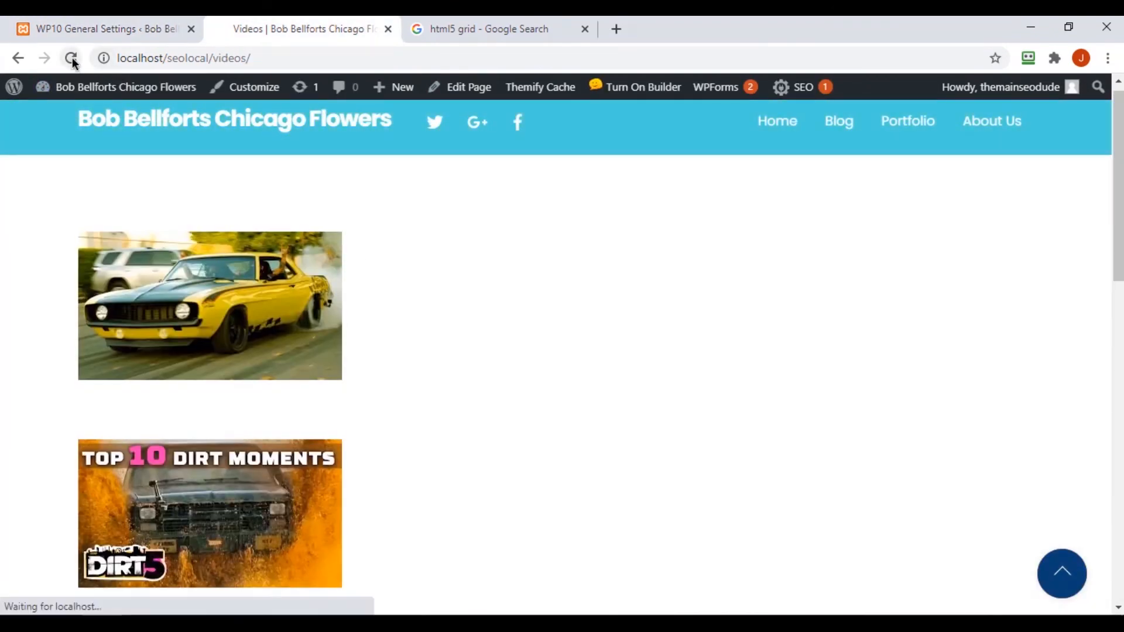
click(69, 58)
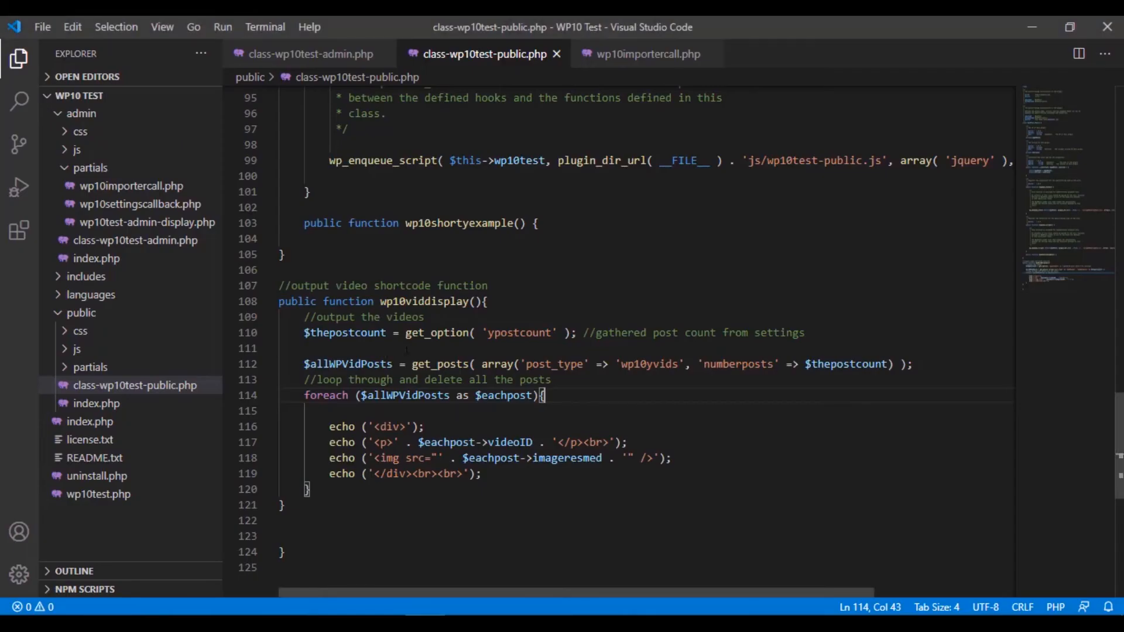
double_click(344, 332)
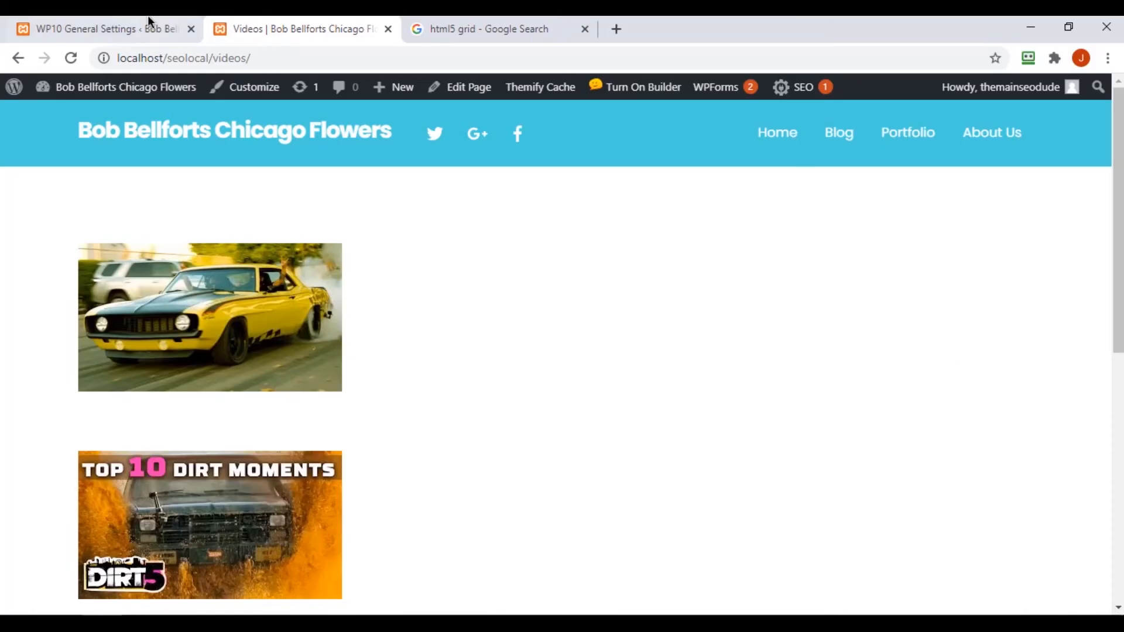
Step: Save the shortcode settings and check the reloaded Videos page output
click(100, 29)
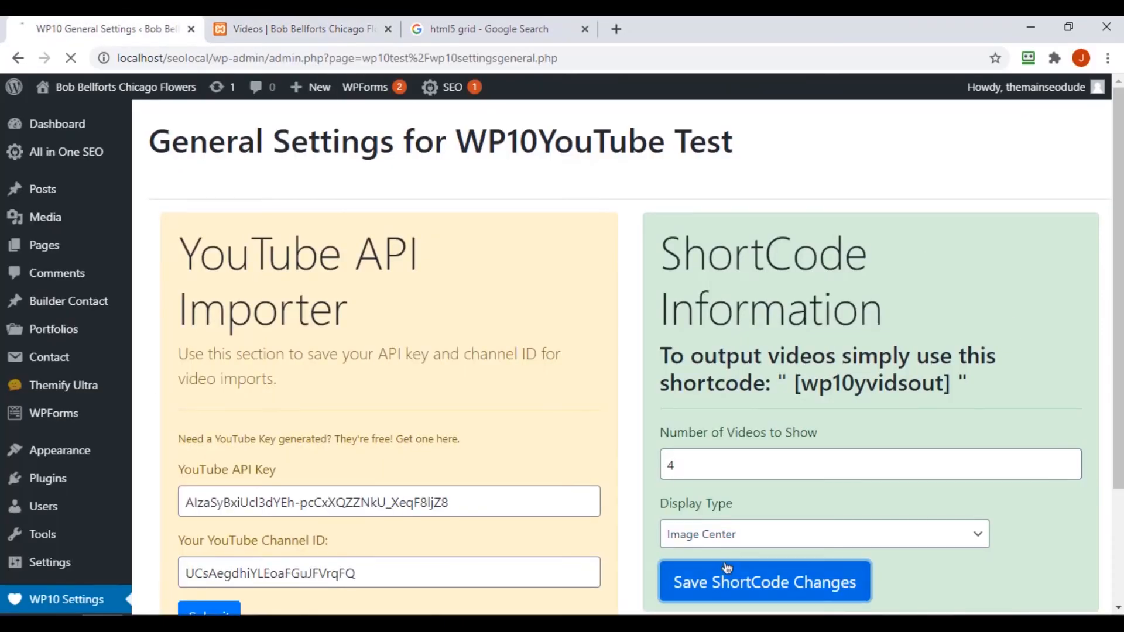
click(763, 582)
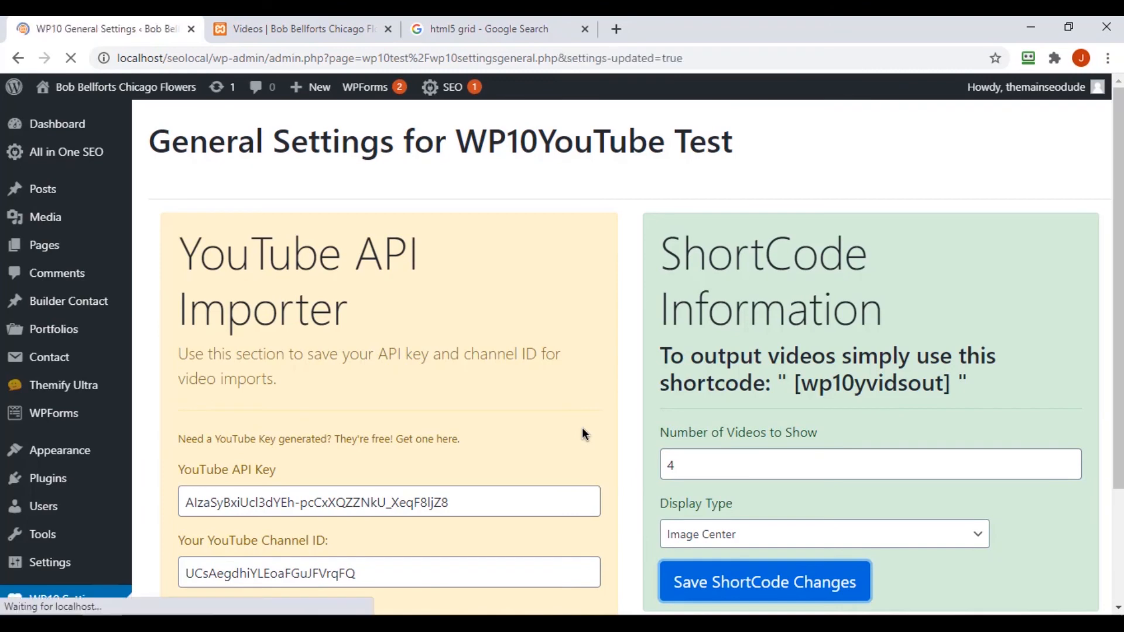
click(301, 28)
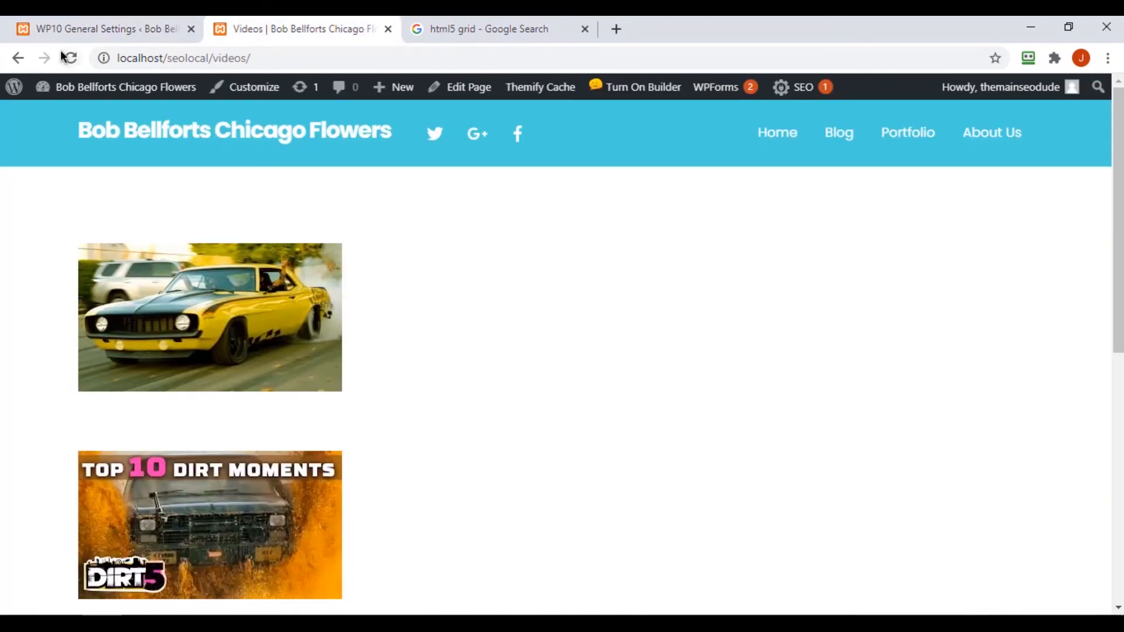
scroll(down, 3)
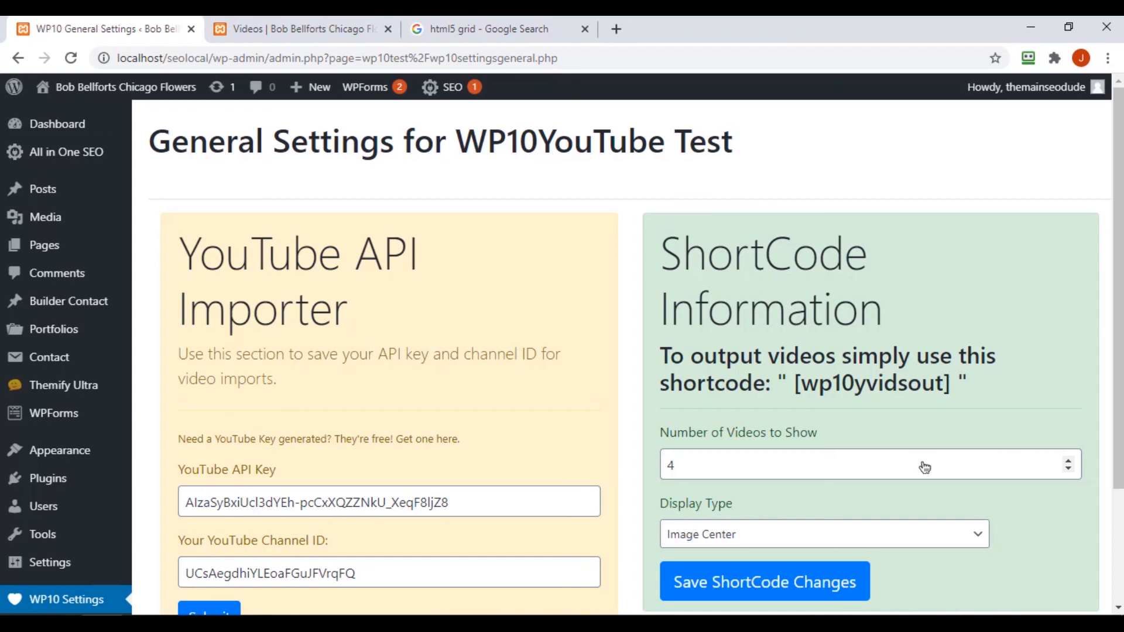
Step: Remove the blank lines inside the foreach loop and save class-wp10test-public.php
click(301, 28)
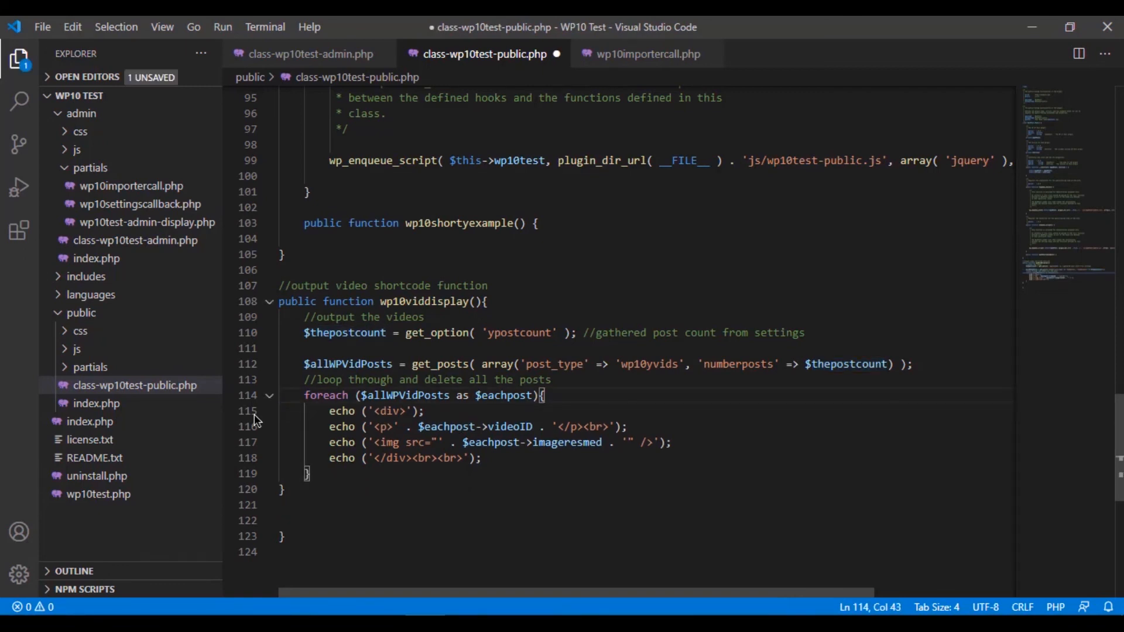
click(42, 27)
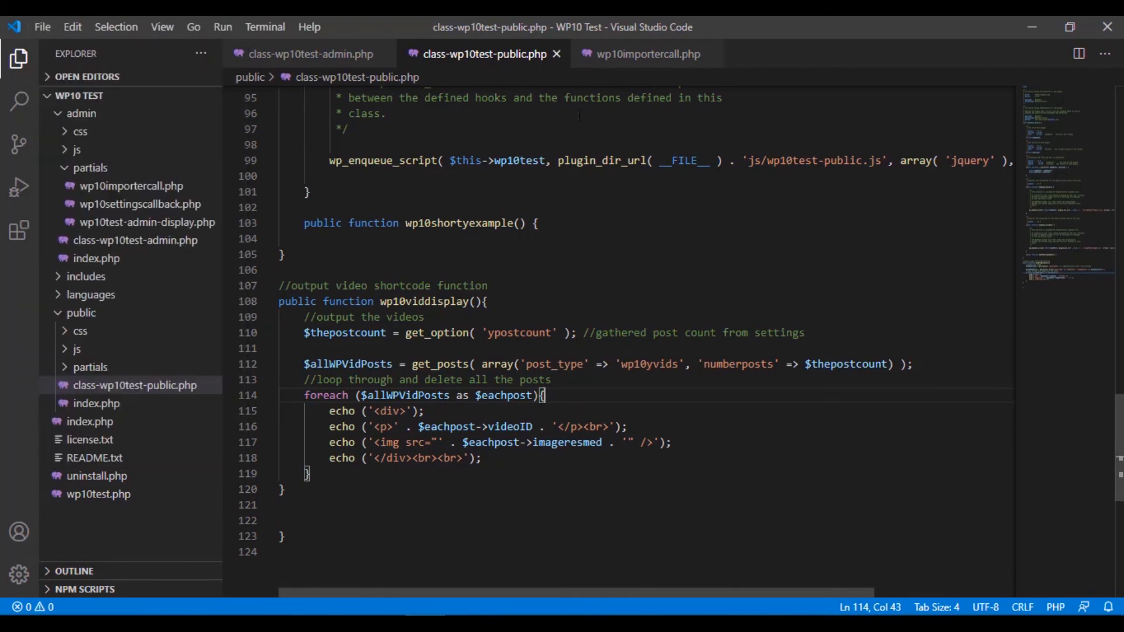
click(646, 54)
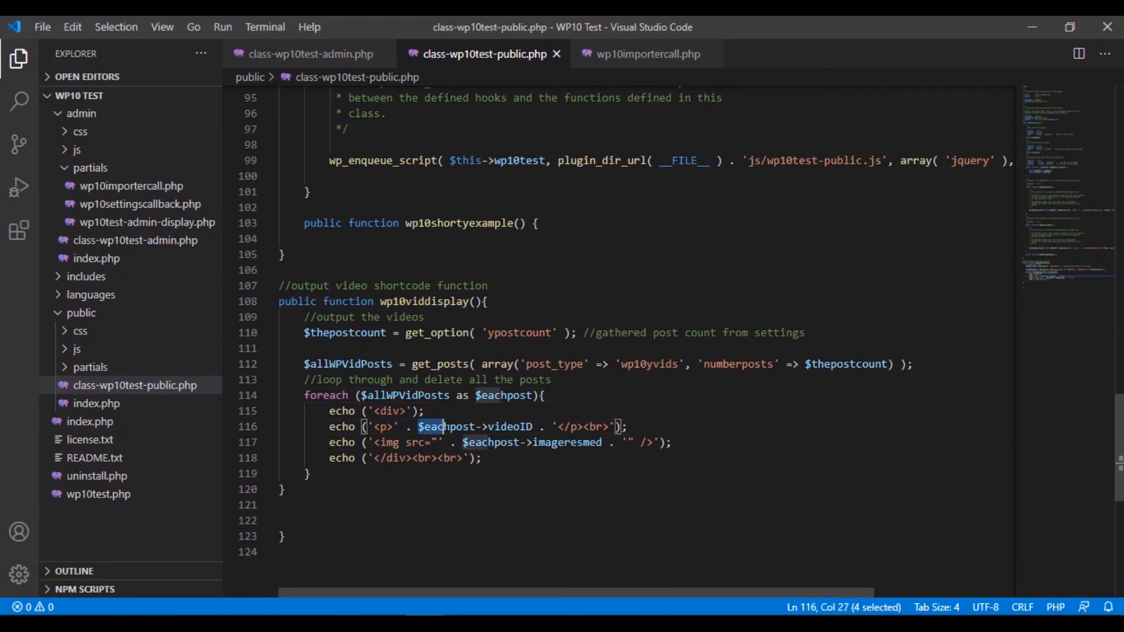
drag(423, 427, 526, 426)
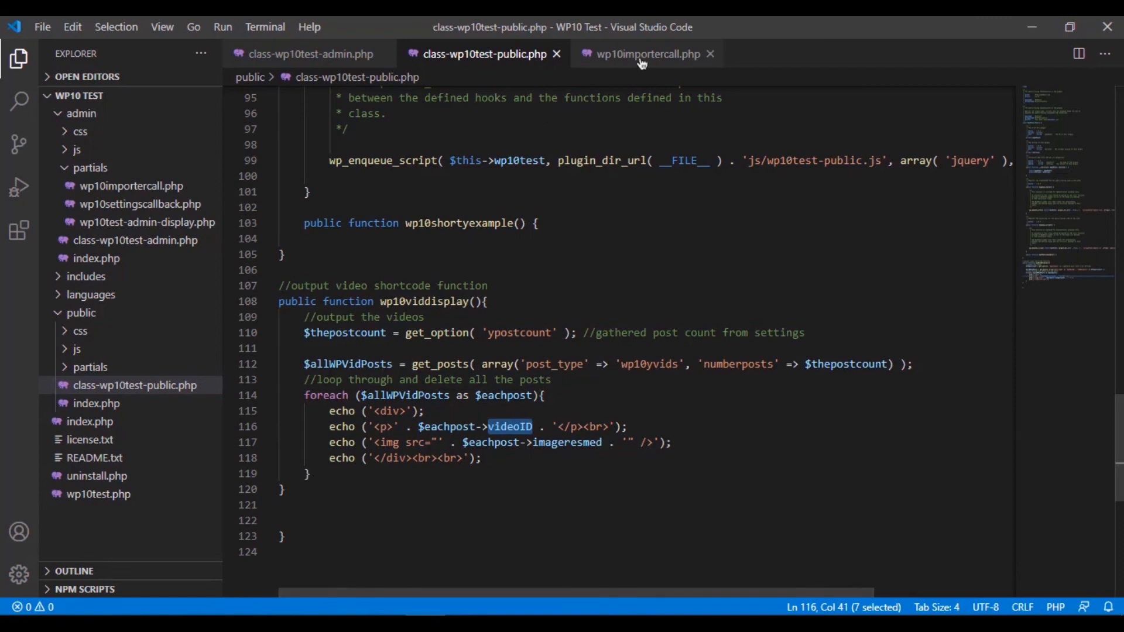
Step: Check the videoID and imageresmed property names against the meta keys in wp10importercall.php
click(646, 53)
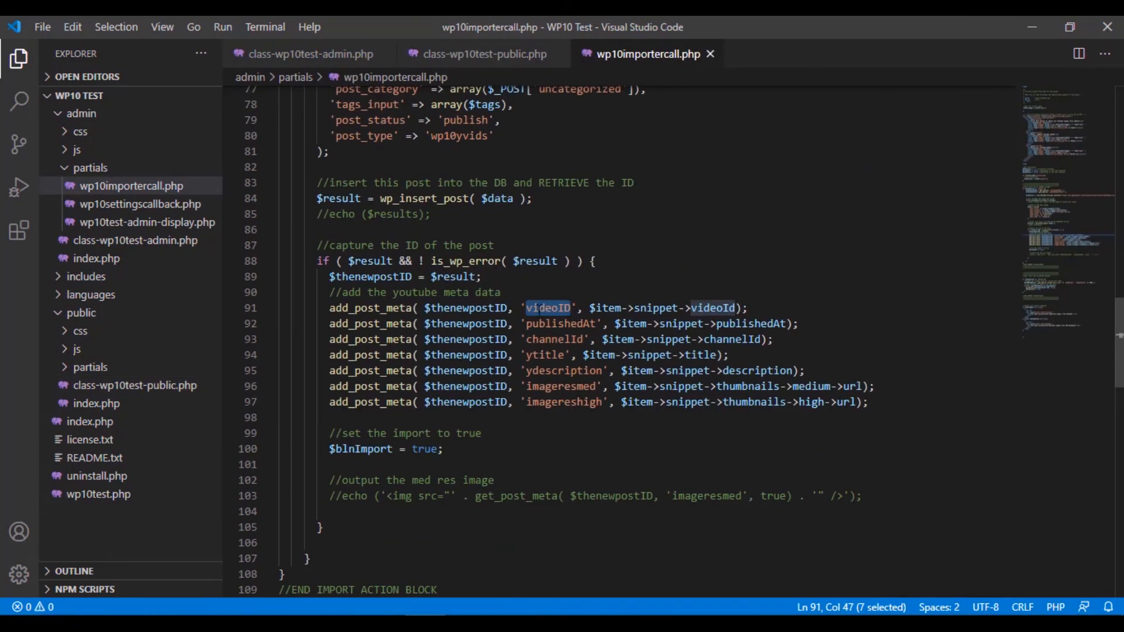
double_click(547, 354)
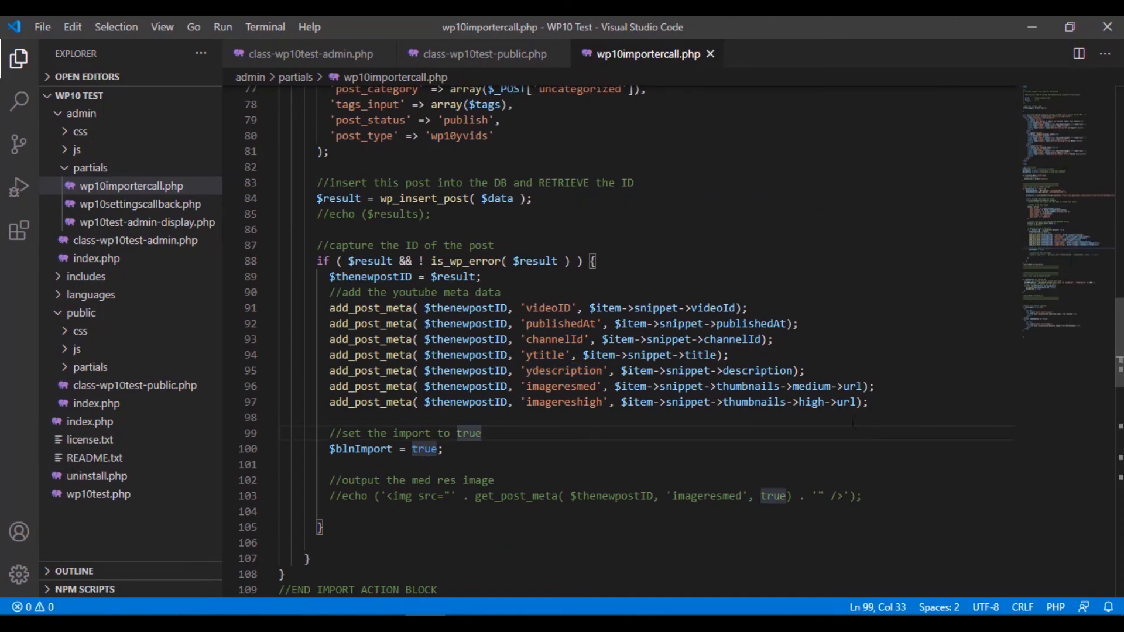
click(485, 54)
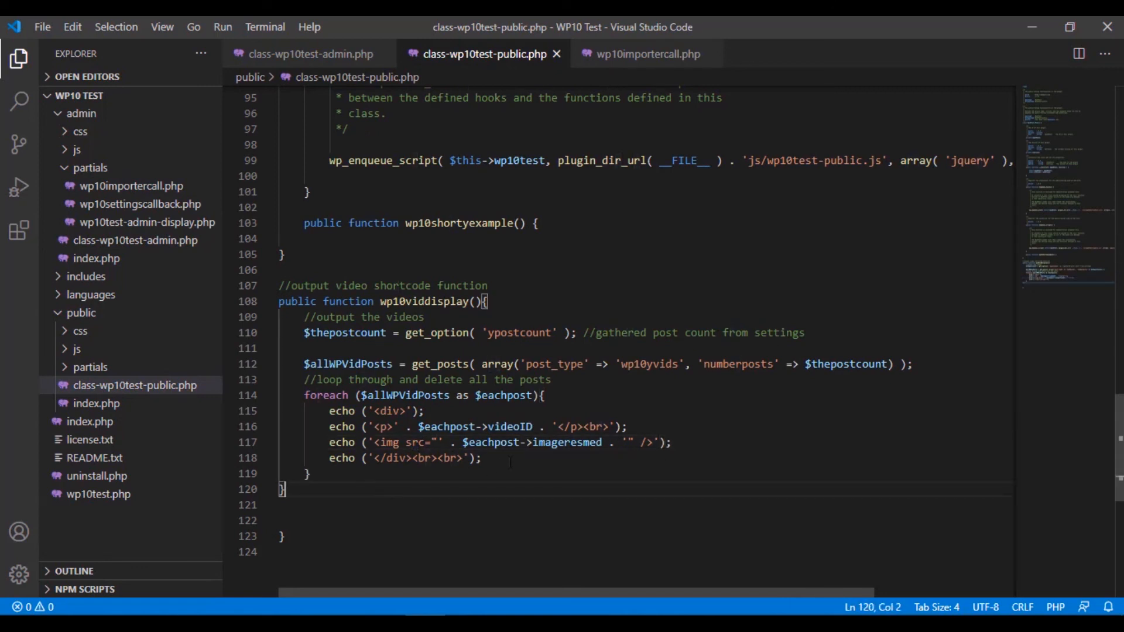
double_click(567, 442)
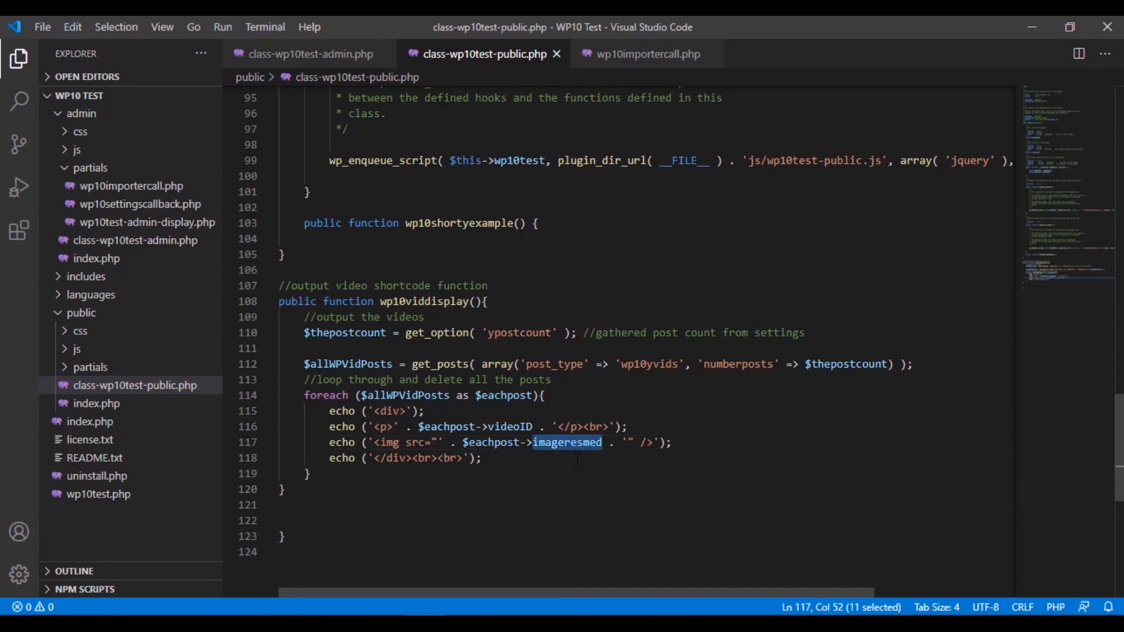